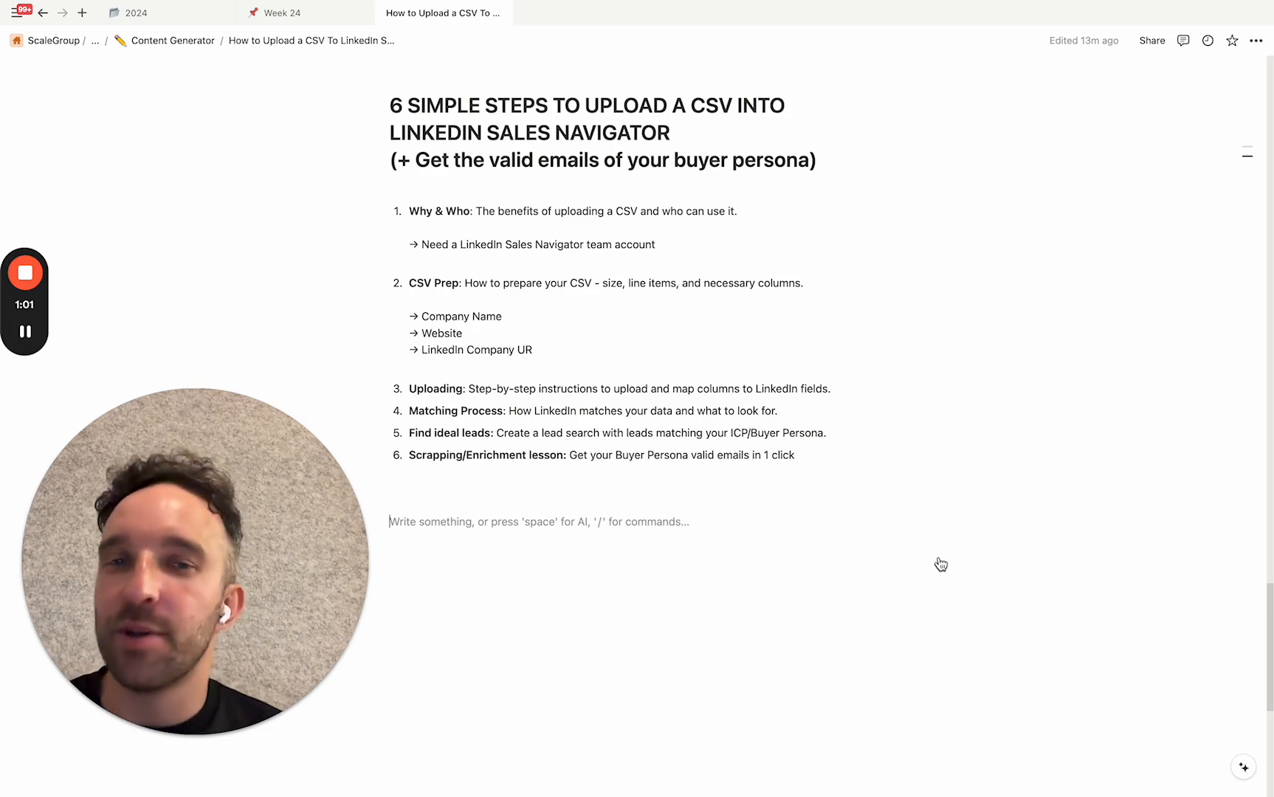
pyautogui.moveTo(160, 392)
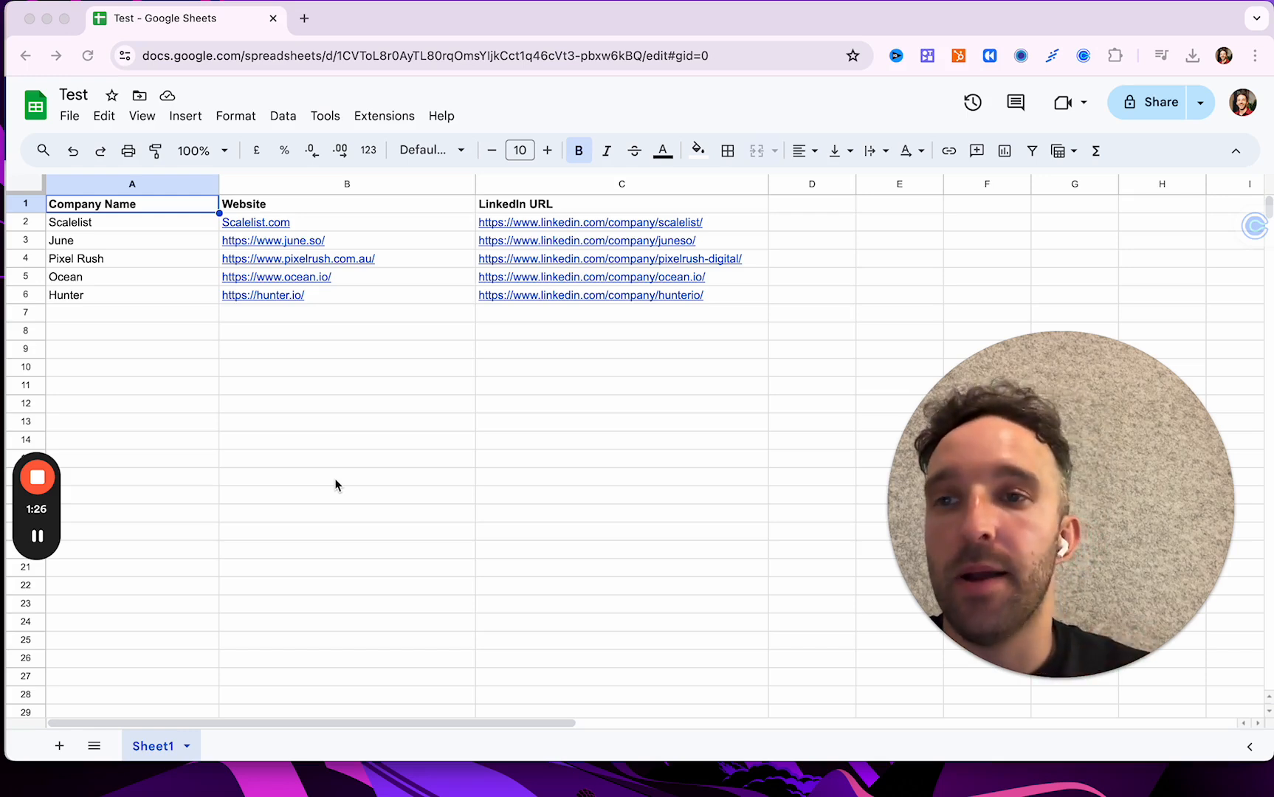
pyautogui.moveTo(140, 225)
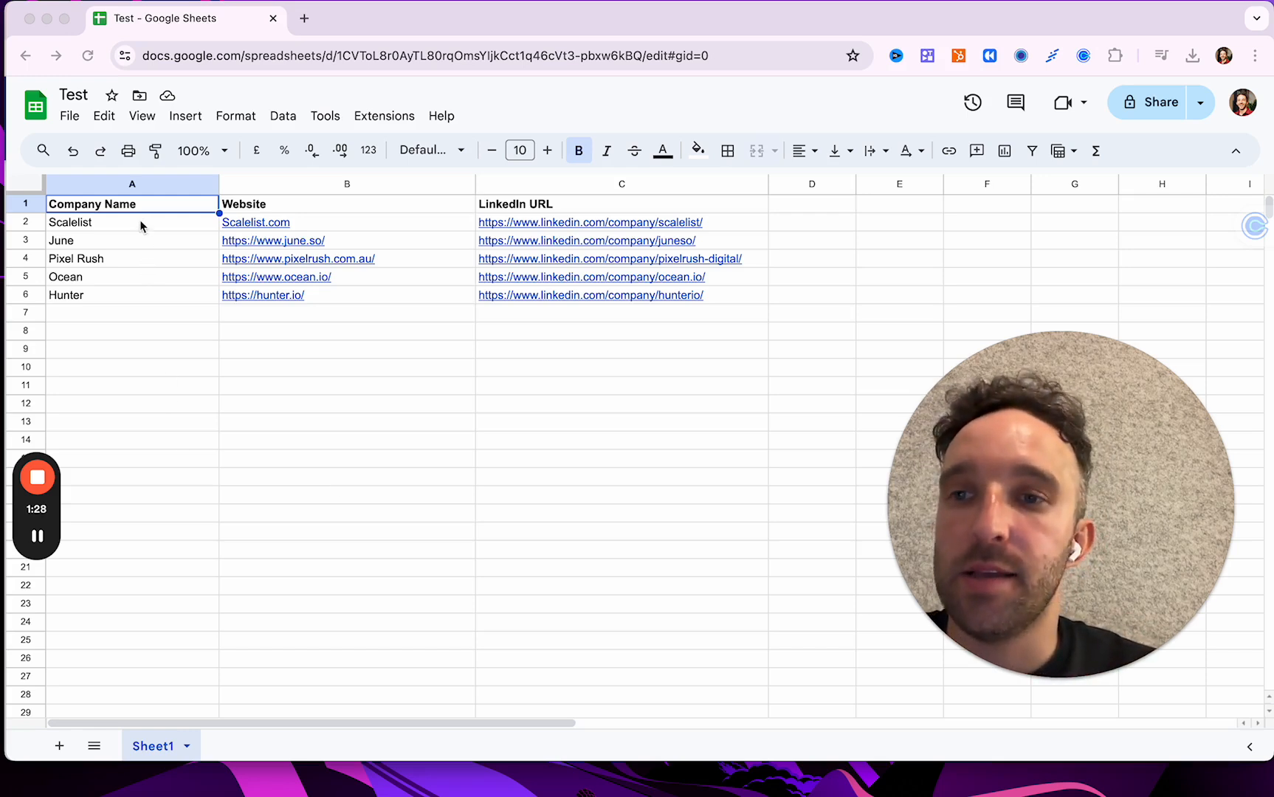
# Review the company sheet's Website, LinkedIn URL and company name columns
pyautogui.click(346, 203)
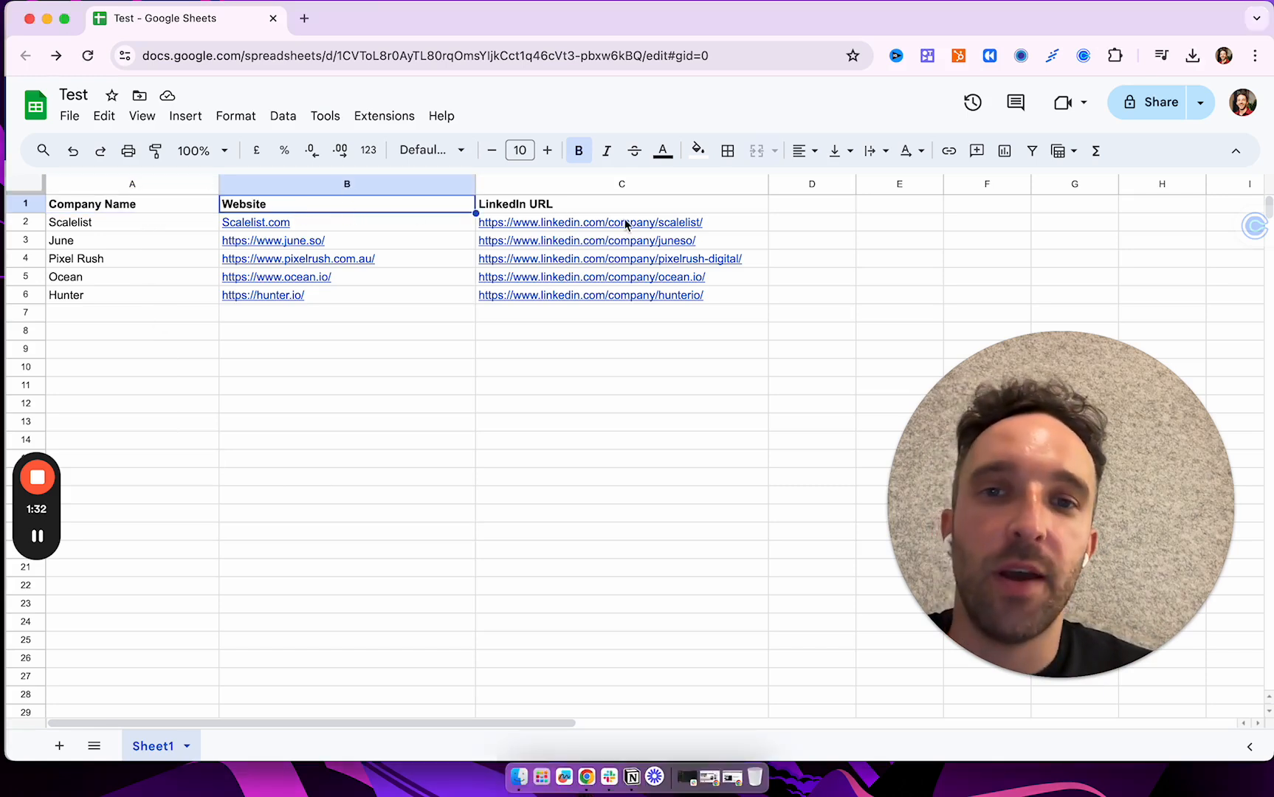
pyautogui.click(131, 222)
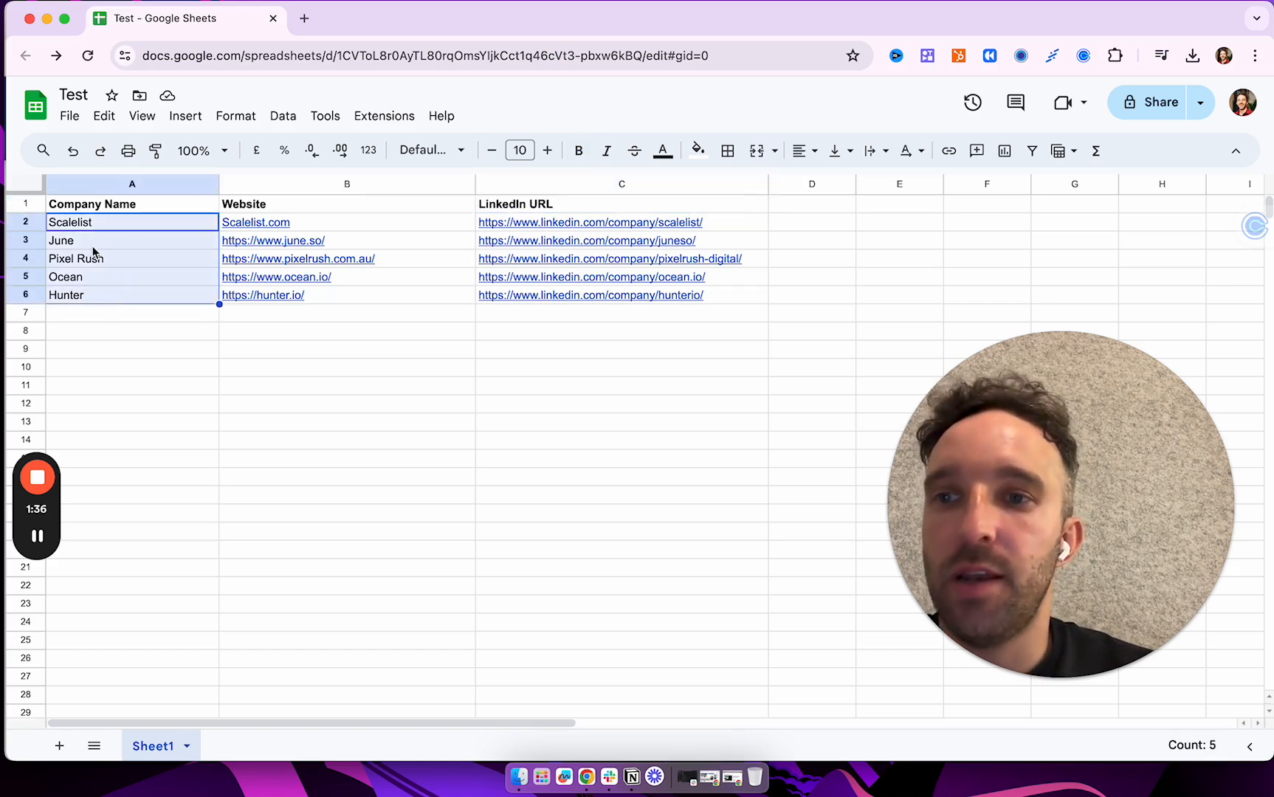
pyautogui.click(131, 275)
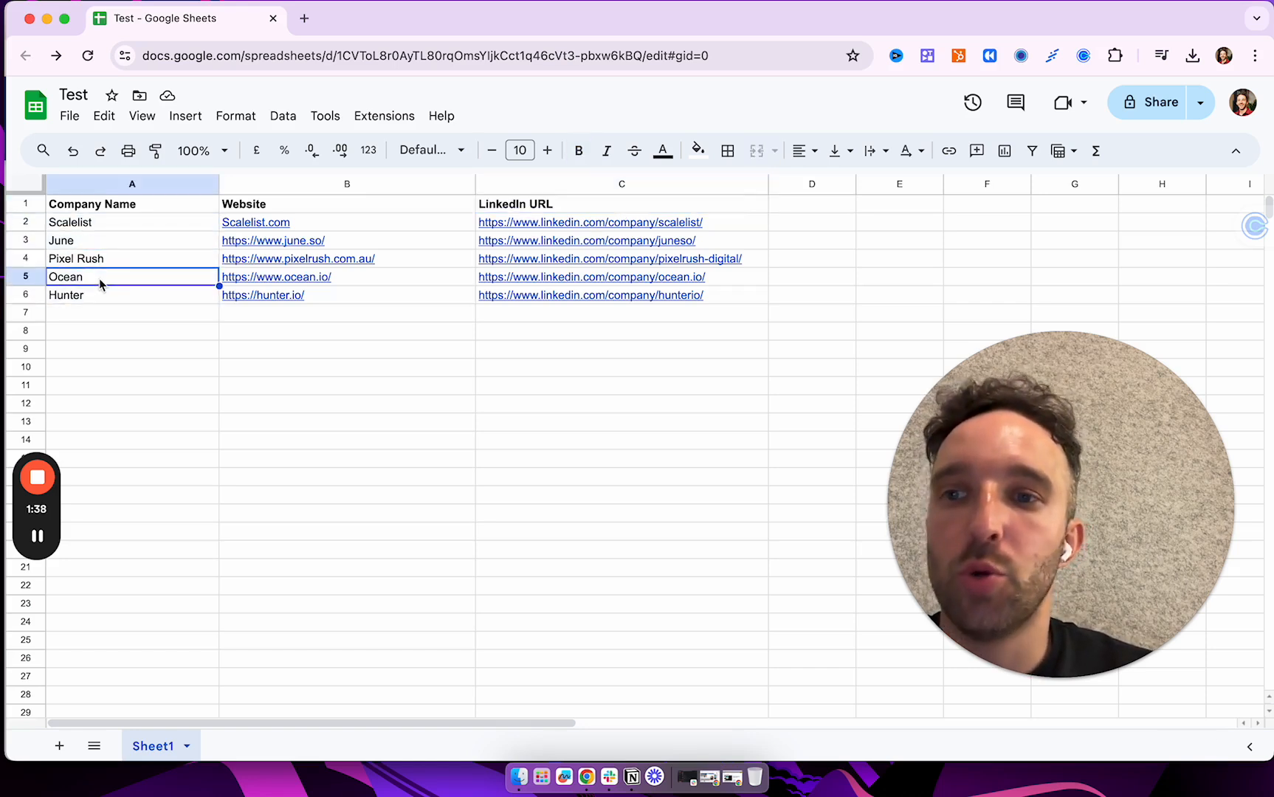
pyautogui.click(131, 294)
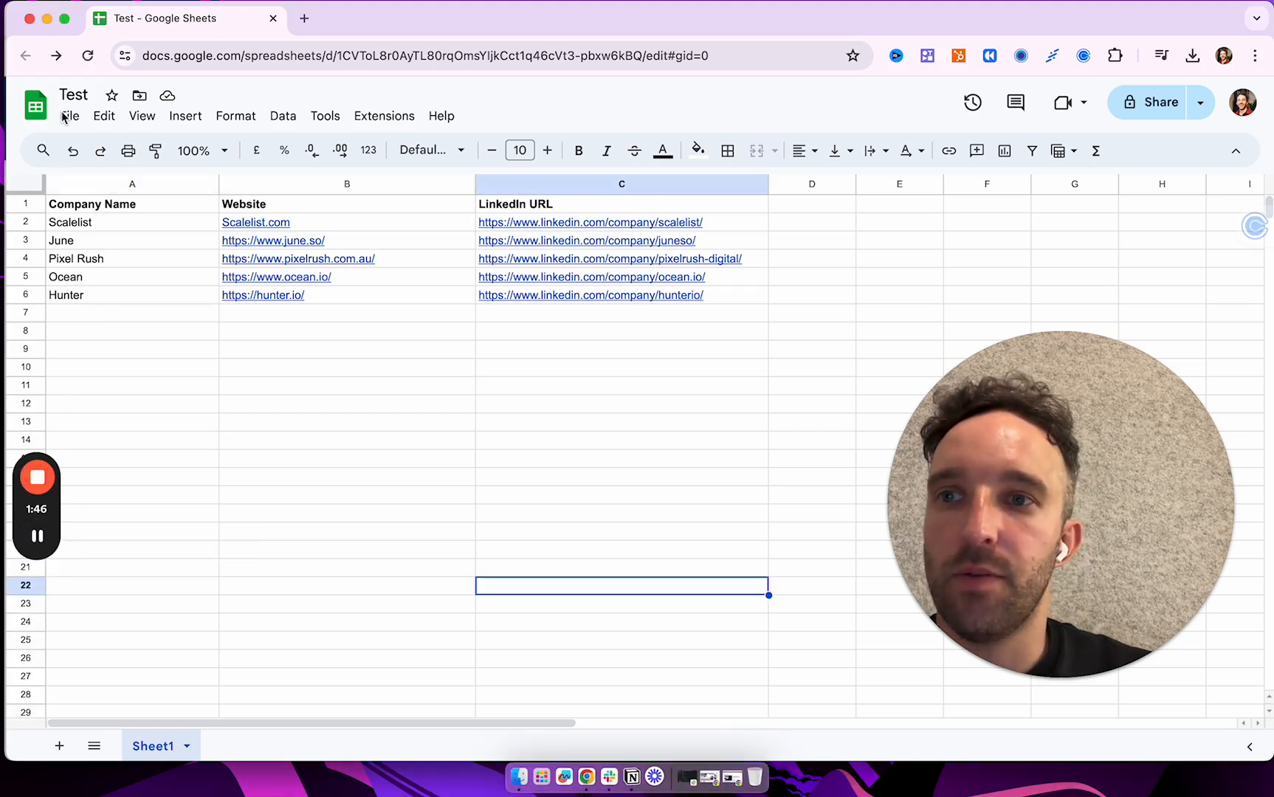
pyautogui.click(70, 115)
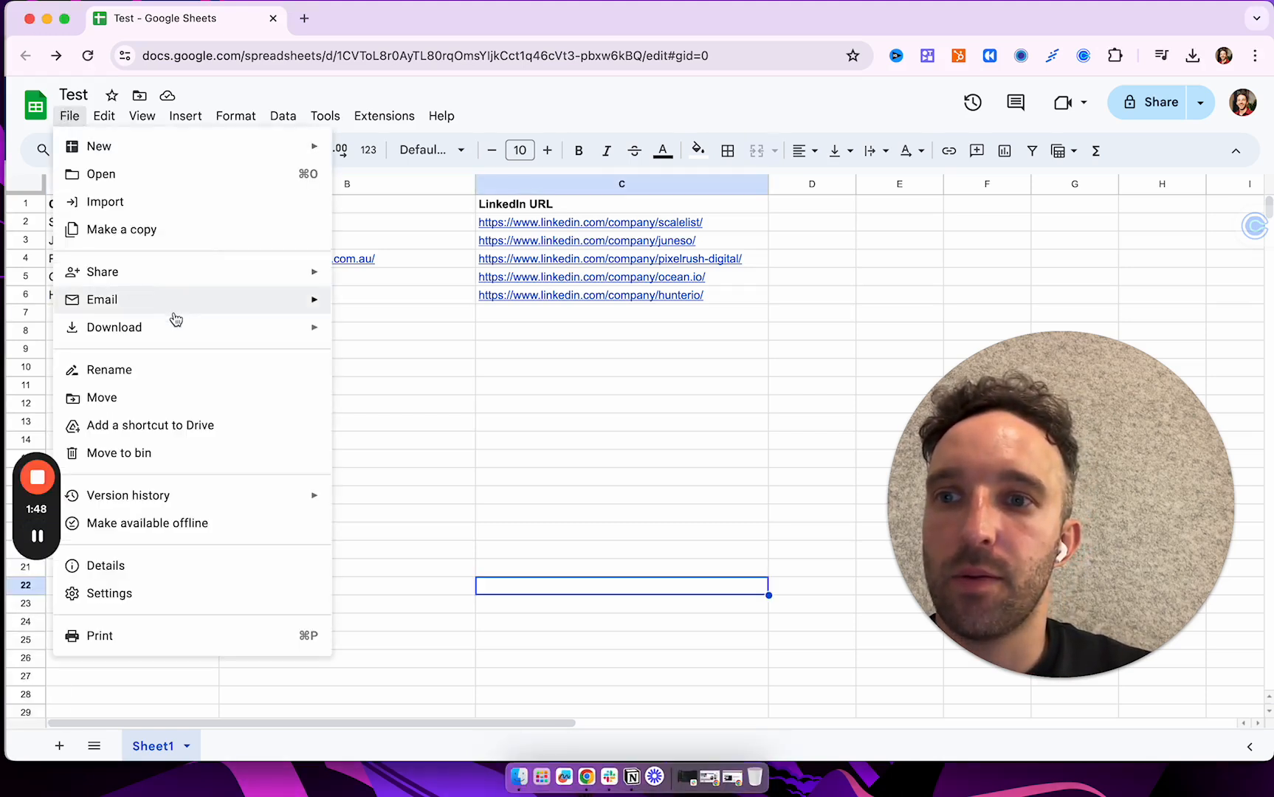
pyautogui.click(334, 448)
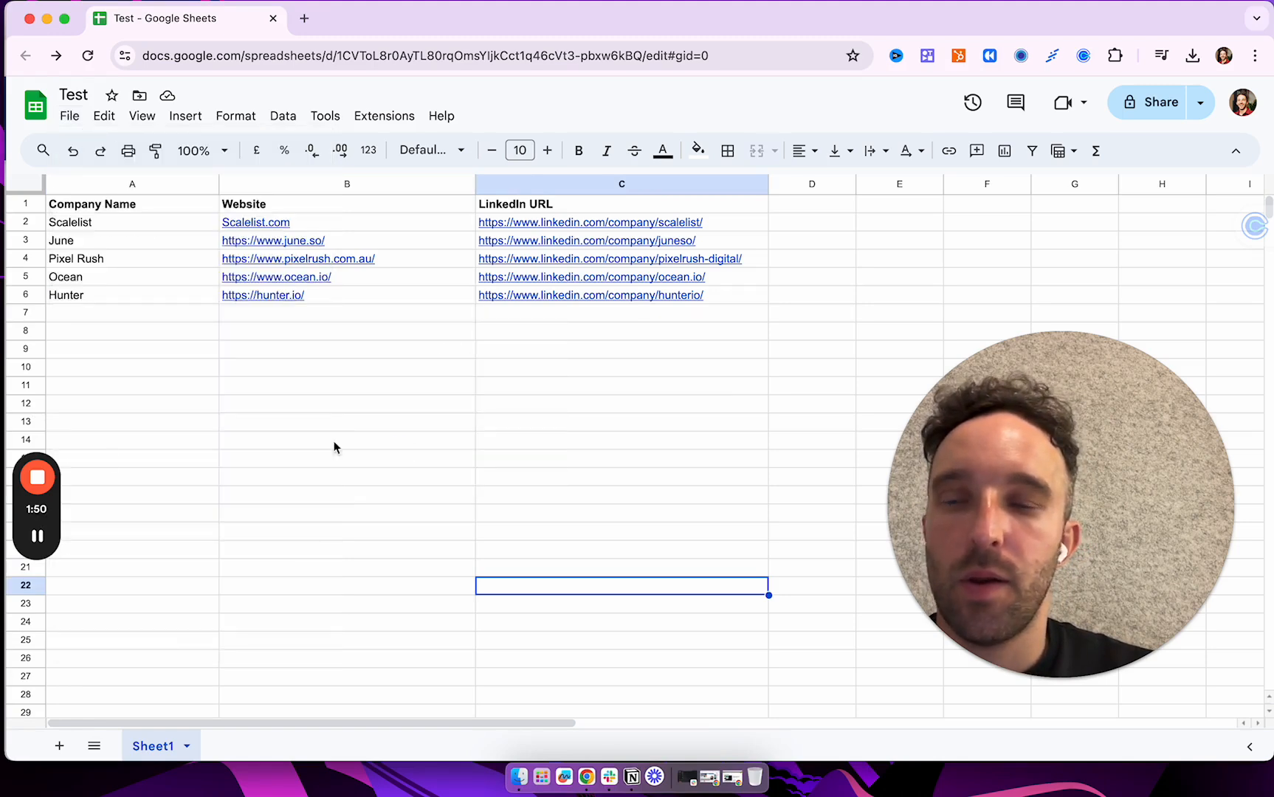
# Switch to Sales Navigator and open the saved Accounts overview
pyautogui.click(166, 18)
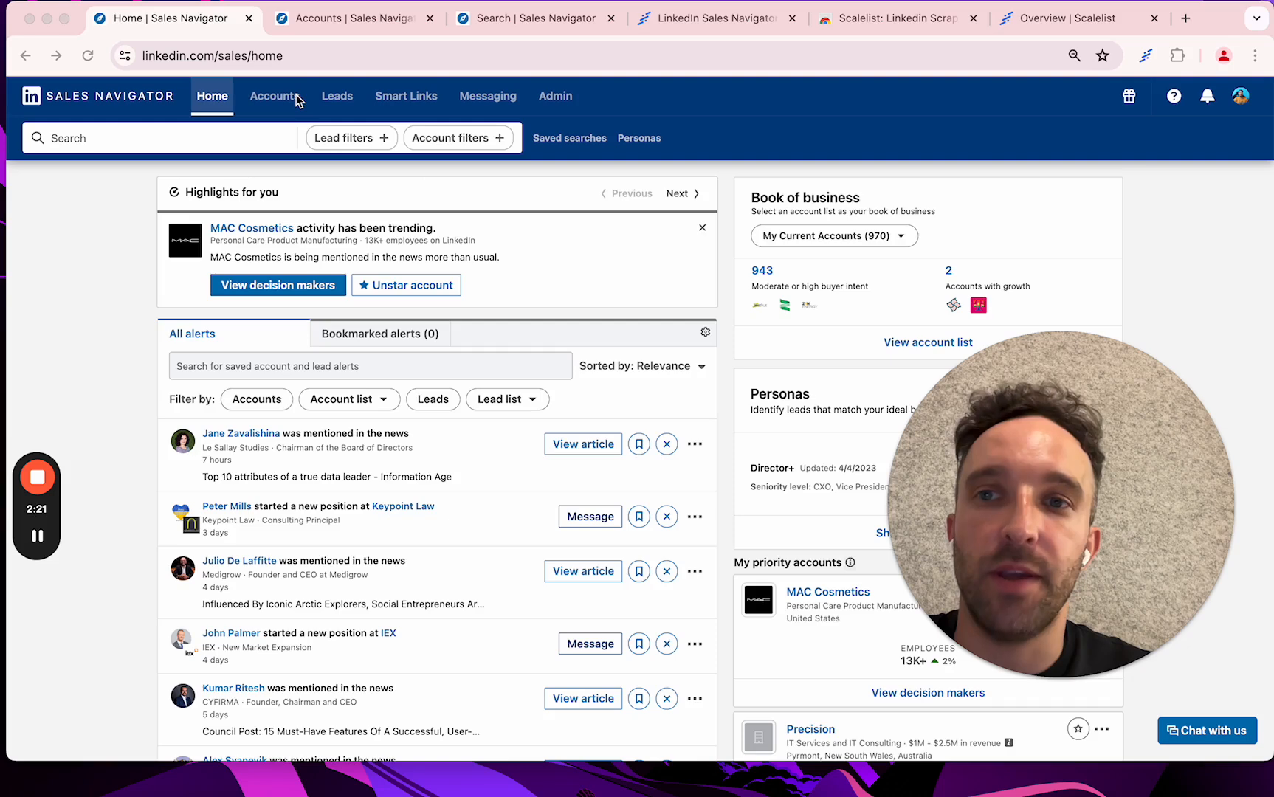
pyautogui.click(274, 96)
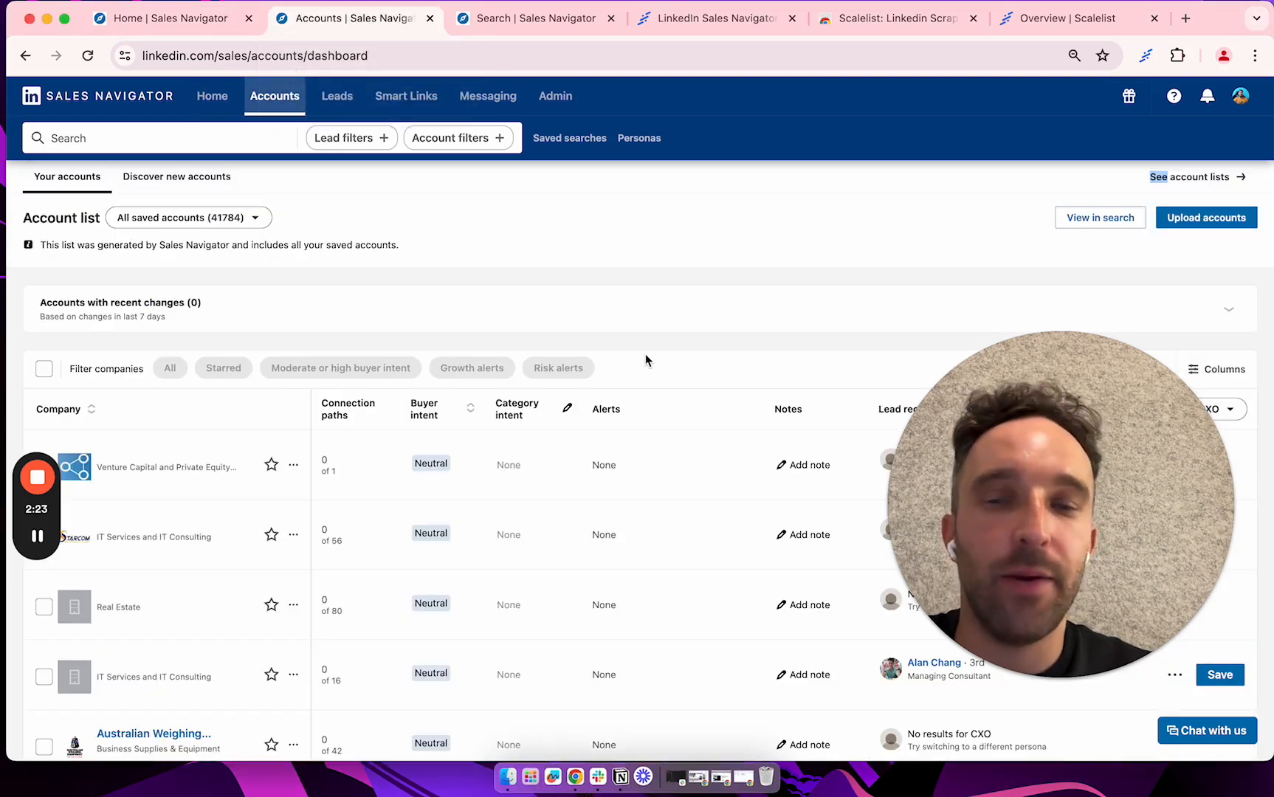
pyautogui.moveTo(535, 237)
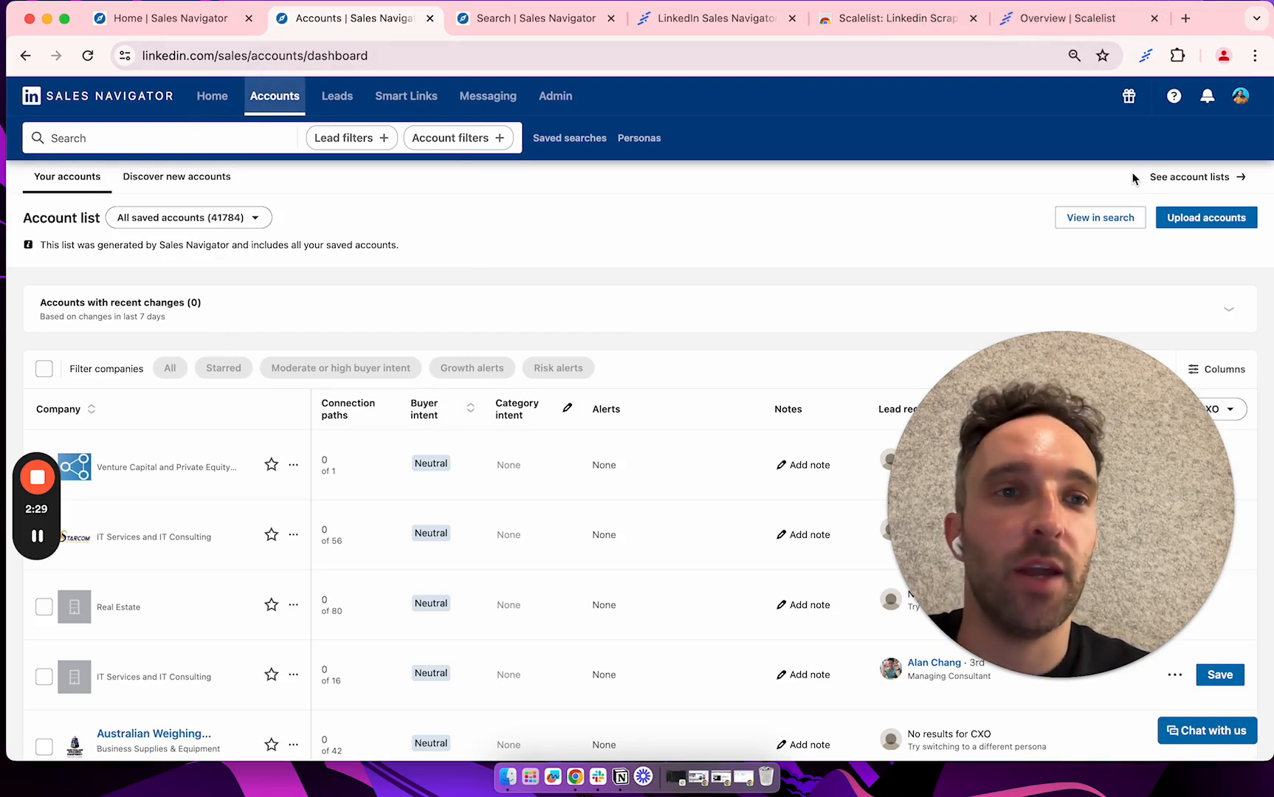
pyautogui.moveTo(1247, 280)
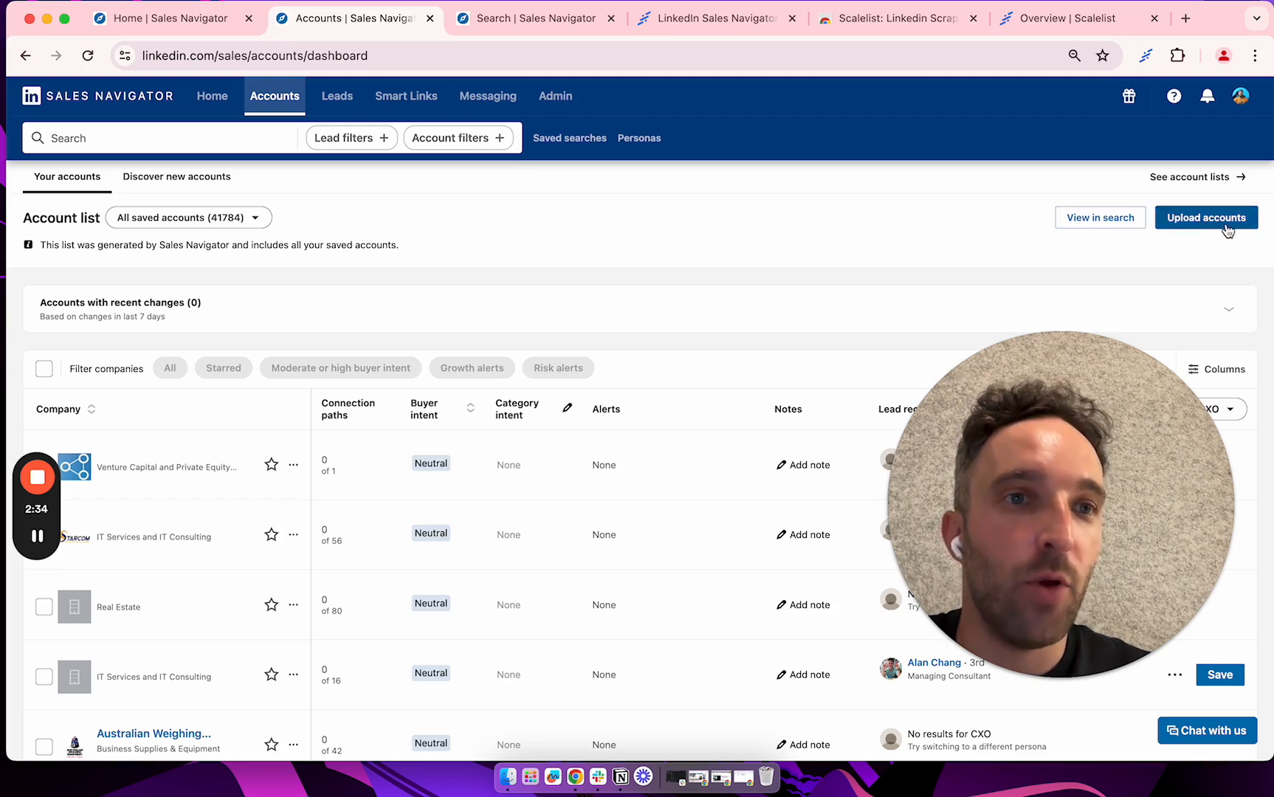
pyautogui.moveTo(1210, 262)
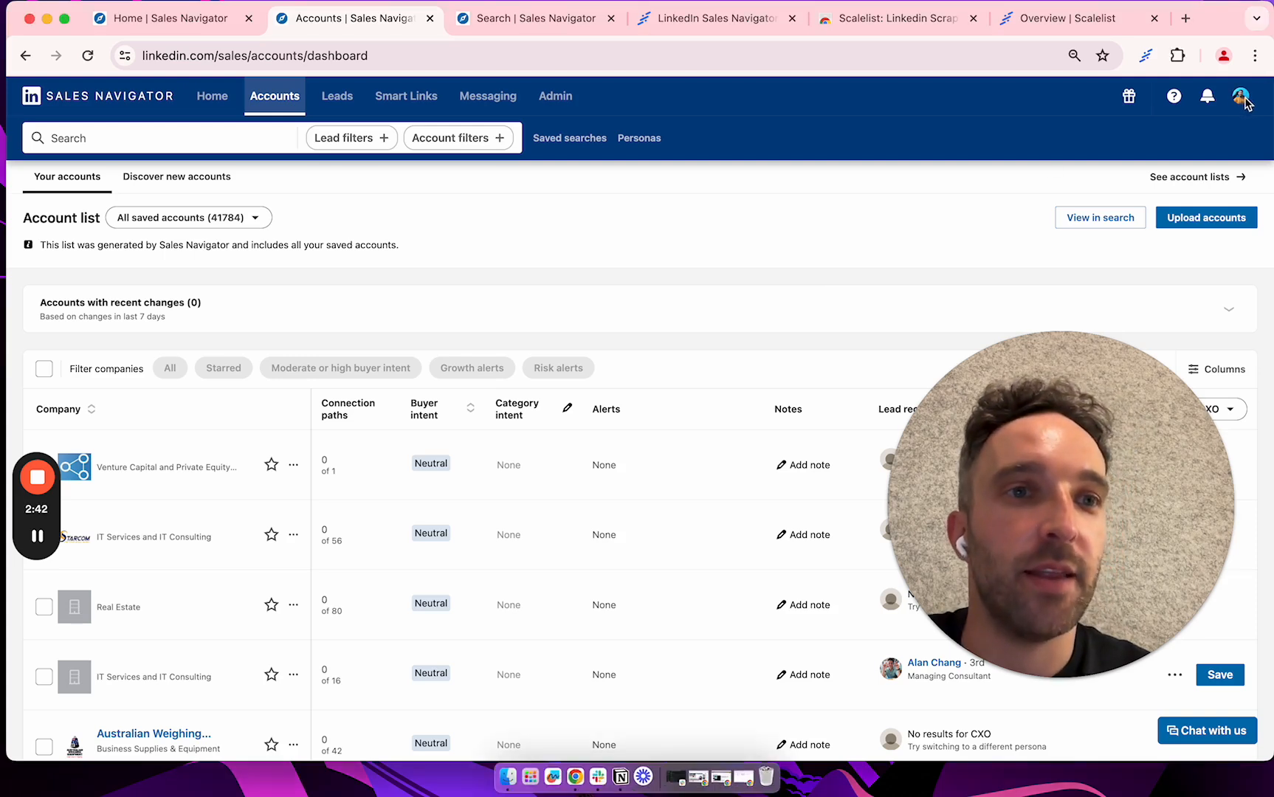
pyautogui.click(1240, 96)
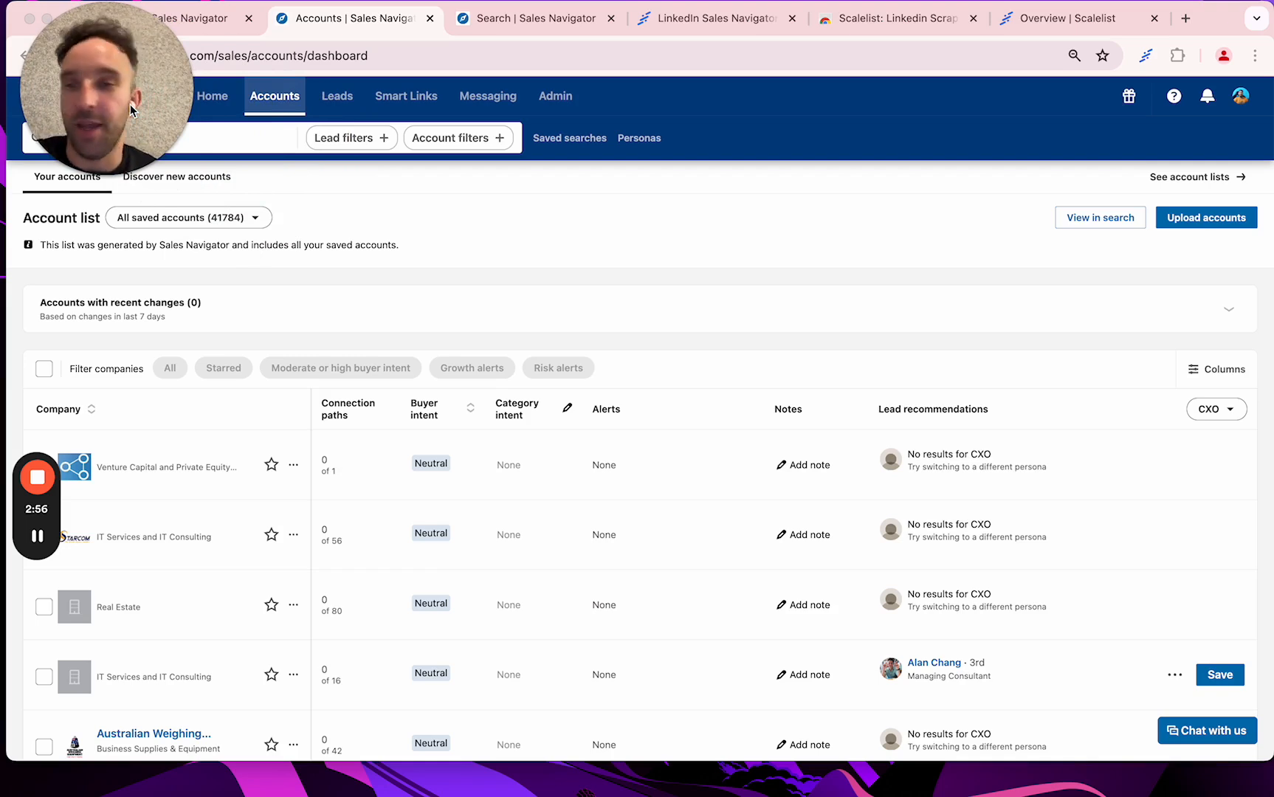
pyautogui.moveTo(1235, 239)
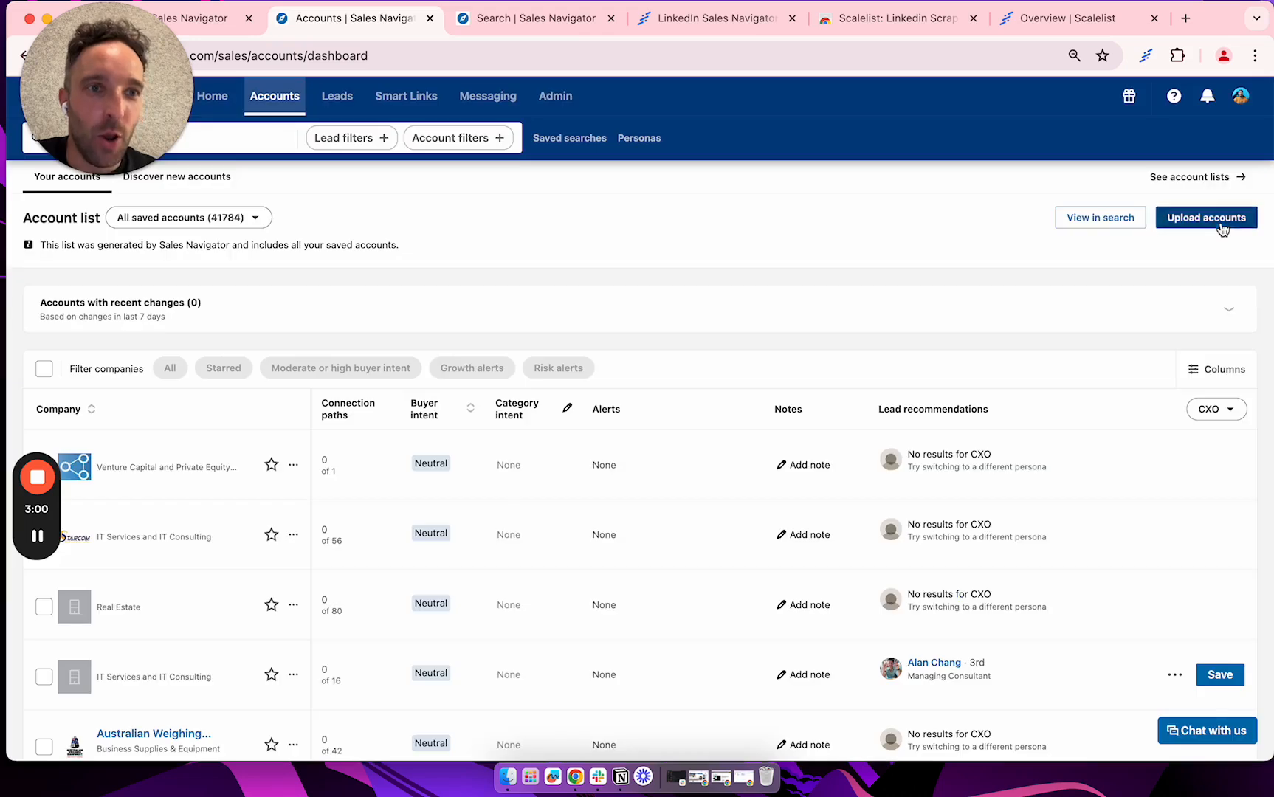
# Start an account list upload and move past the CSV requirements step
pyautogui.click(1205, 217)
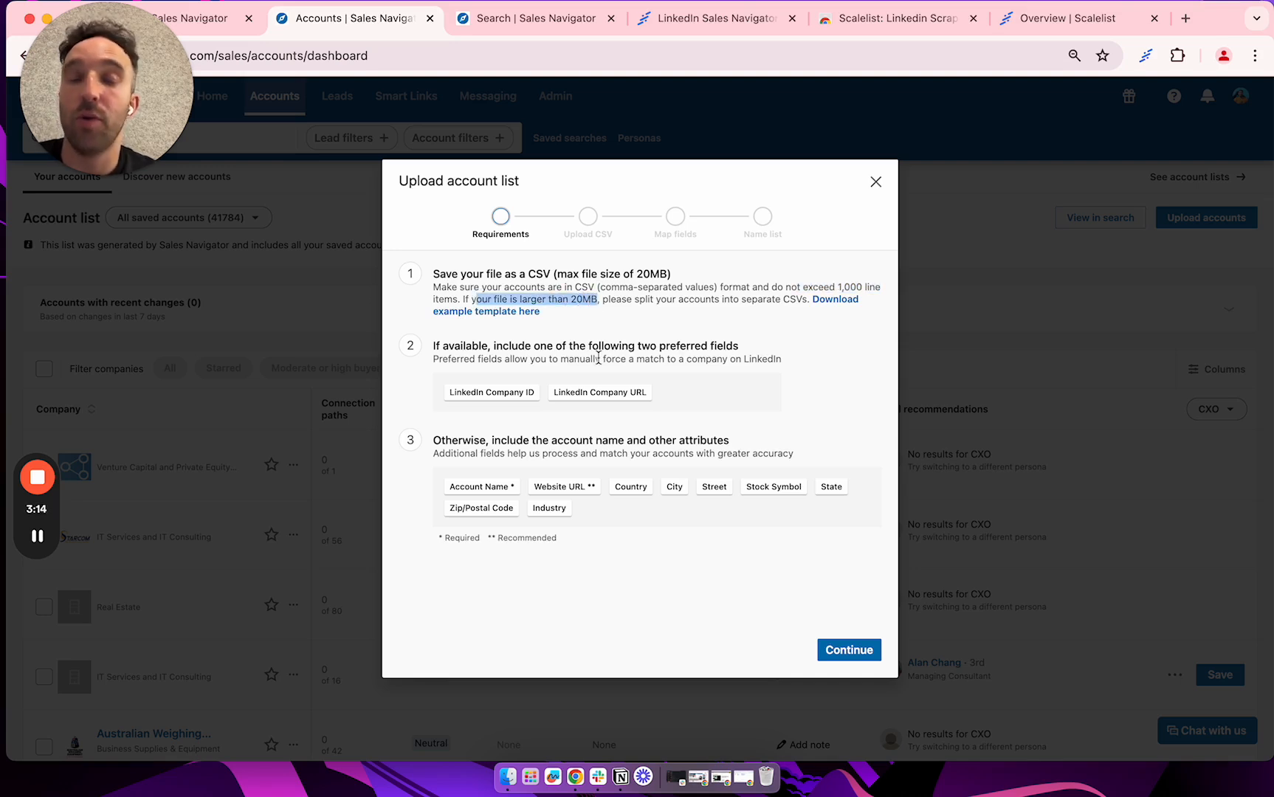
pyautogui.moveTo(650, 321)
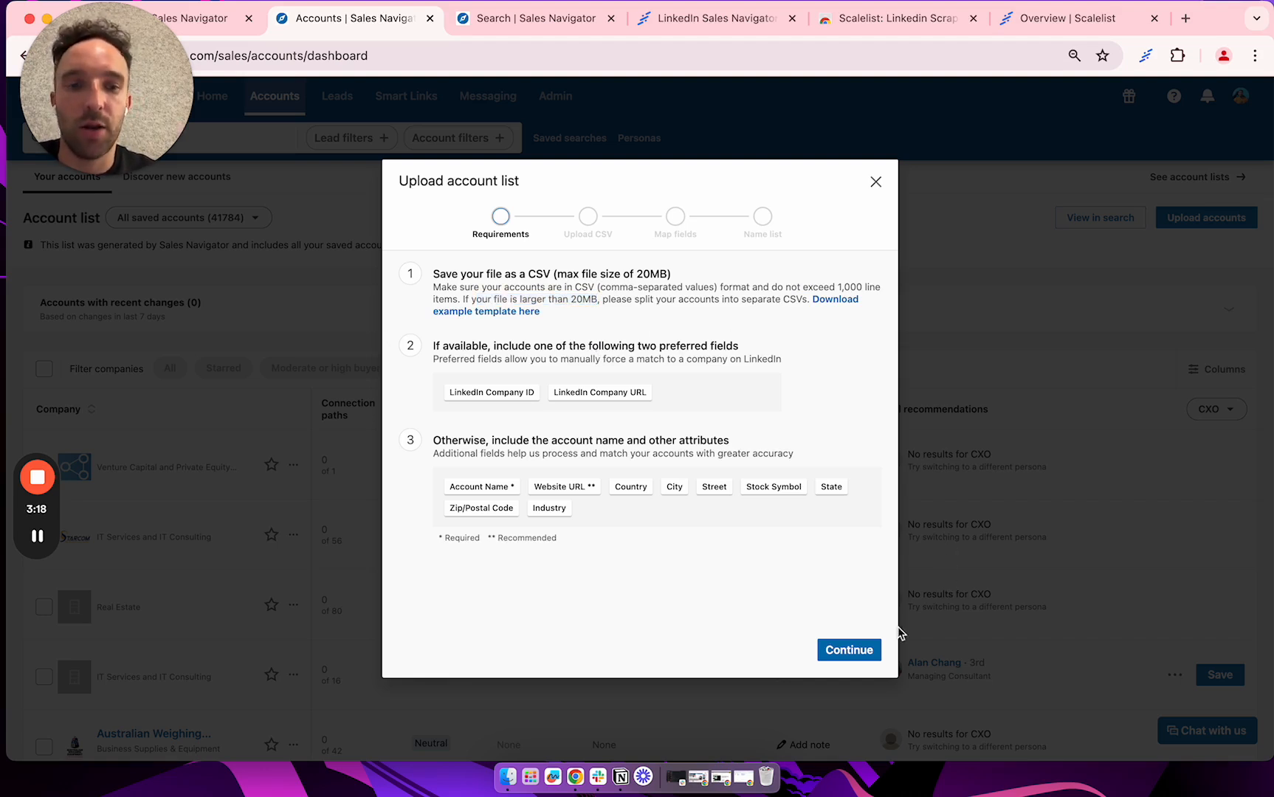
pyautogui.click(848, 649)
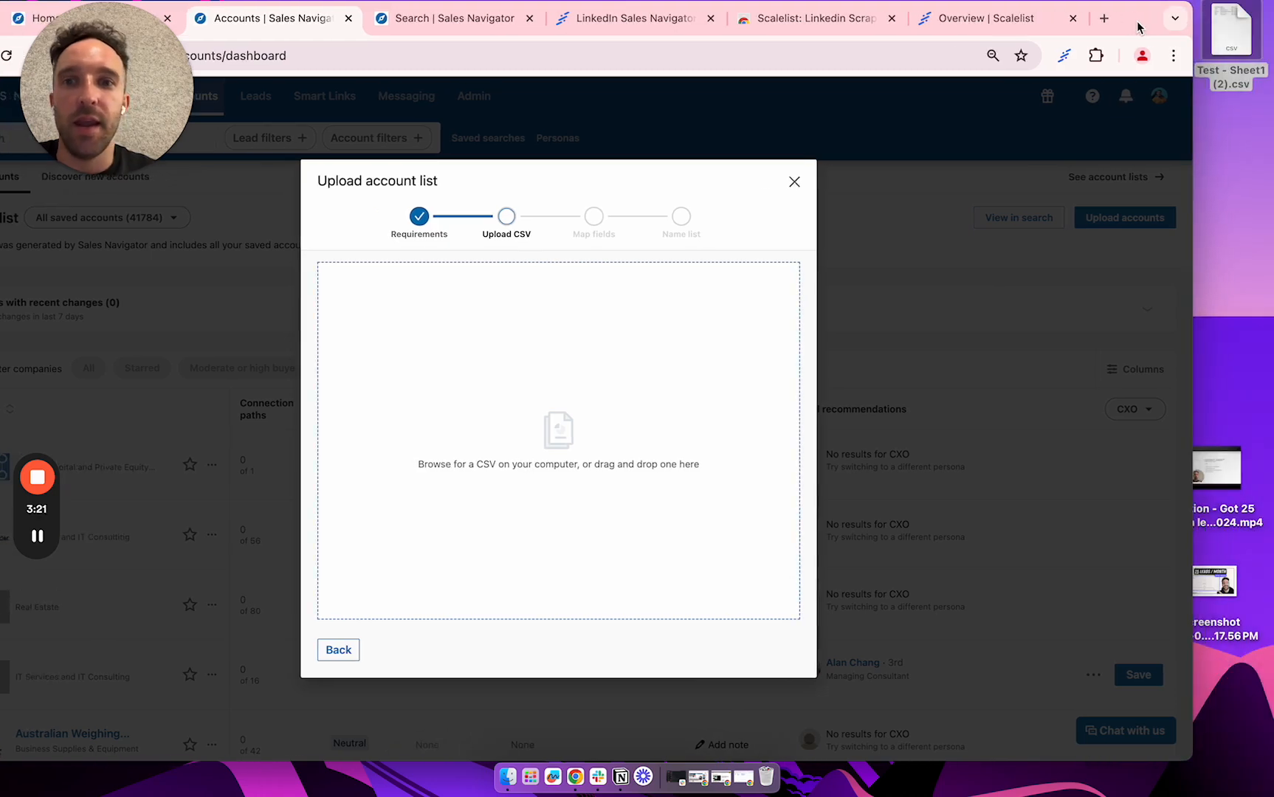
pyautogui.moveTo(1145, 242)
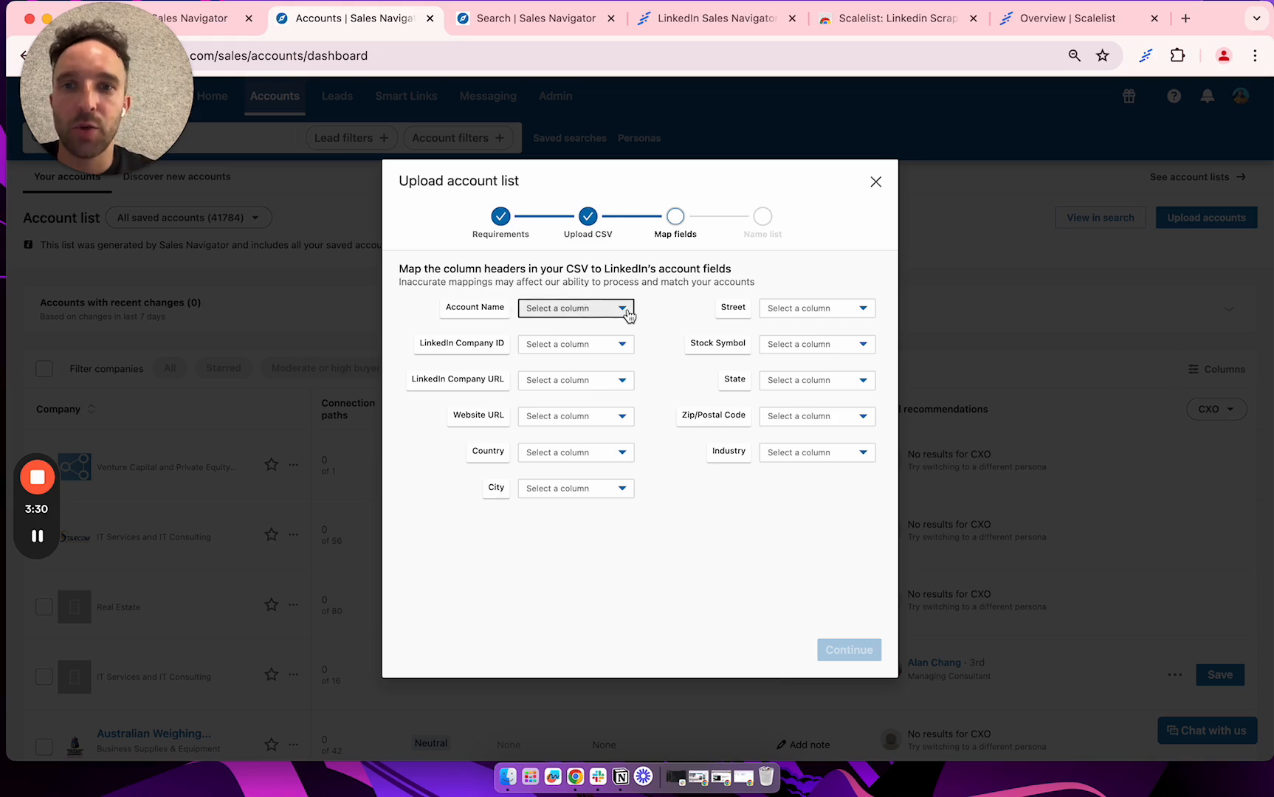
# Map Company Name and Website columns; set LinkedIn Company ID, City, Street, Industry to Not in CSV
pyautogui.click(575, 308)
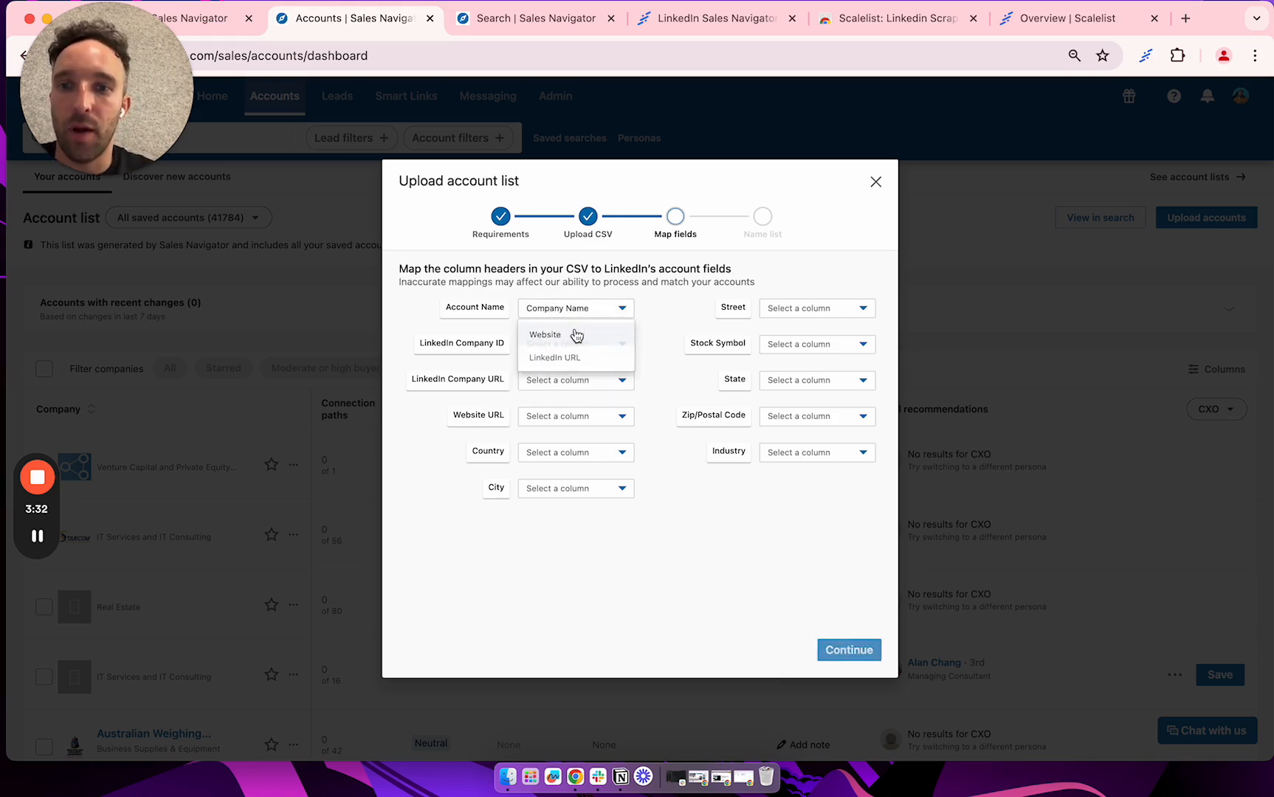
pyautogui.click(574, 343)
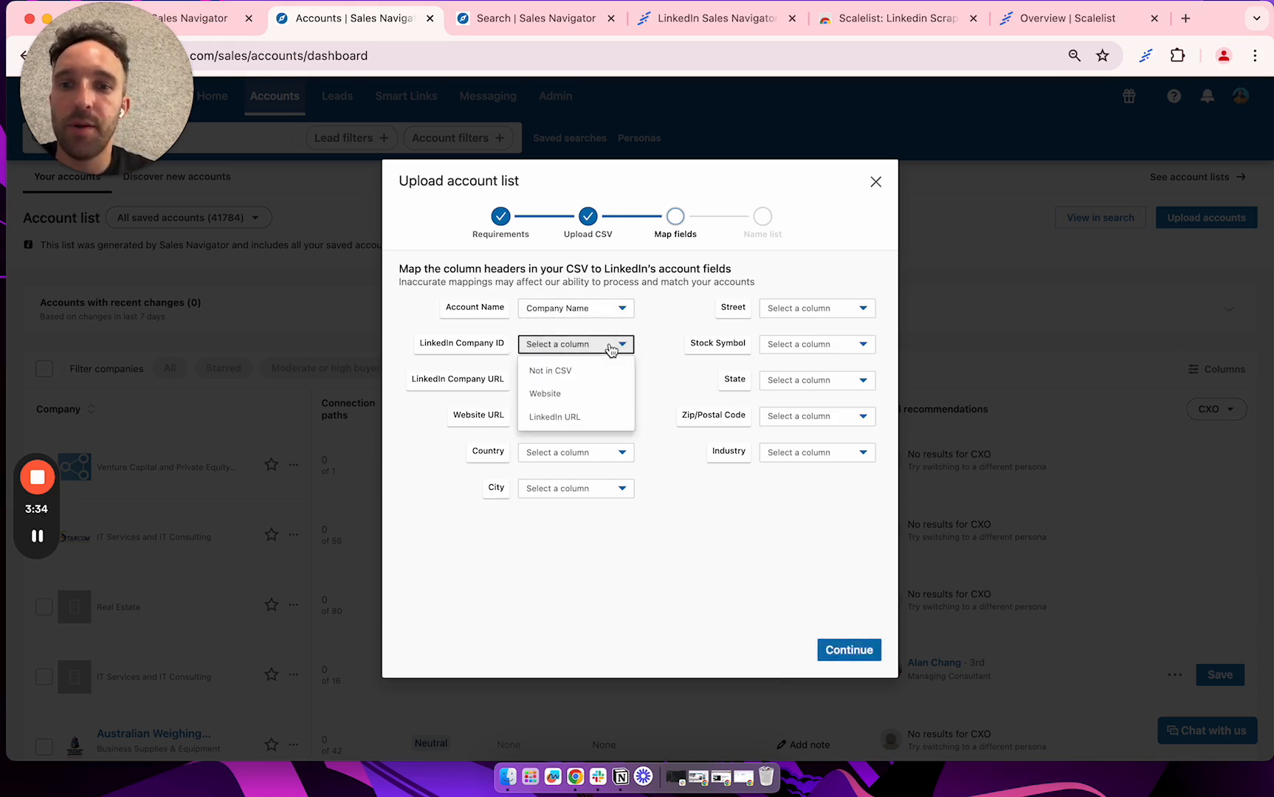
pyautogui.click(551, 370)
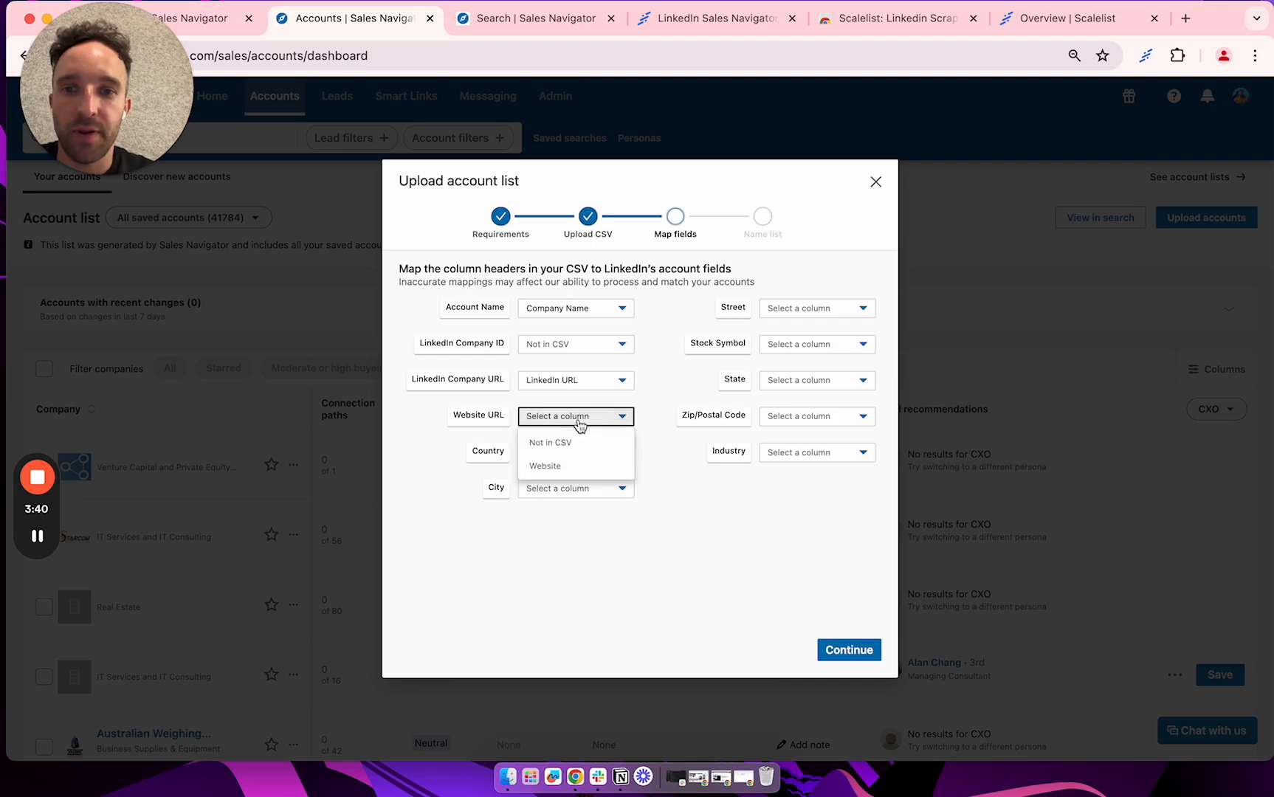
pyautogui.click(544, 466)
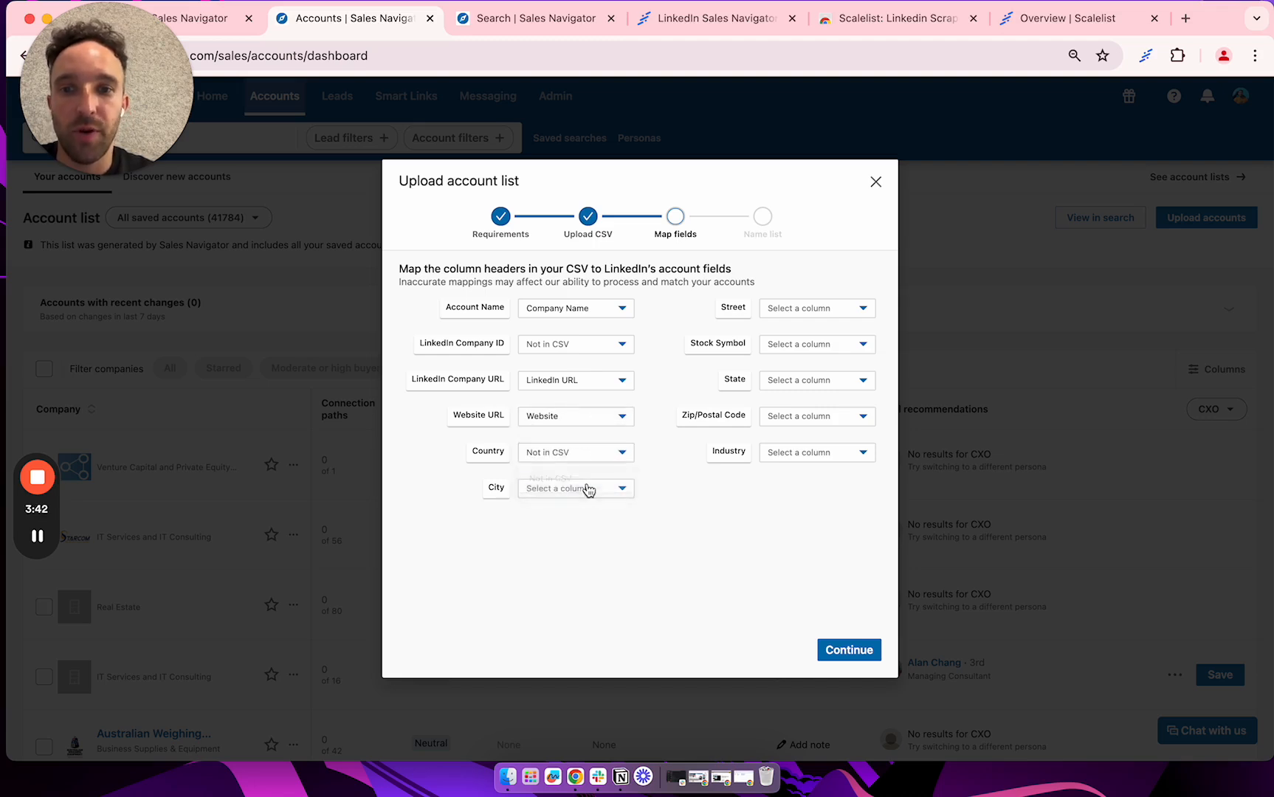
pyautogui.click(815, 307)
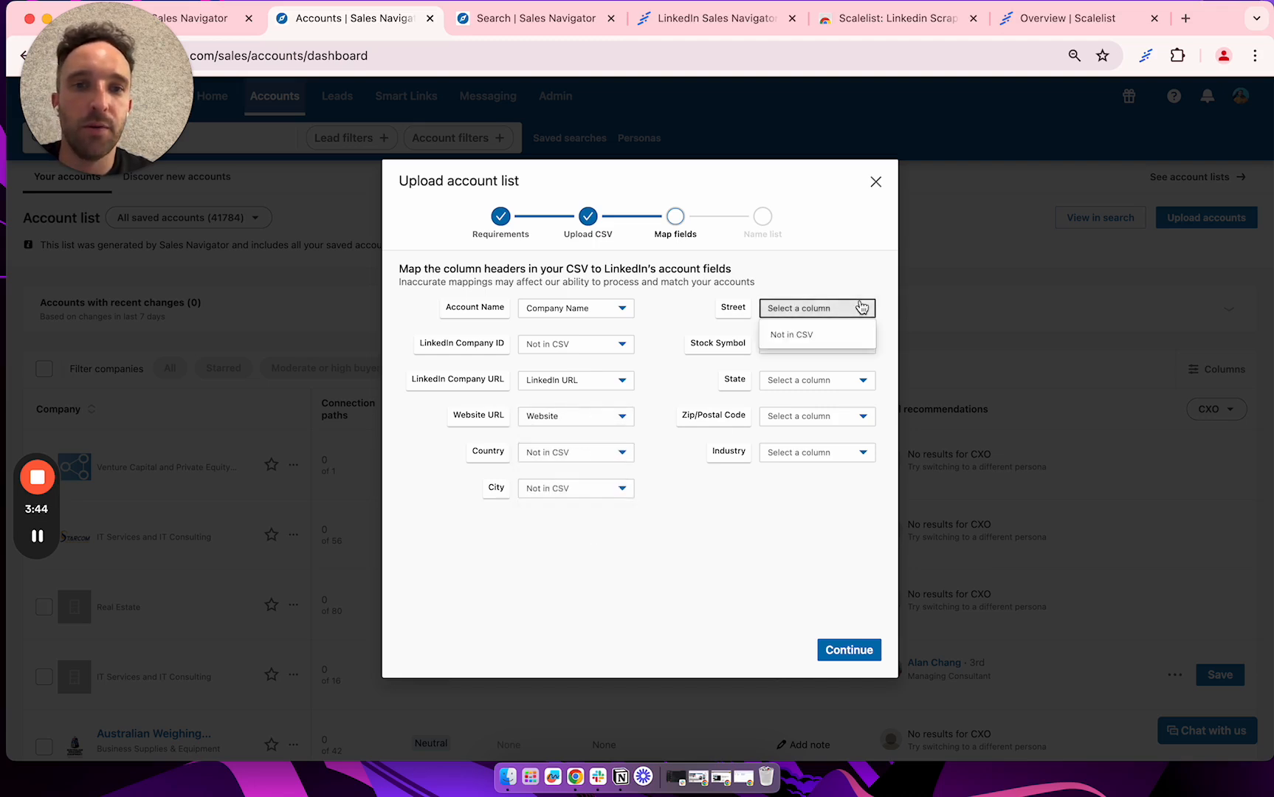
pyautogui.click(788, 334)
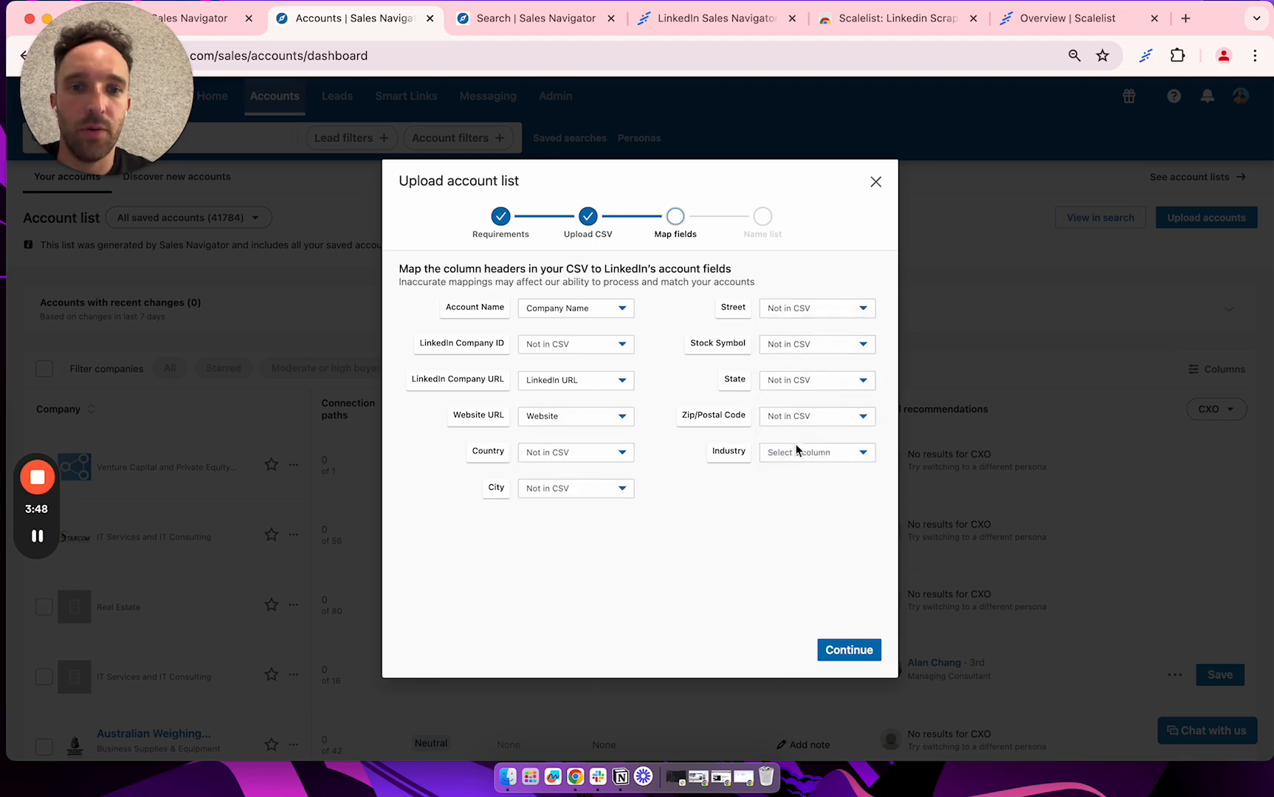
pyautogui.click(815, 452)
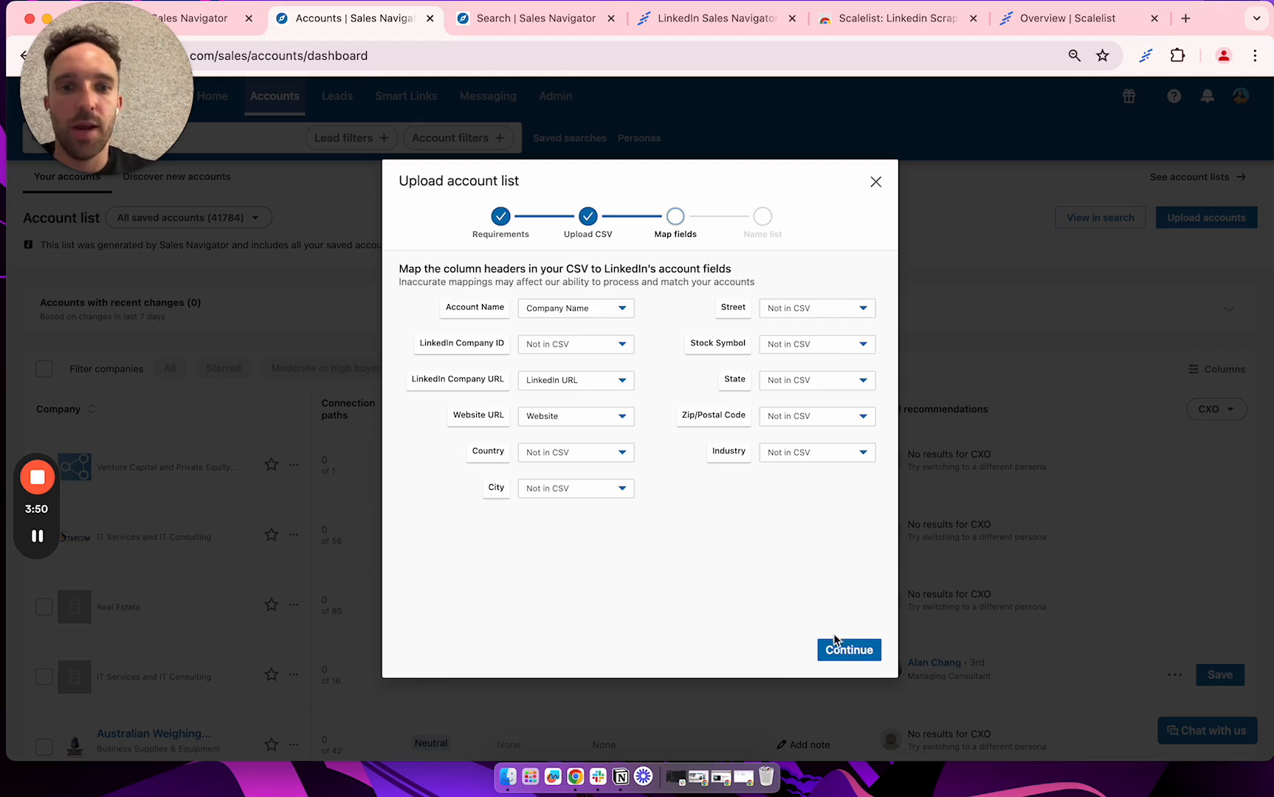
pyautogui.click(848, 650)
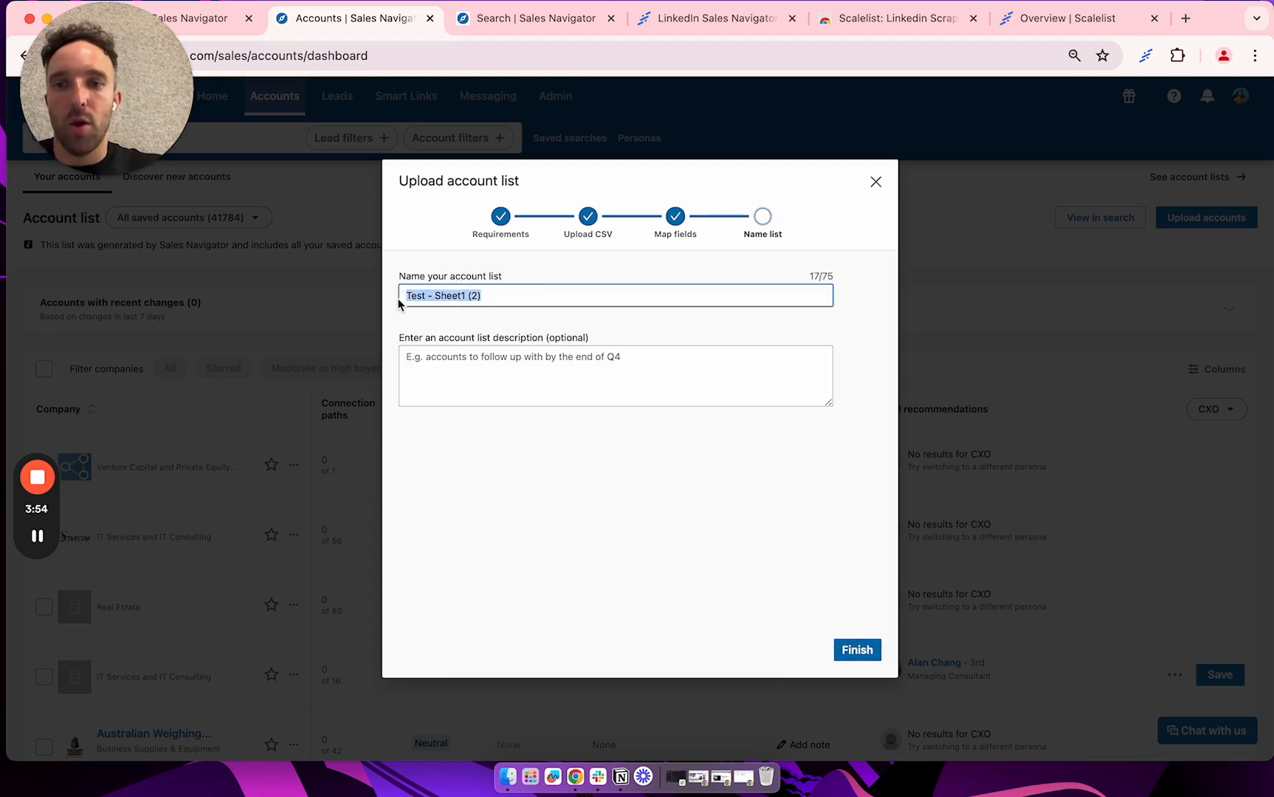
# Enter the list name 'Test - Upload', fixing typos, and finish the upload
pyautogui.write('Test')
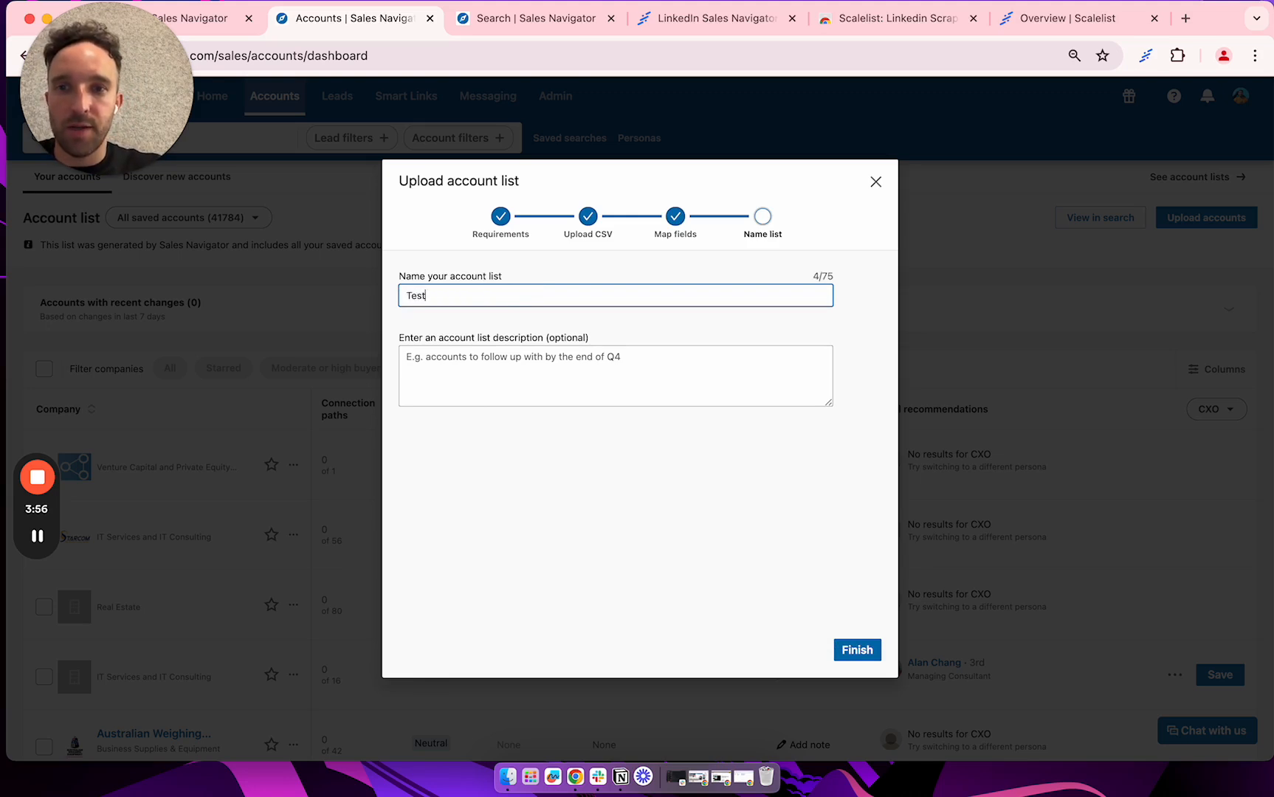
pyautogui.write('x')
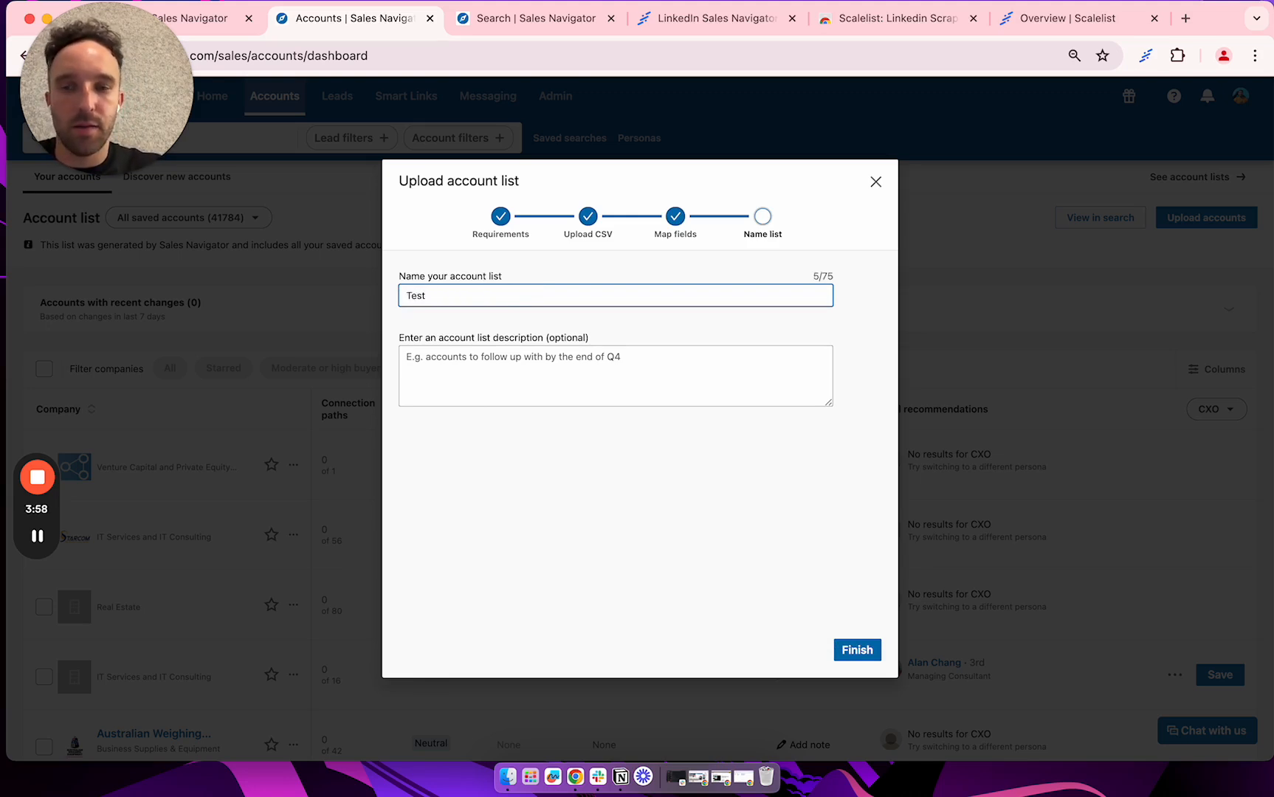
pyautogui.write('- Up,oa')
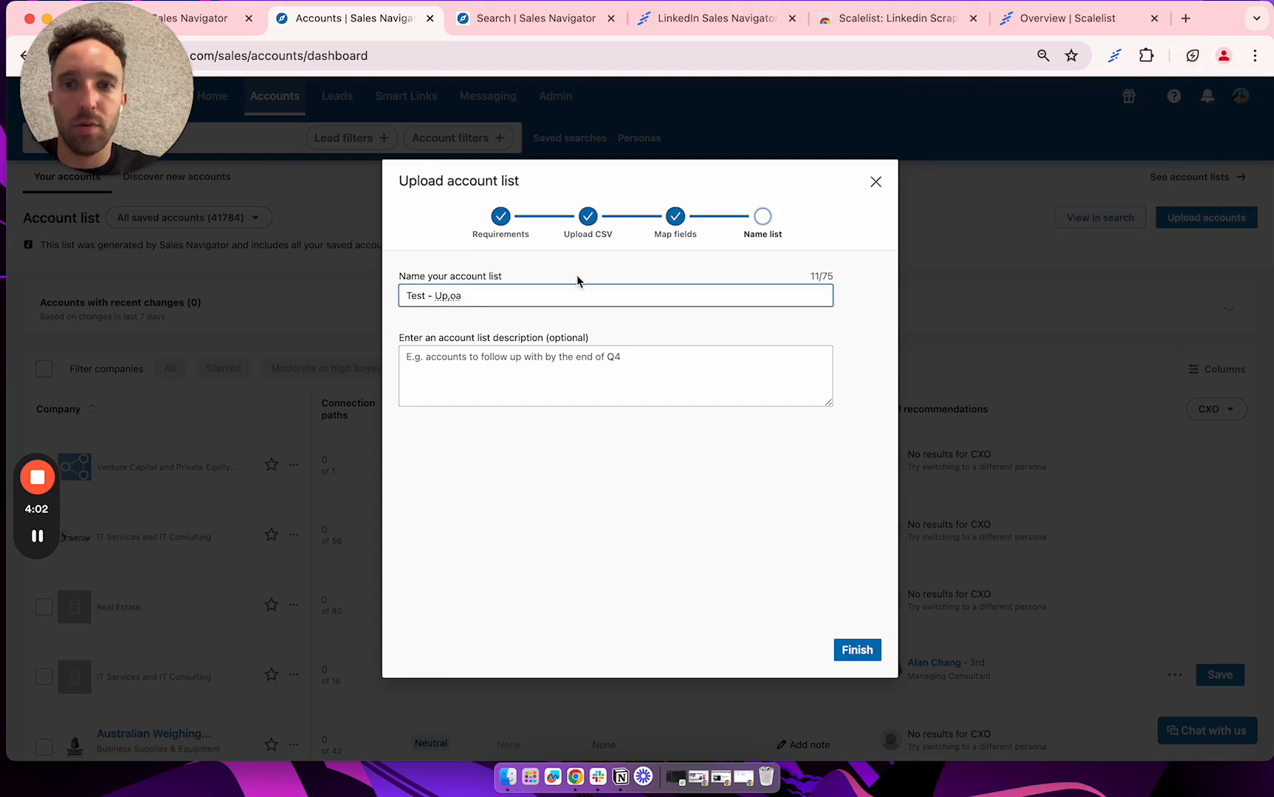
pyautogui.press('Backspace')
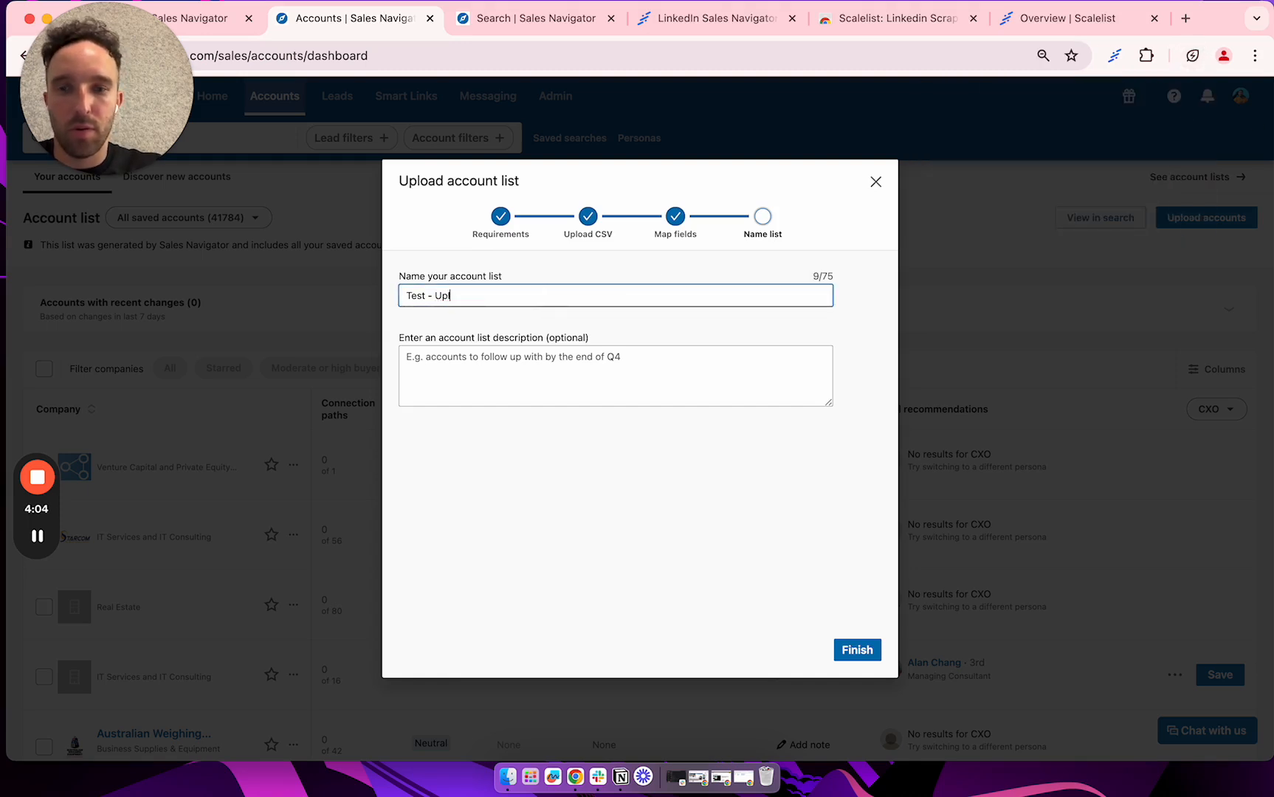
pyautogui.write('load')
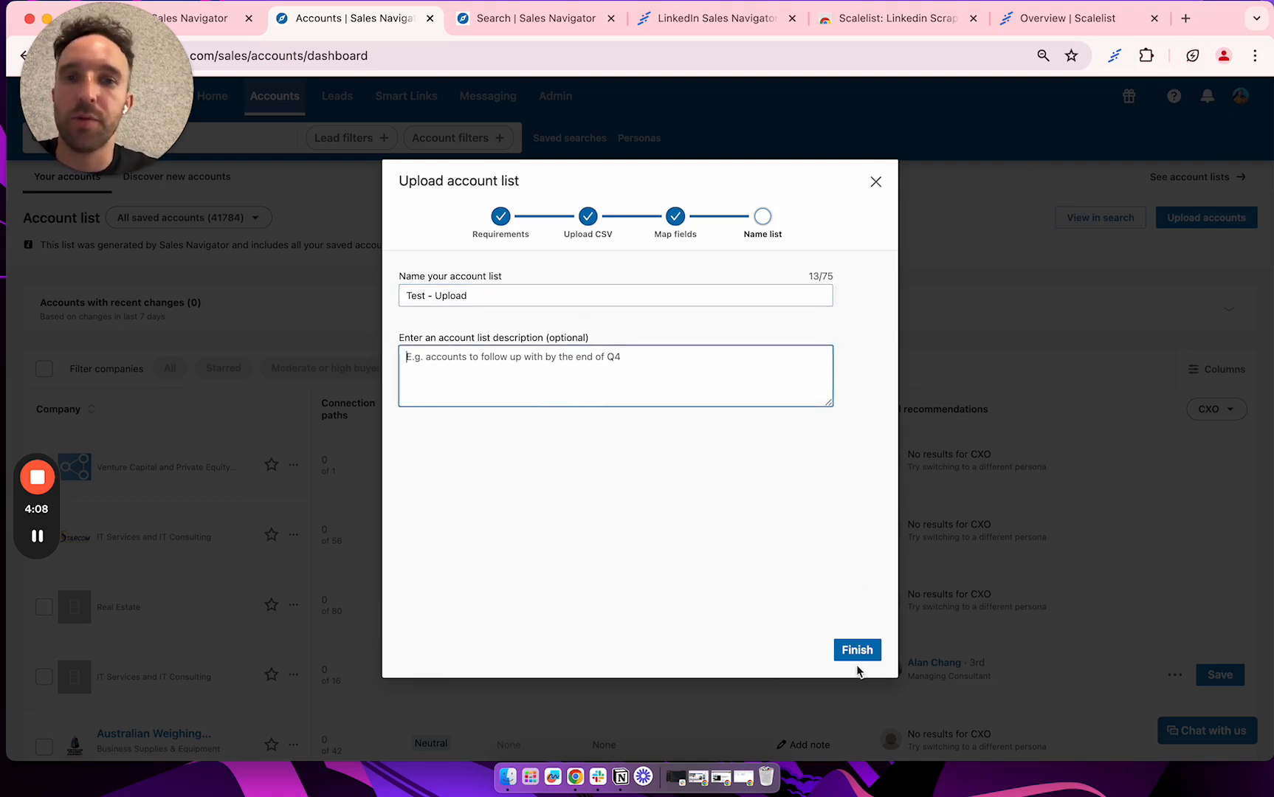
pyautogui.click(856, 649)
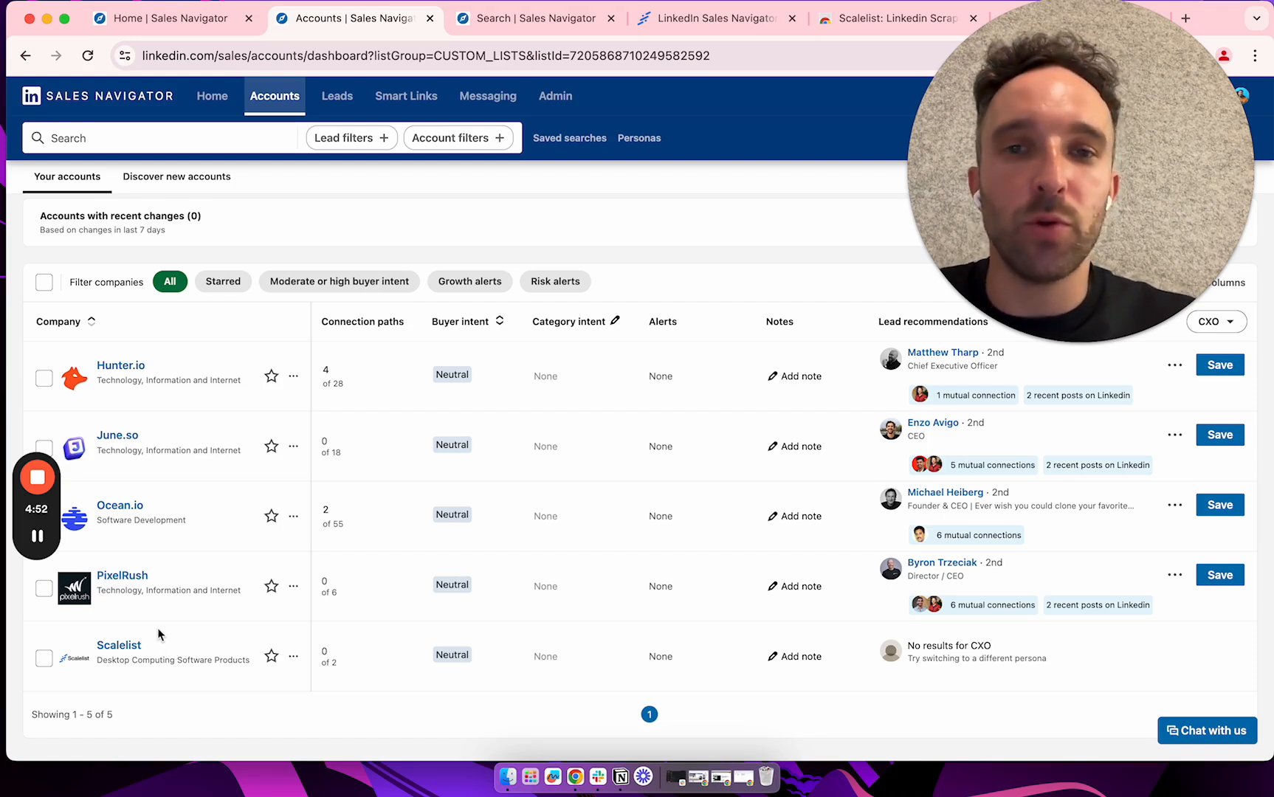
pyautogui.moveTo(150, 380)
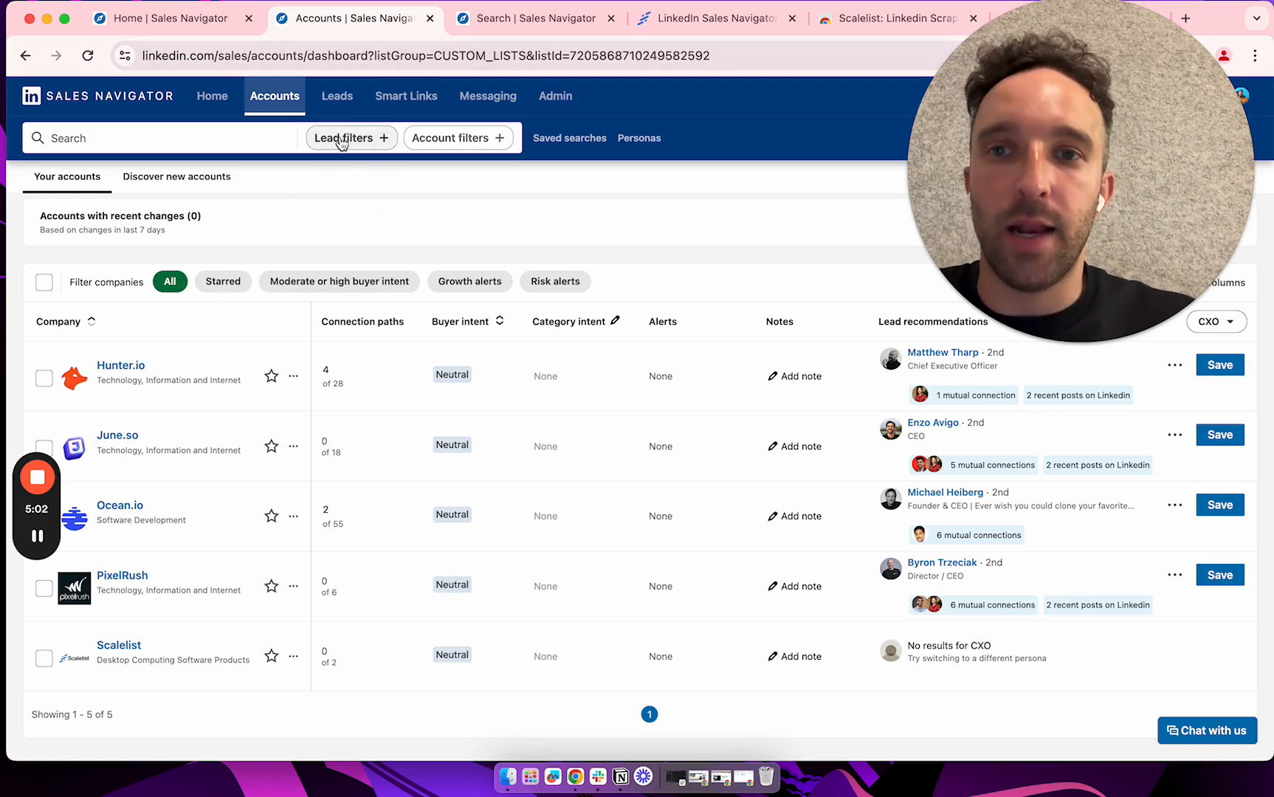
pyautogui.moveTo(345, 137)
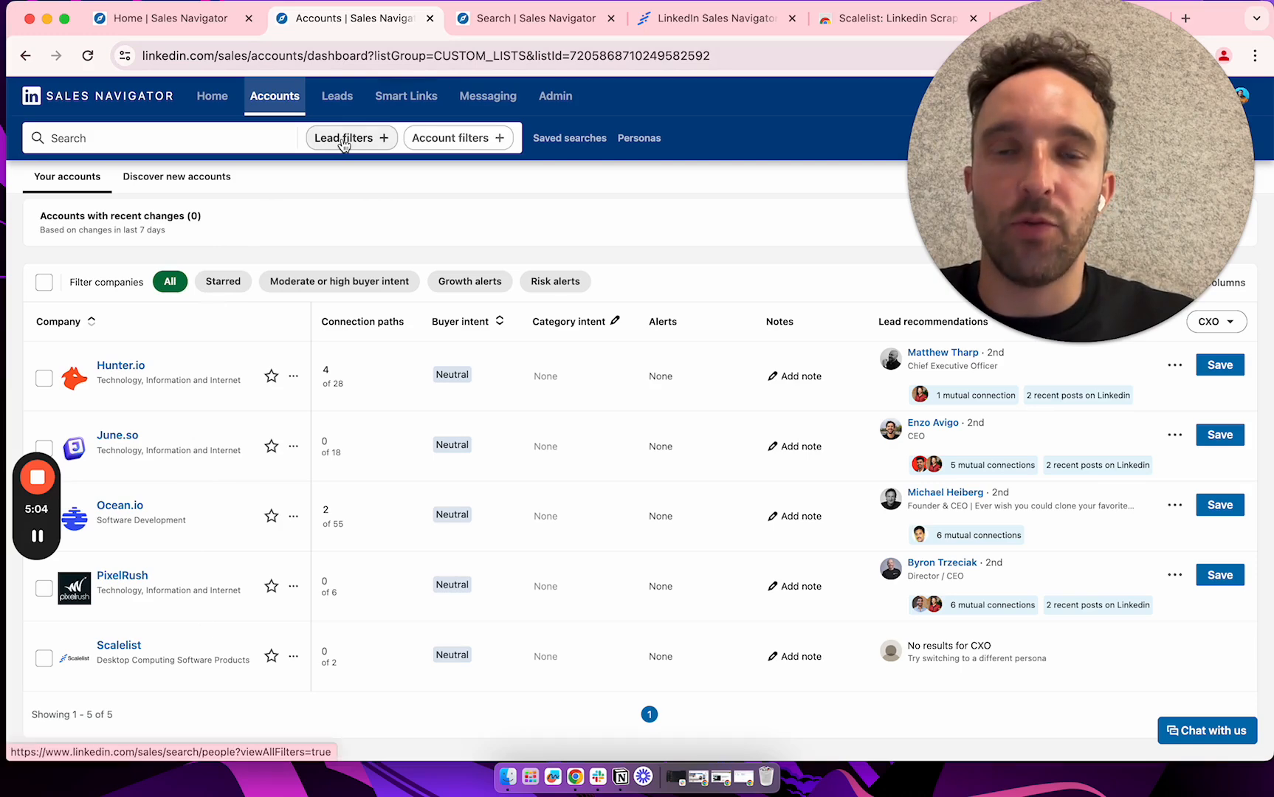
# Filter the lead search to include the Test - Upload account list, yielding 111 leads
pyautogui.click(346, 137)
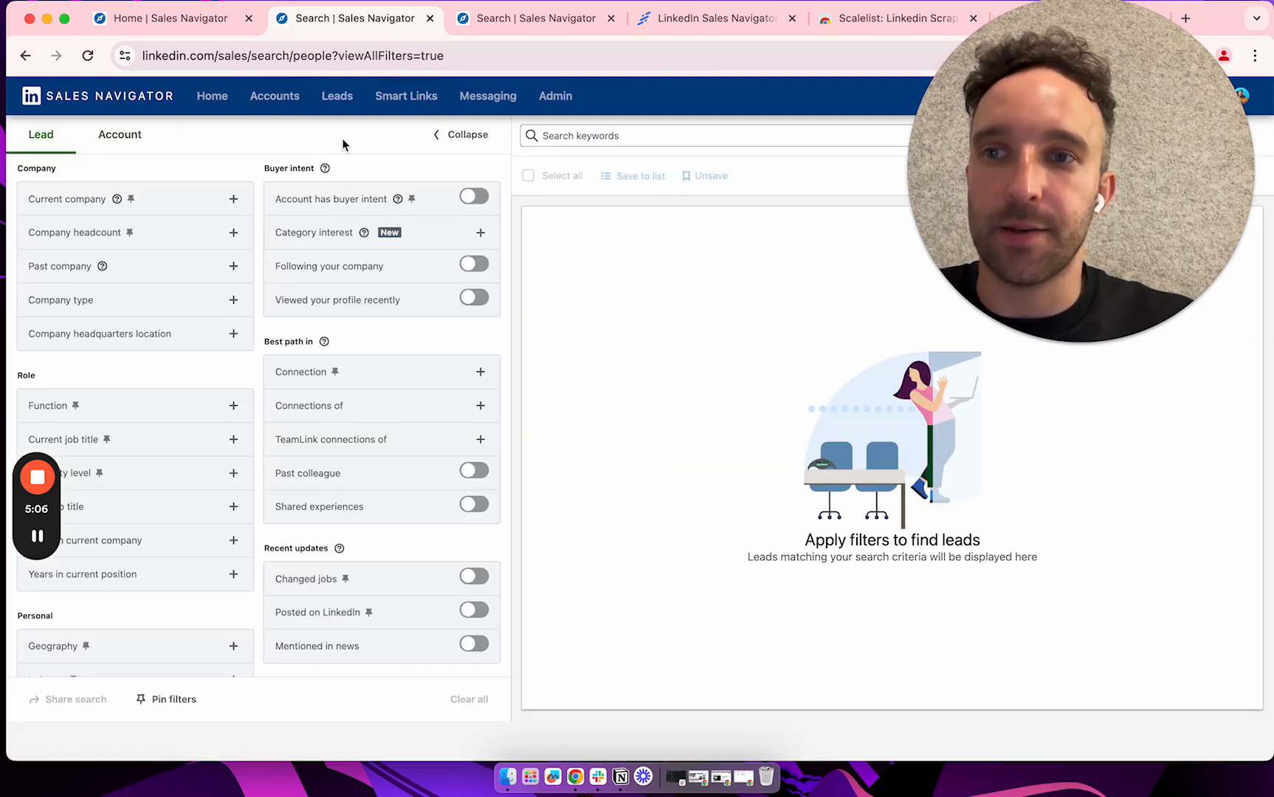
pyautogui.moveTo(436, 436)
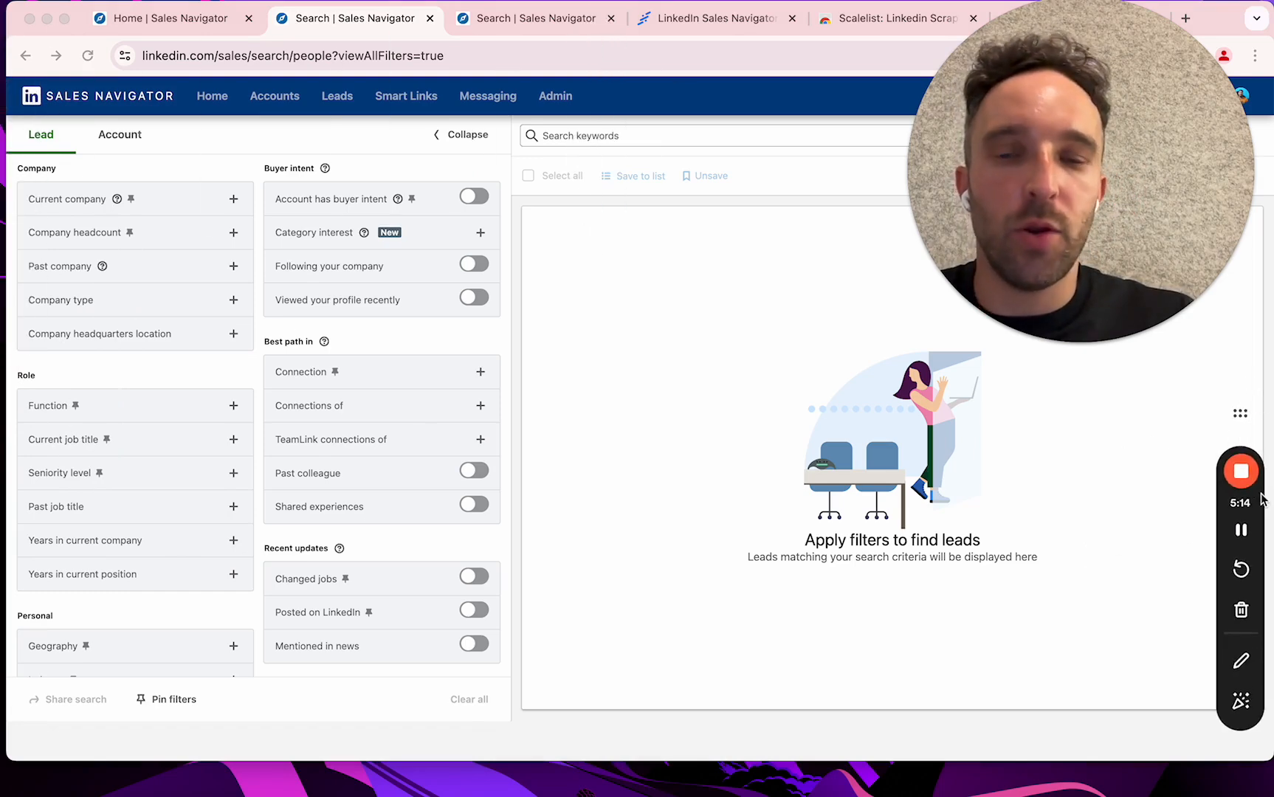
pyautogui.scroll(-3)
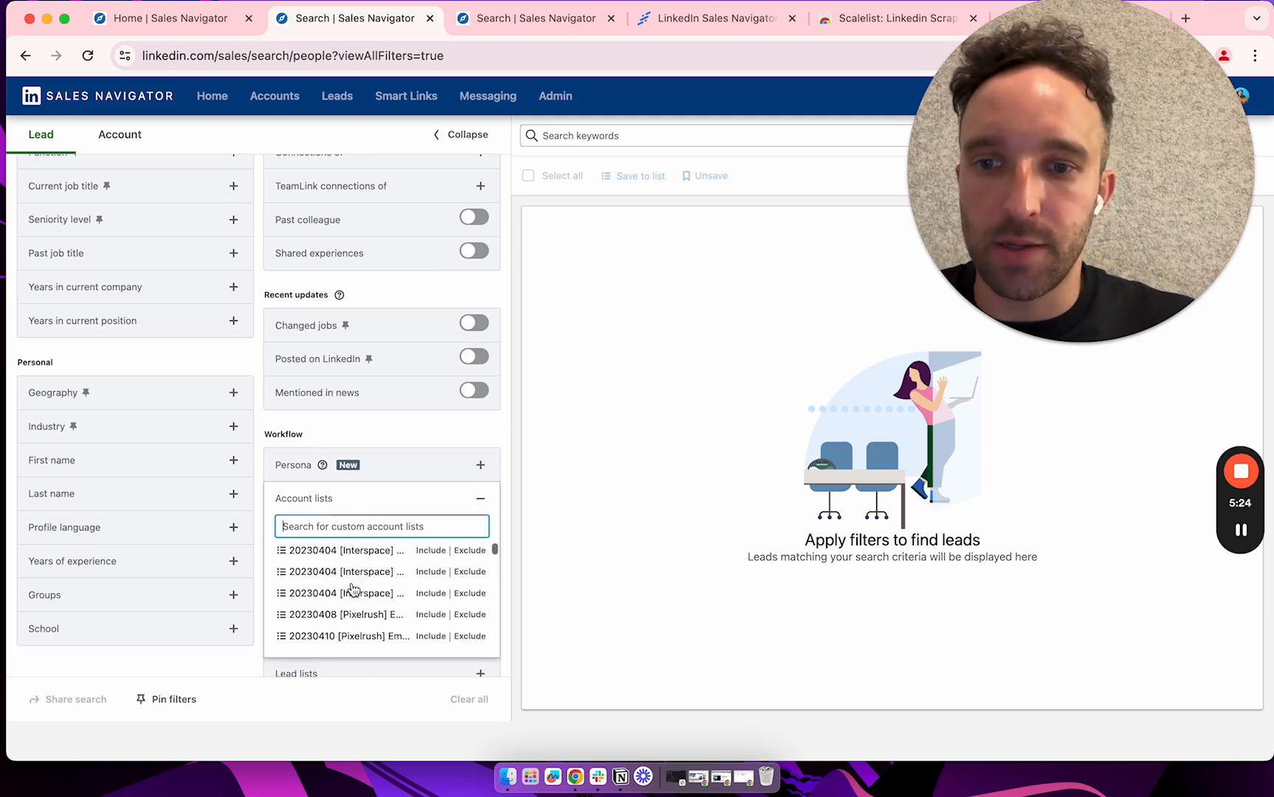
pyautogui.scroll(-3)
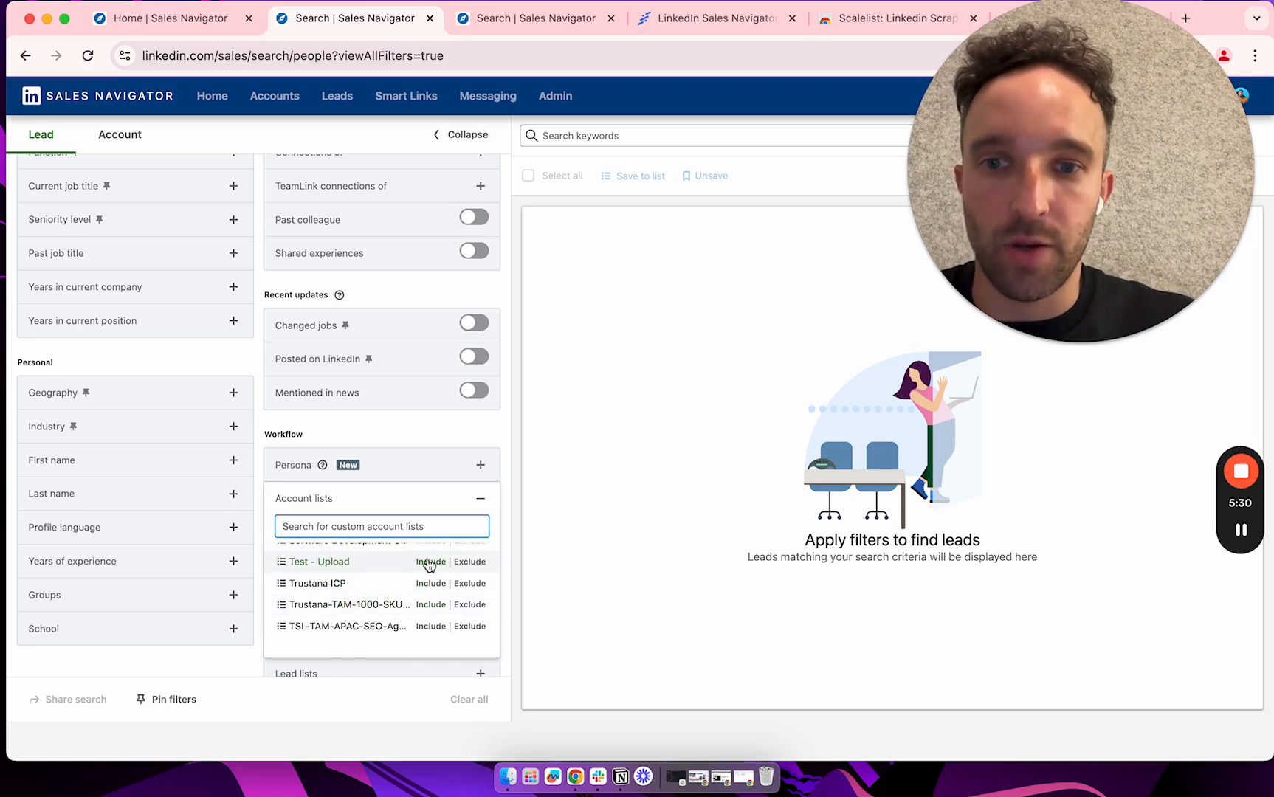
pyautogui.click(430, 562)
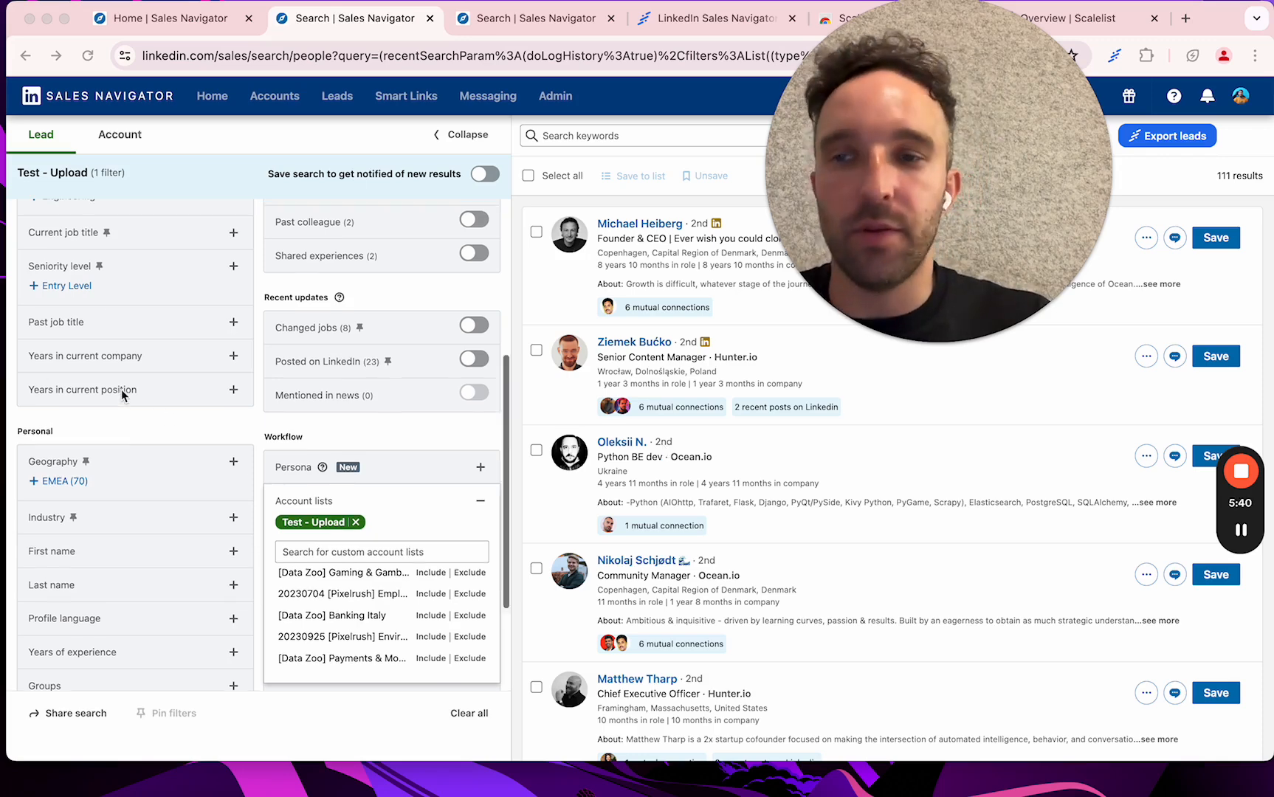
pyautogui.scroll(3)
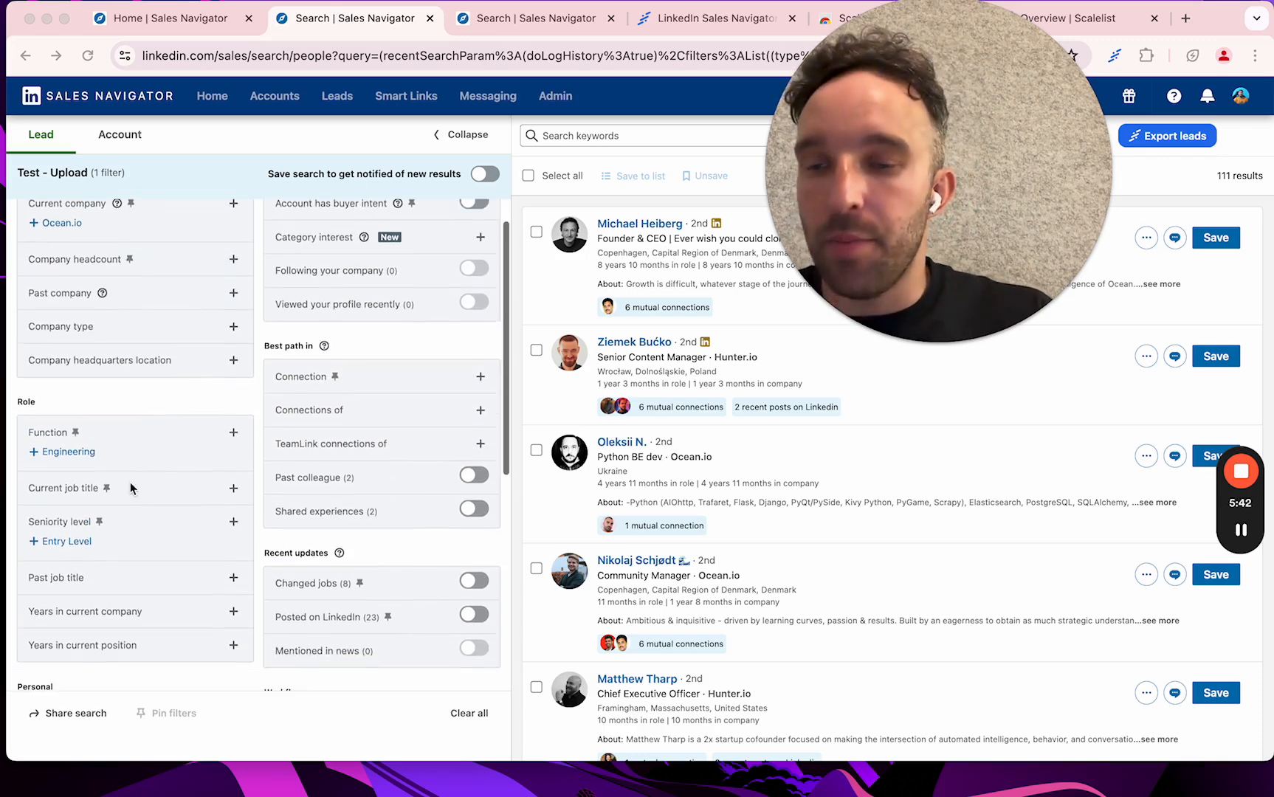
pyautogui.click(233, 488)
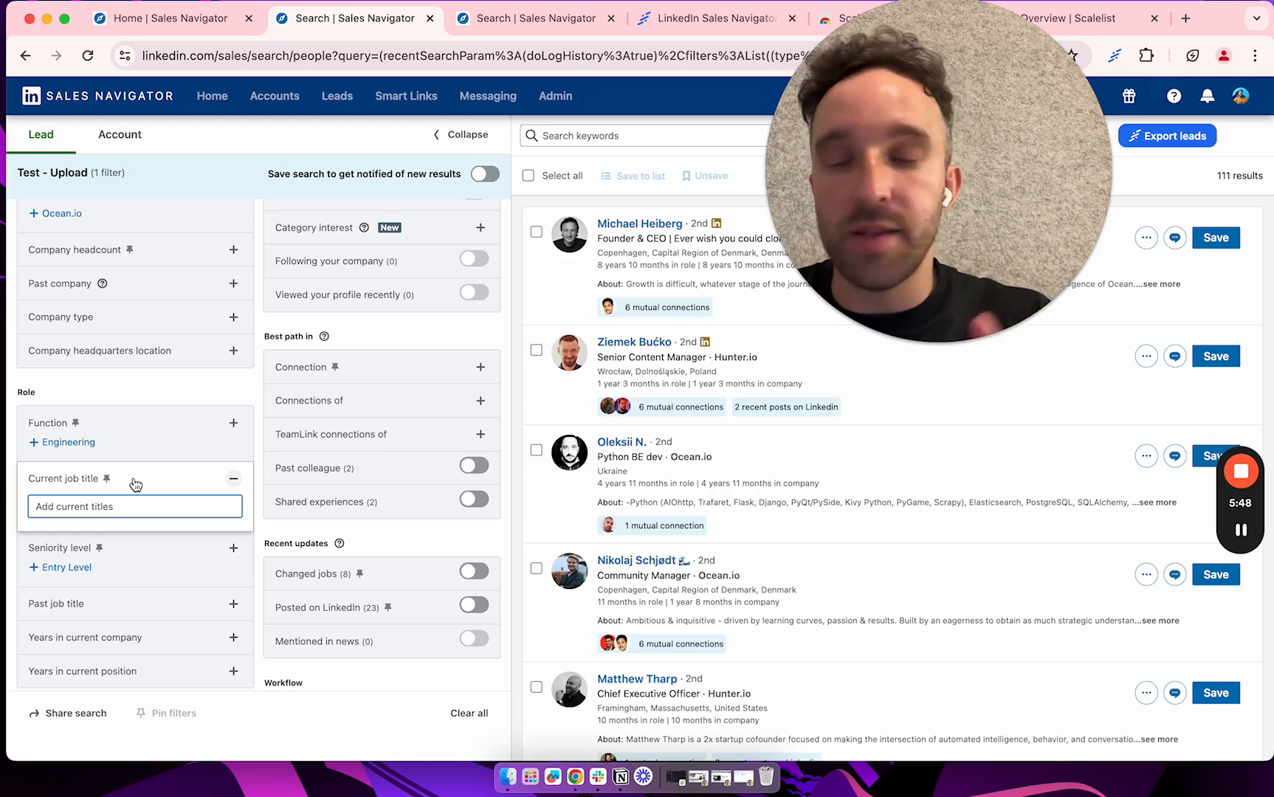
# Filter current job title by "CEO" OR "Chief Executive Officer", narrowing to 5 leads
pyautogui.write('"CEO"OR')
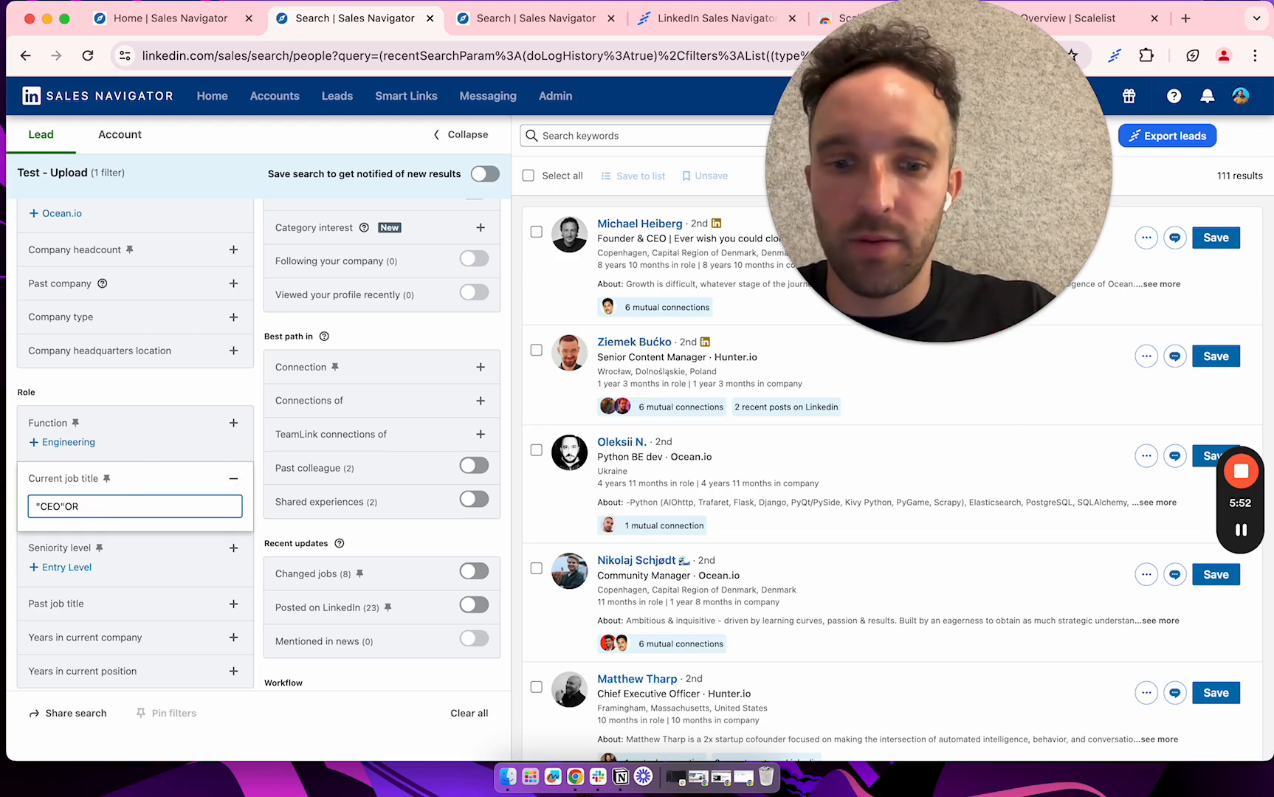
pyautogui.write('CH')
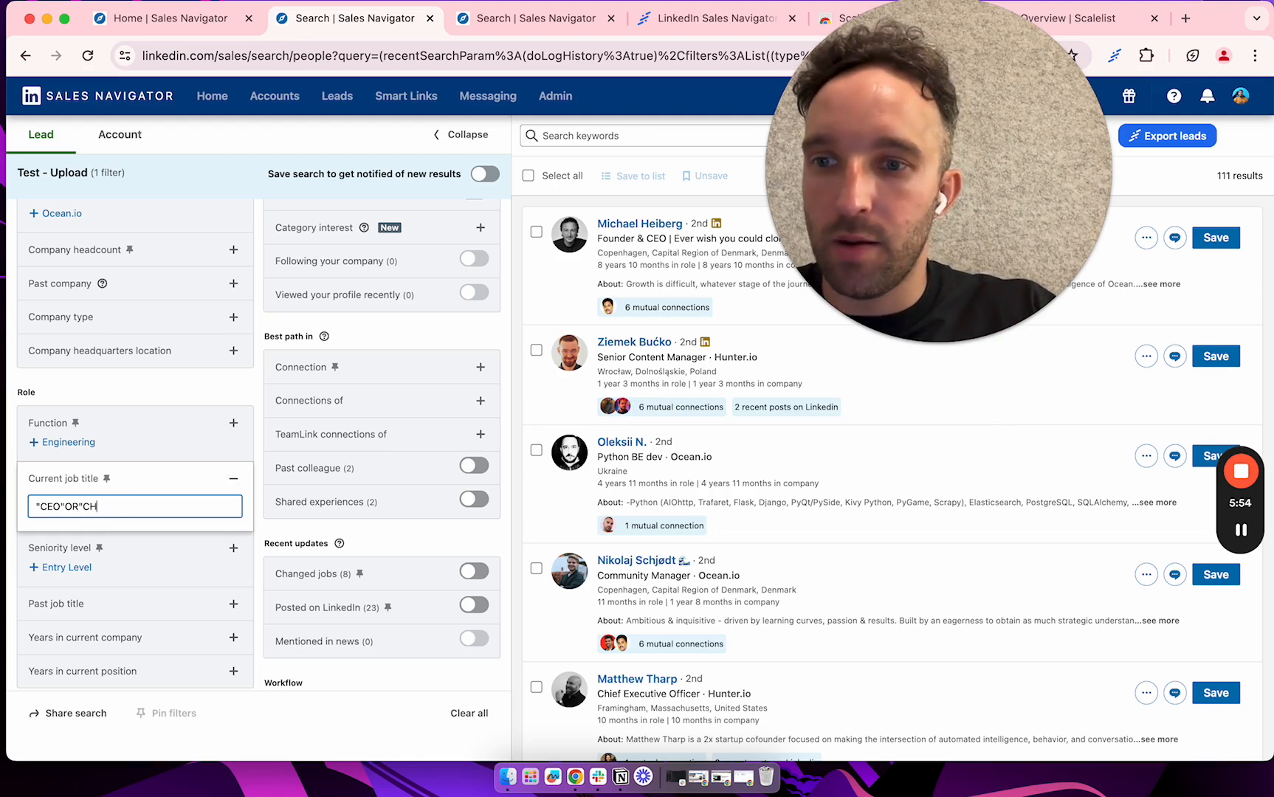
pyautogui.write('Chief Exe')
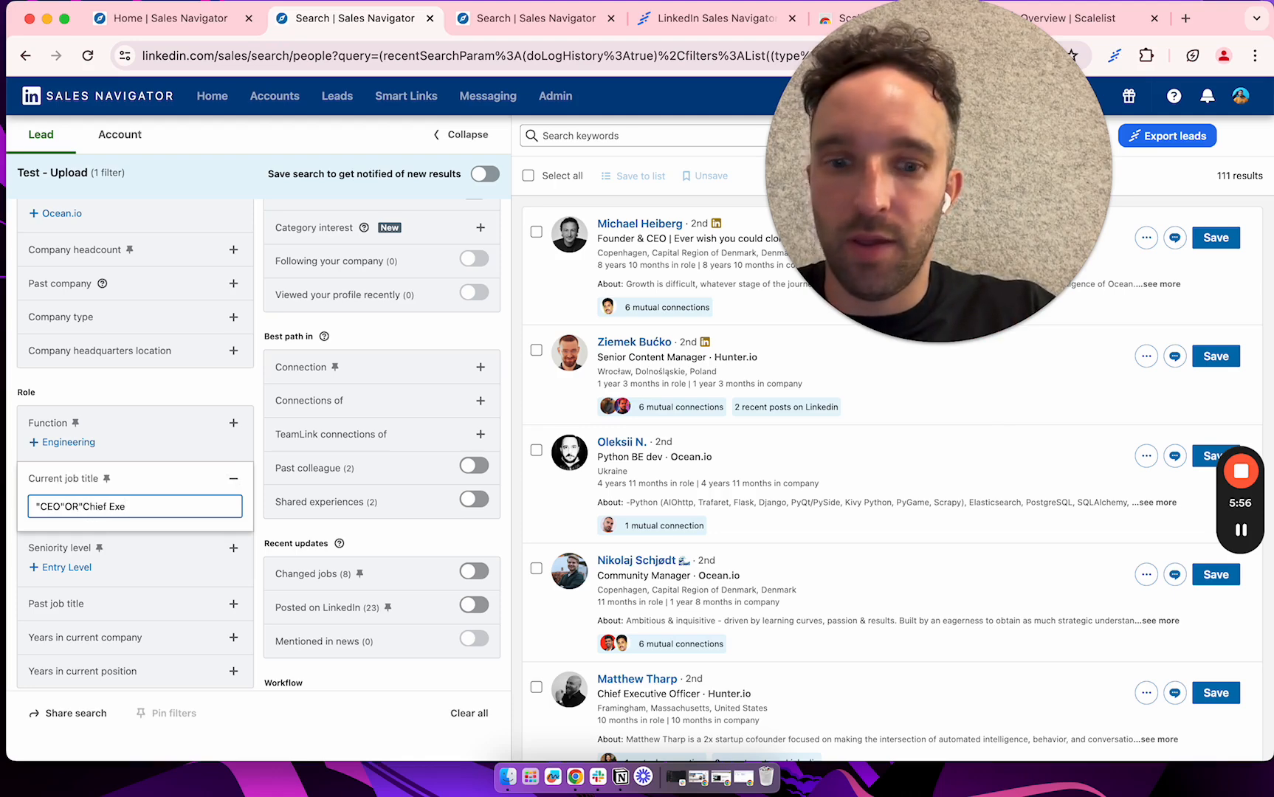
pyautogui.write('cutive Office')
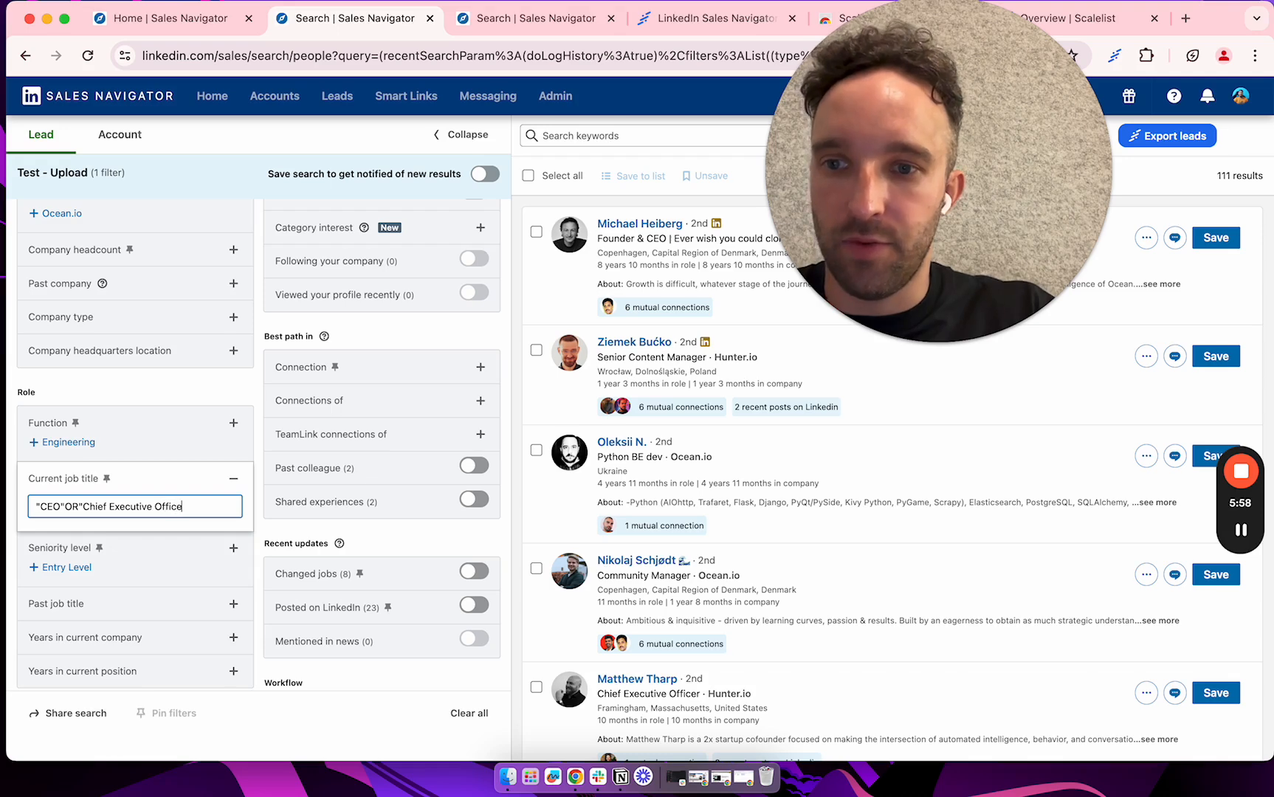
pyautogui.press('Return')
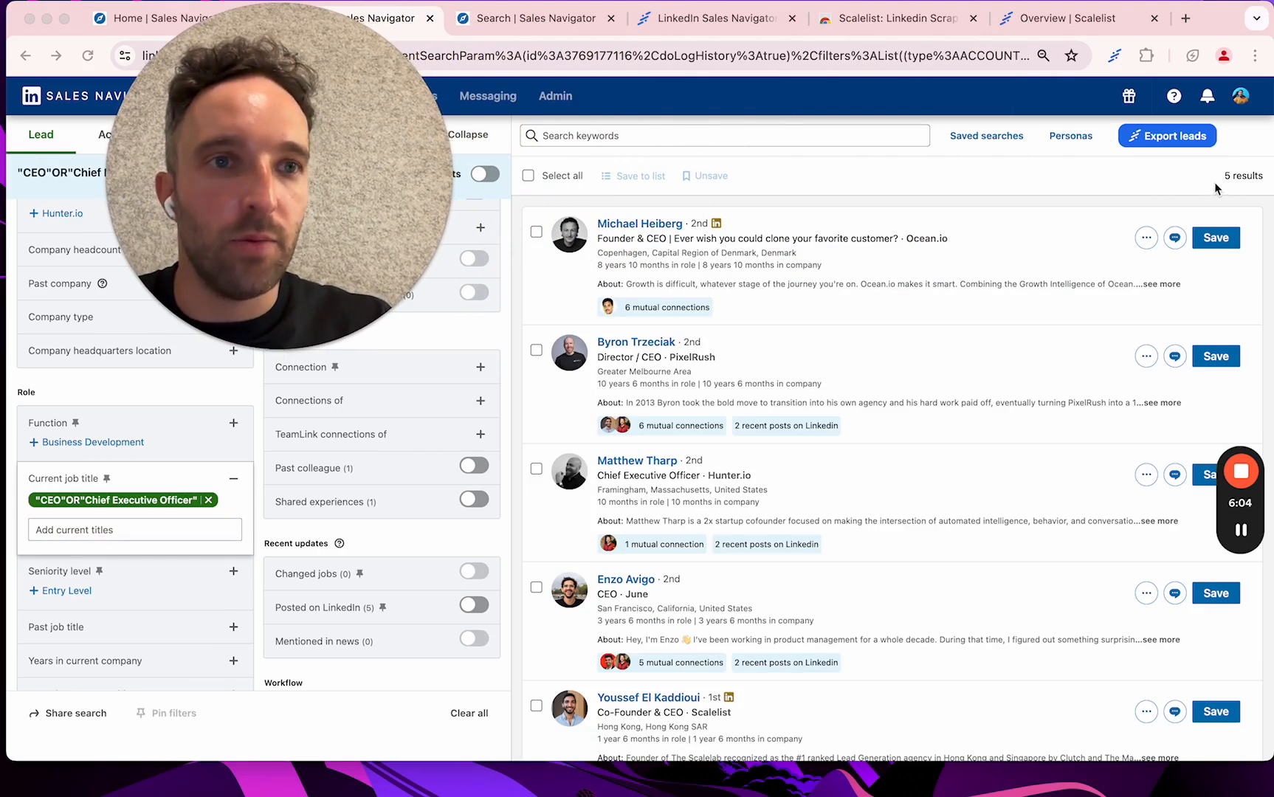
pyautogui.moveTo(1248, 180)
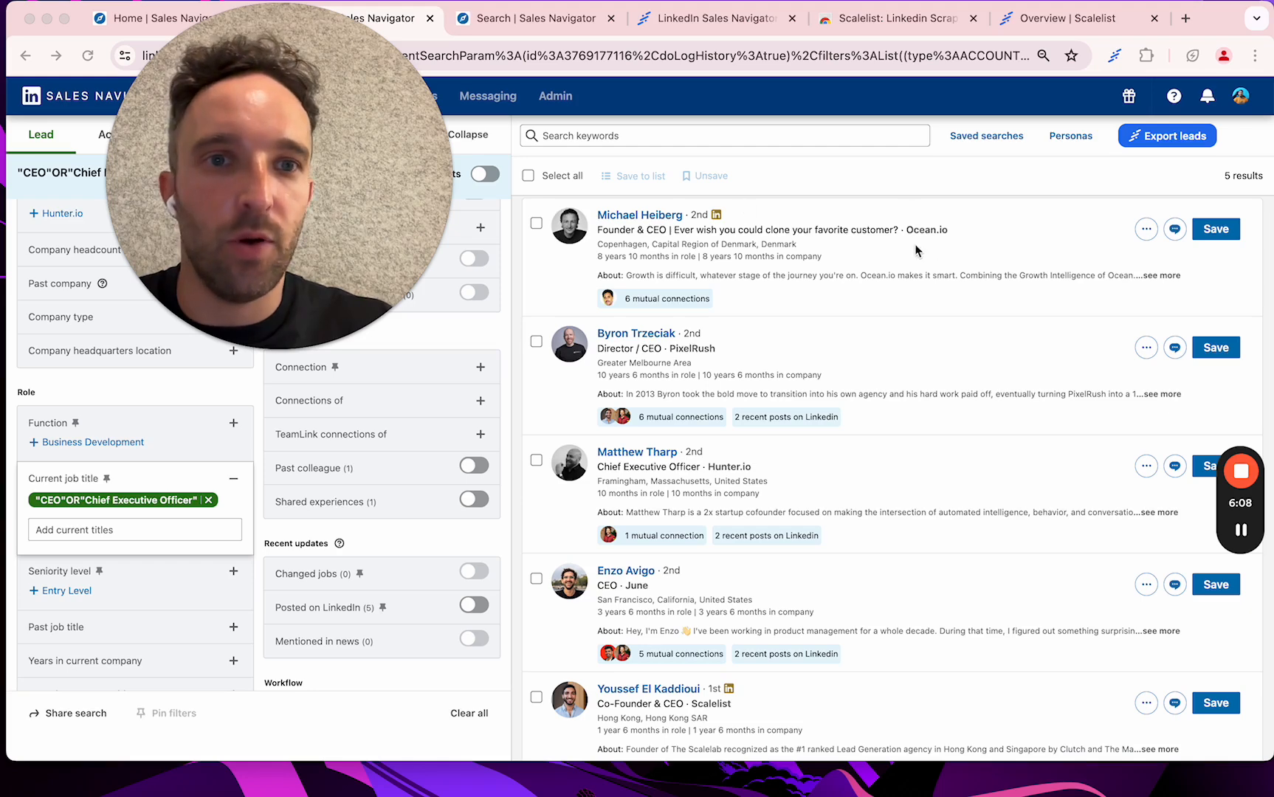
pyautogui.scroll(-3)
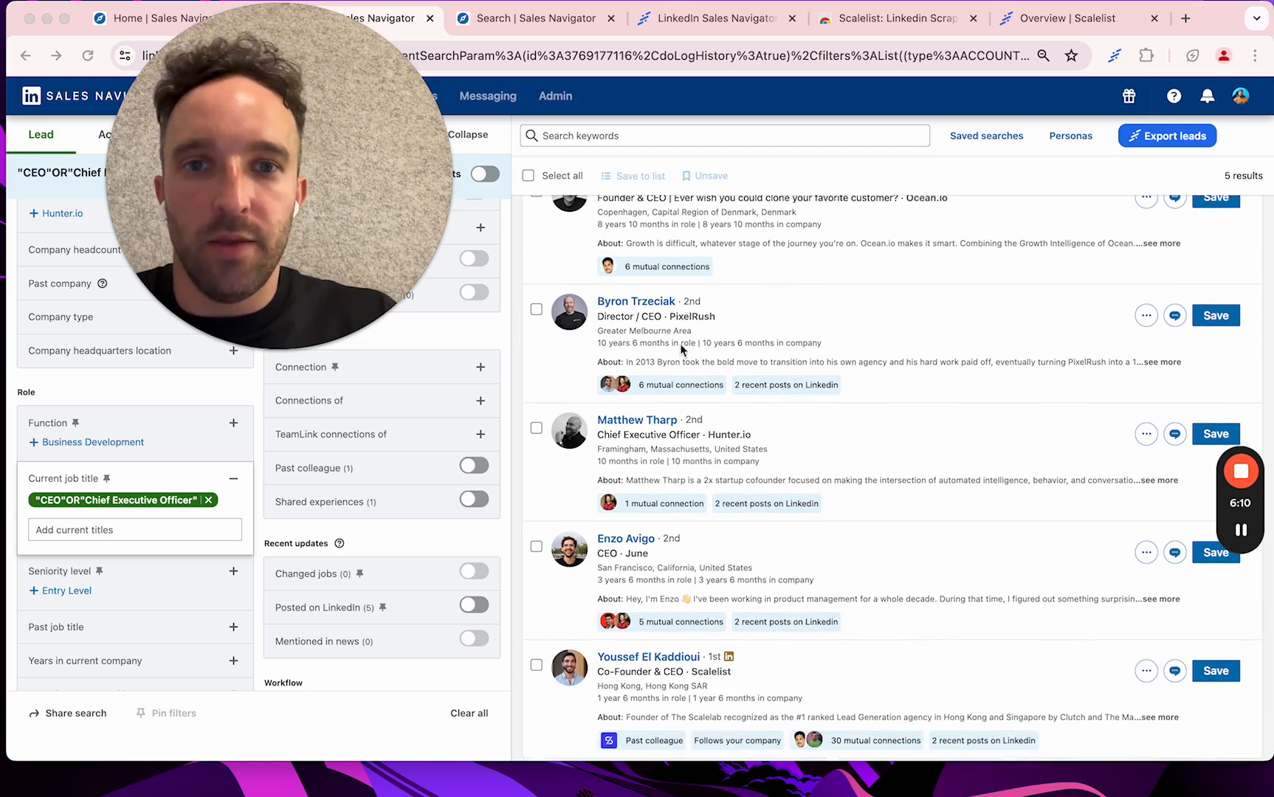
pyautogui.scroll(-3)
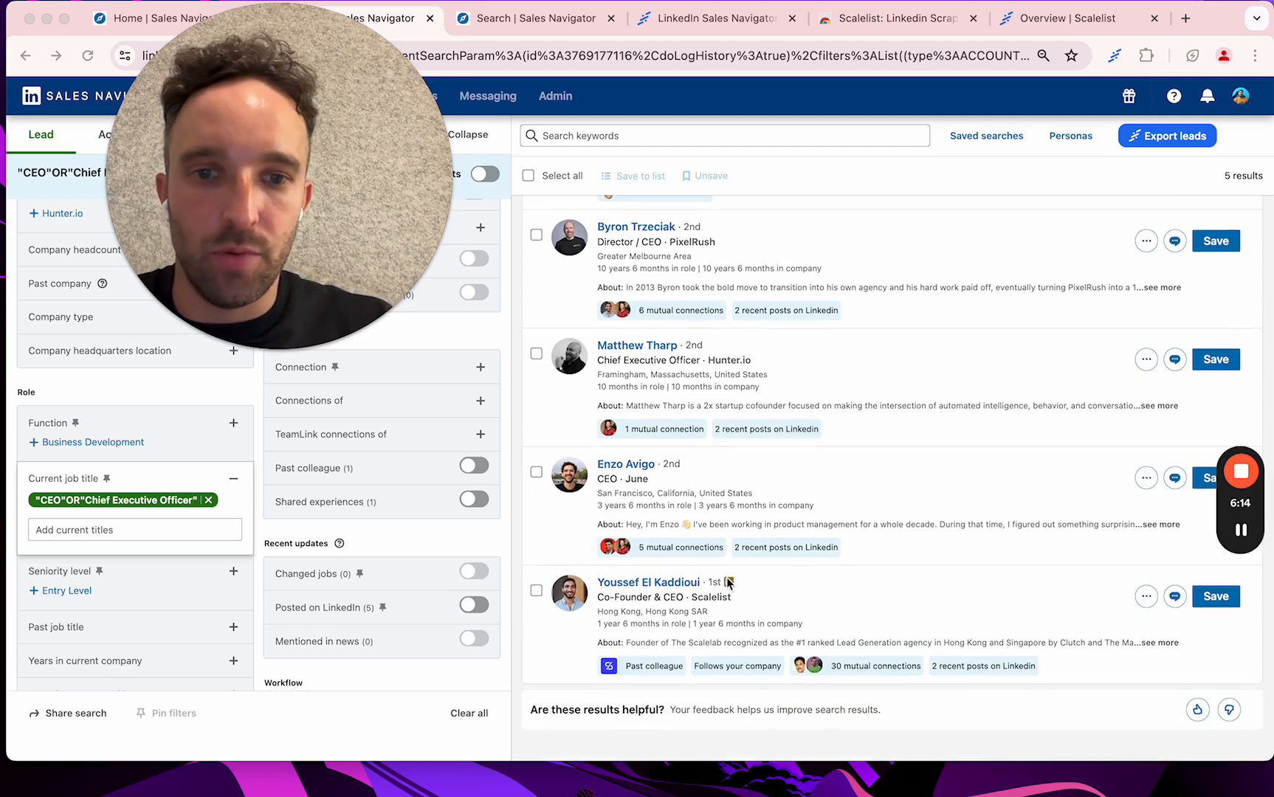
pyautogui.scroll(3)
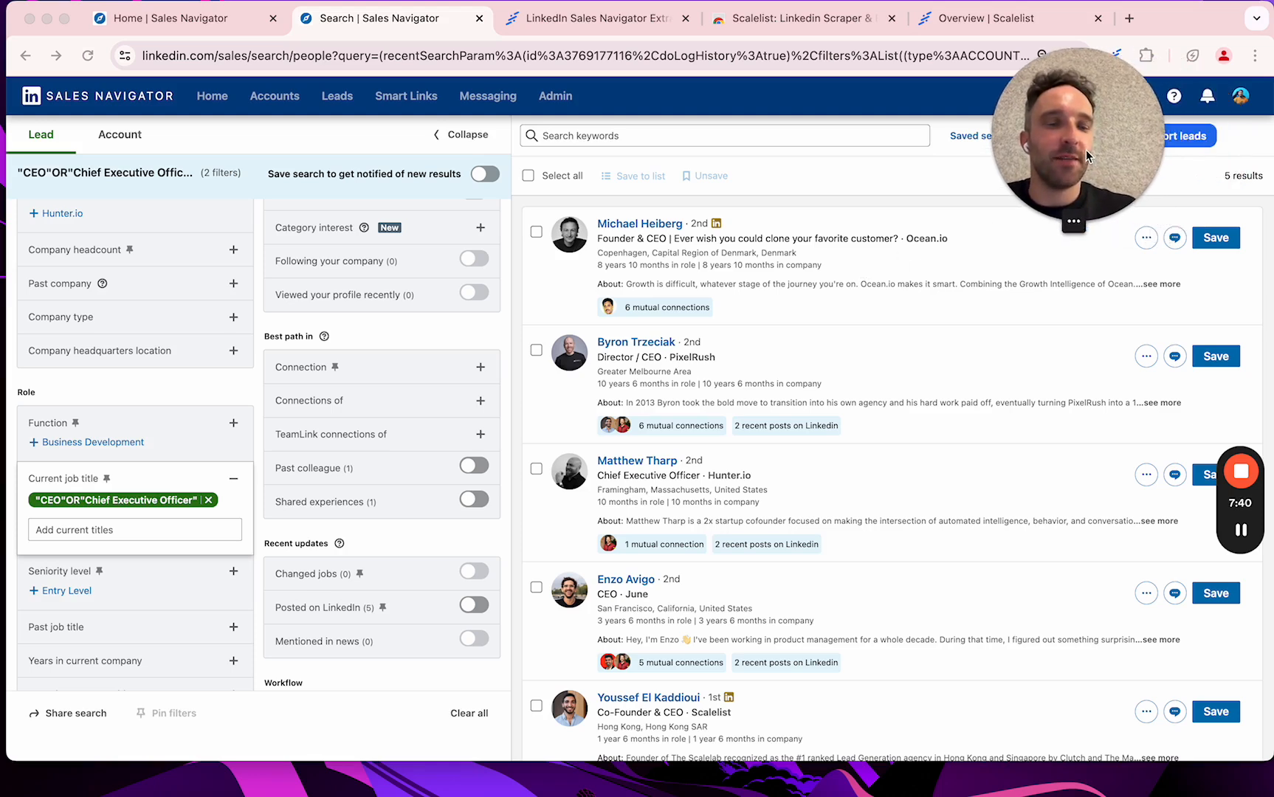
pyautogui.moveTo(1234, 312)
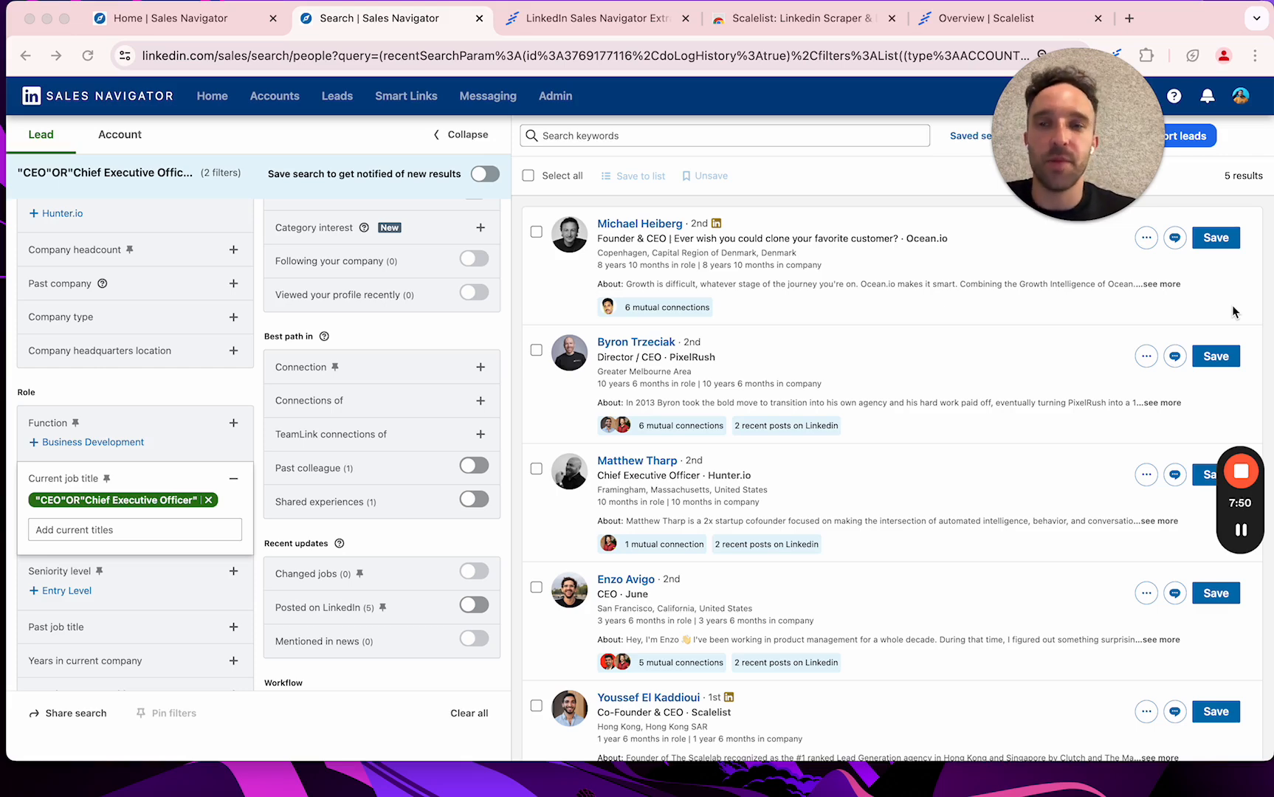
# Check the installed Scalelist extension's Chrome Web Store page, then return to the CEO results
pyautogui.click(591, 18)
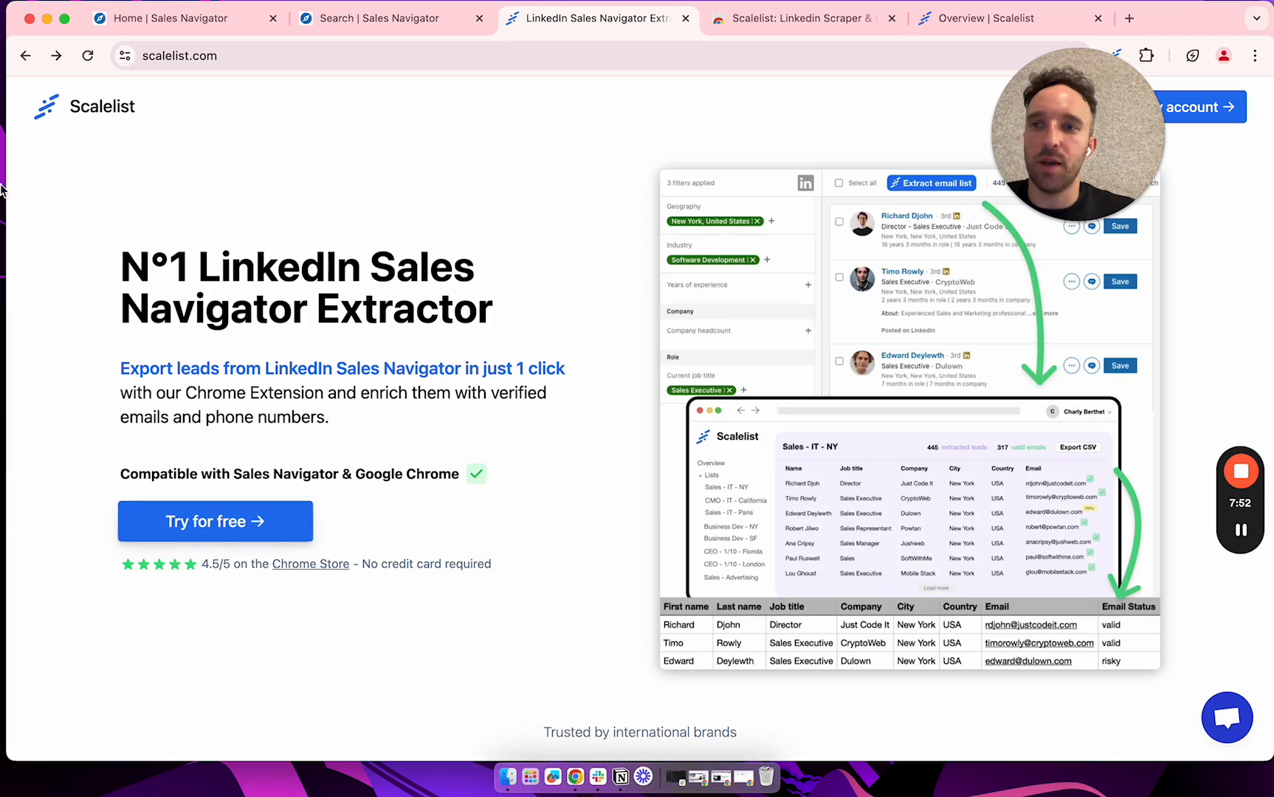
pyautogui.moveTo(82, 282)
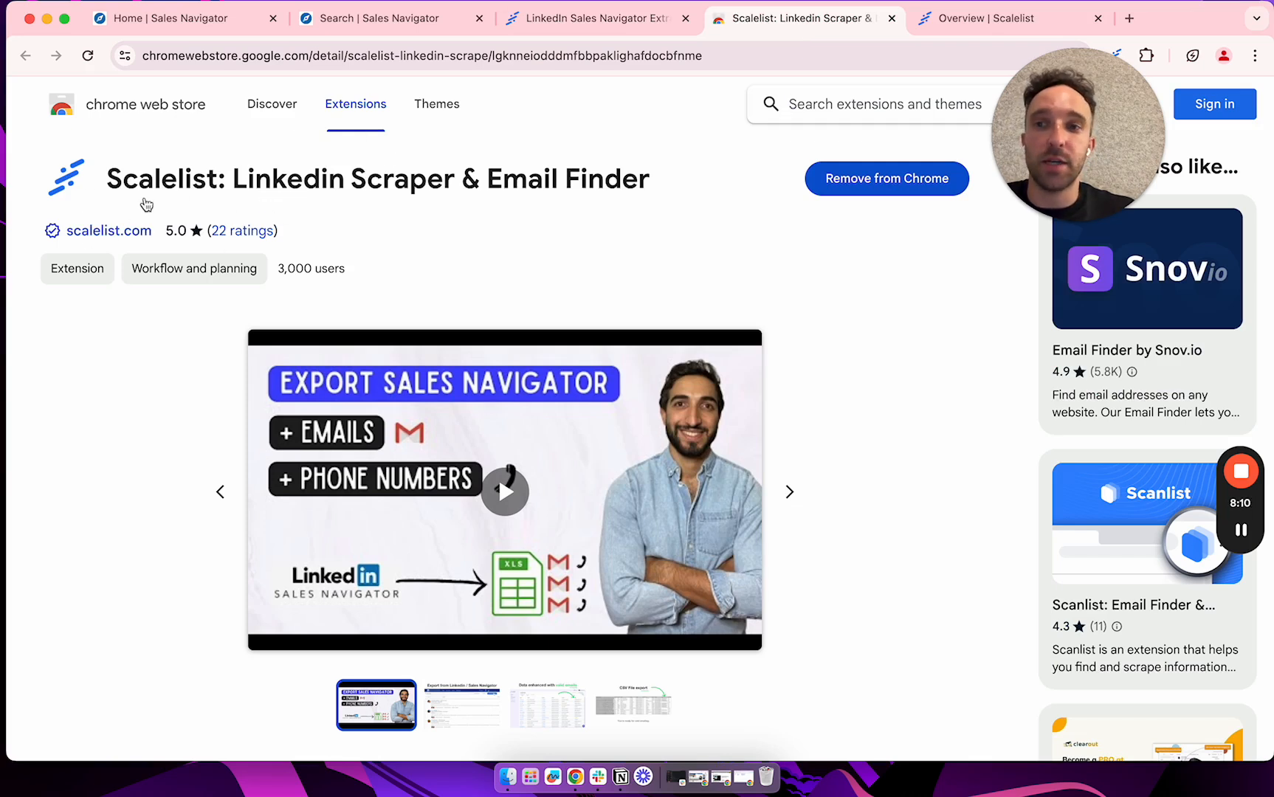
pyautogui.moveTo(832, 219)
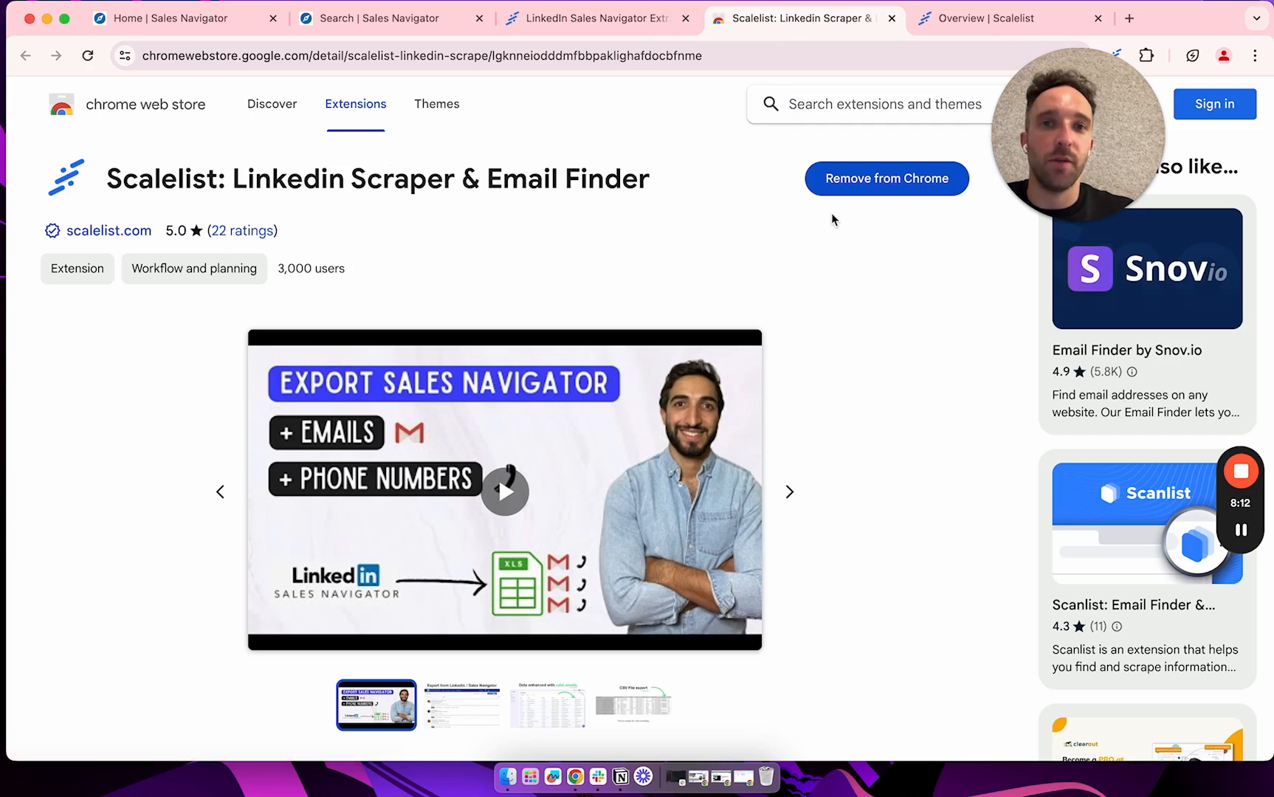
pyautogui.moveTo(864, 177)
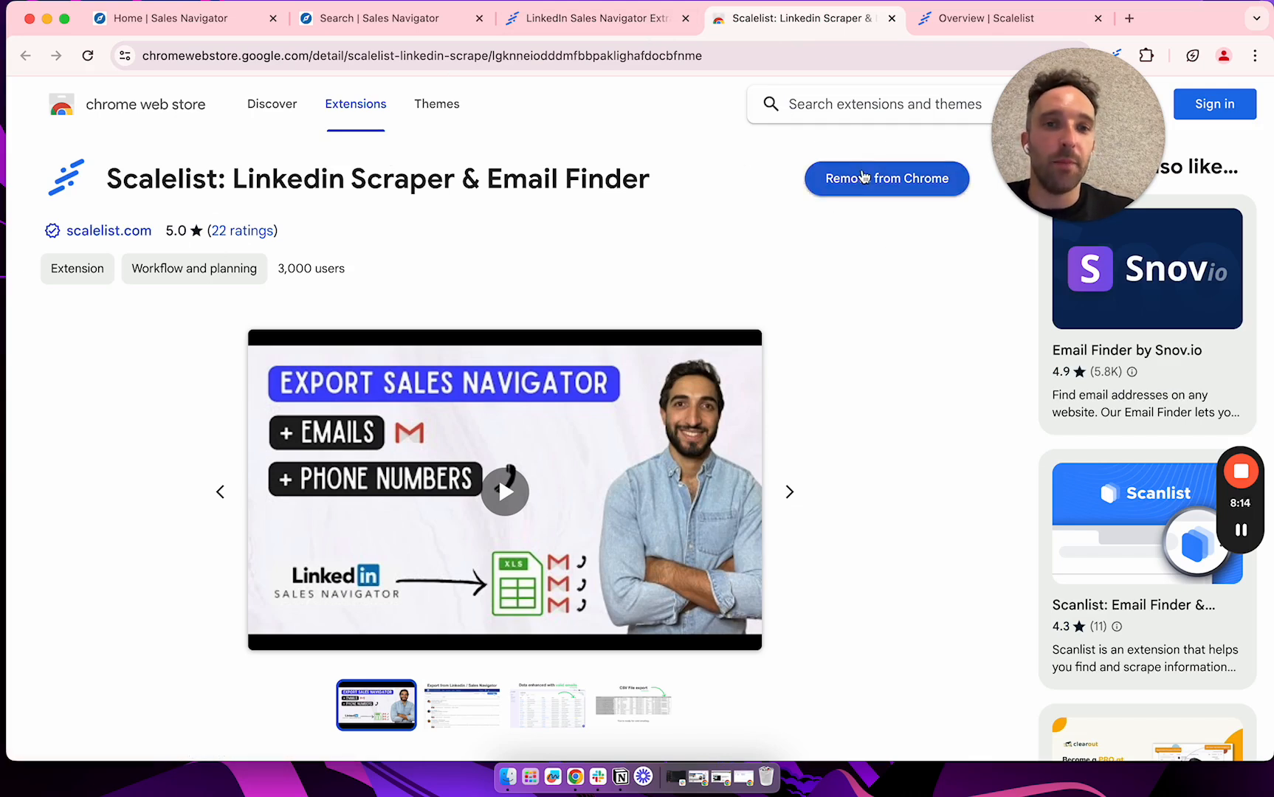
pyautogui.click(382, 17)
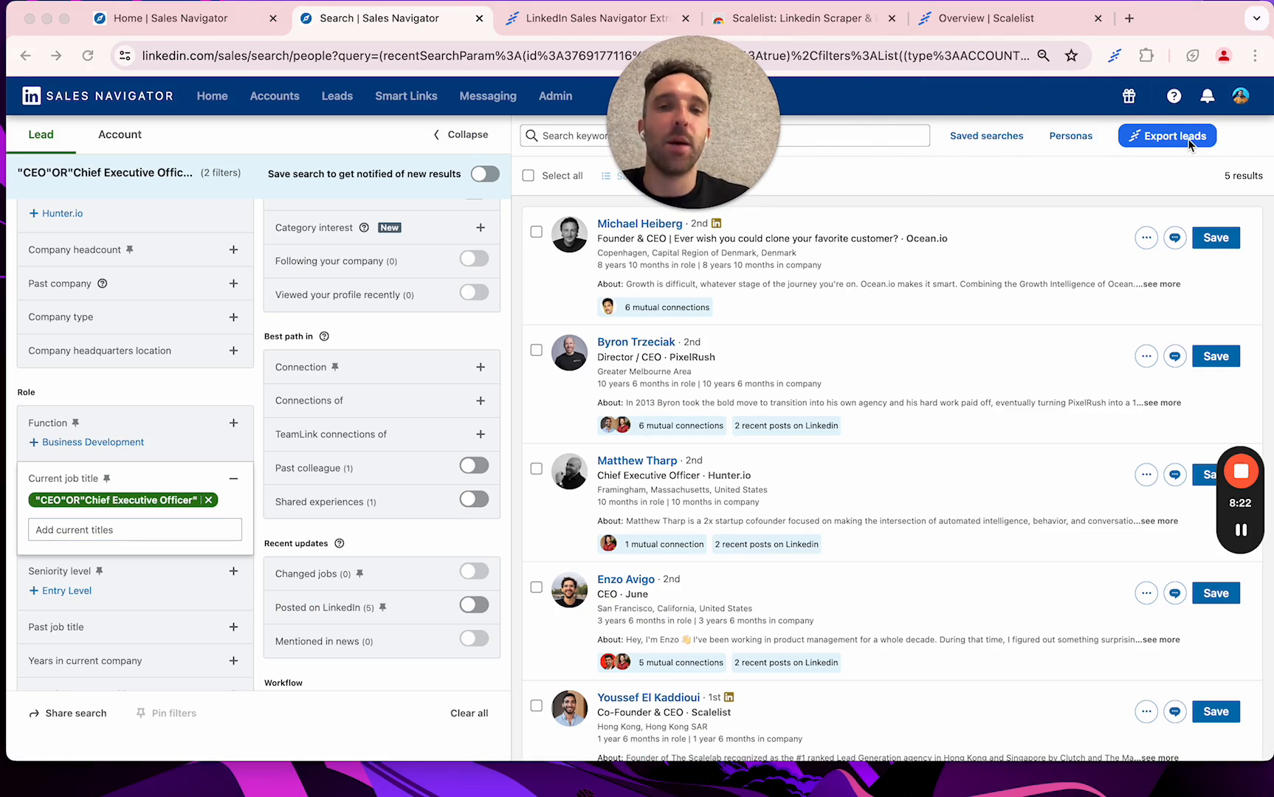
pyautogui.moveTo(710, 109)
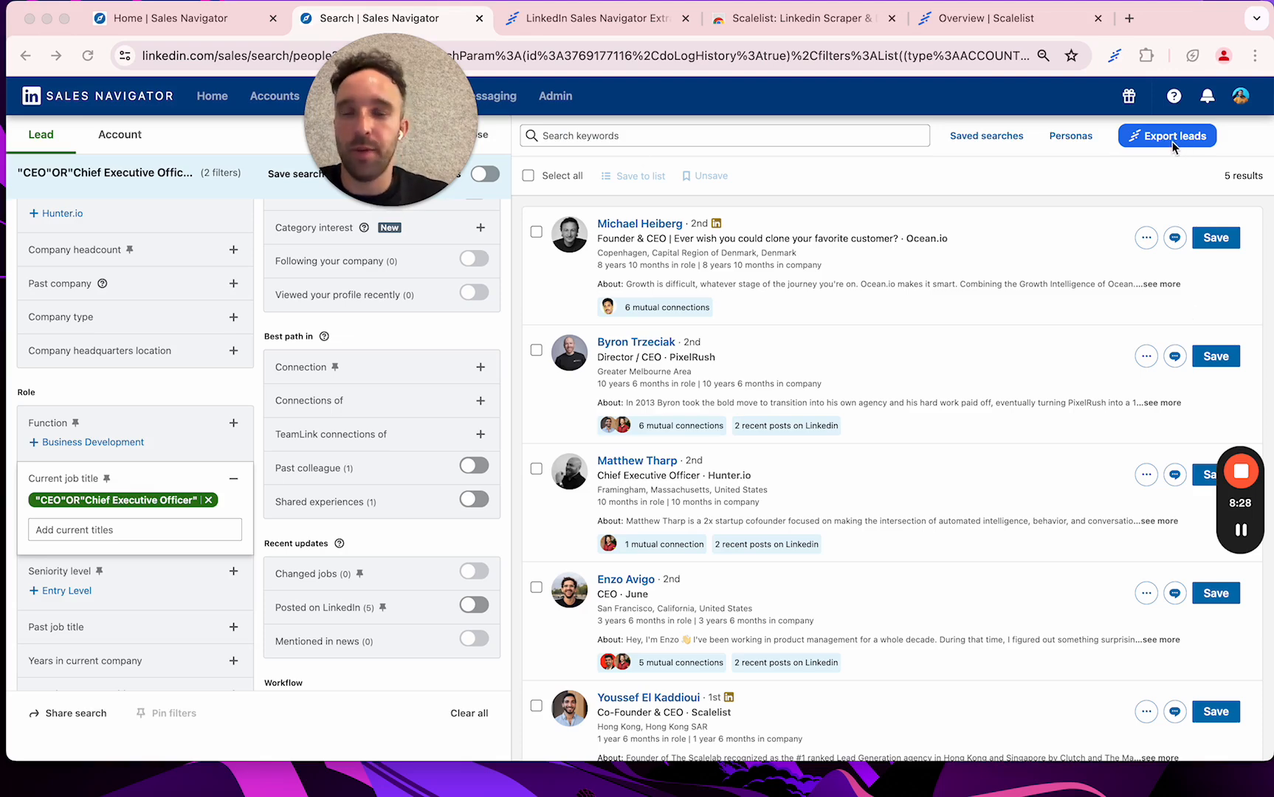
# Export the five CEO leads to Scalelist, creating New list n°12
pyautogui.click(1167, 136)
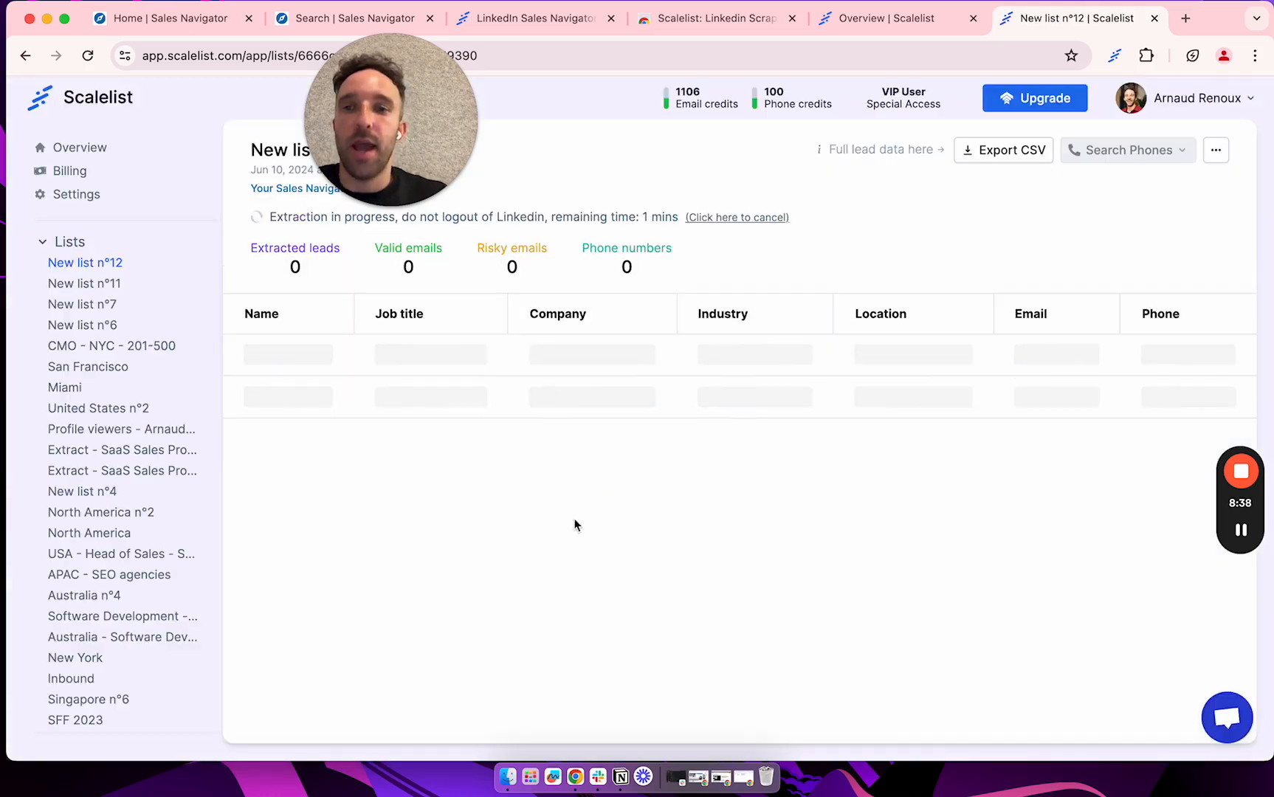
pyautogui.moveTo(202, 429)
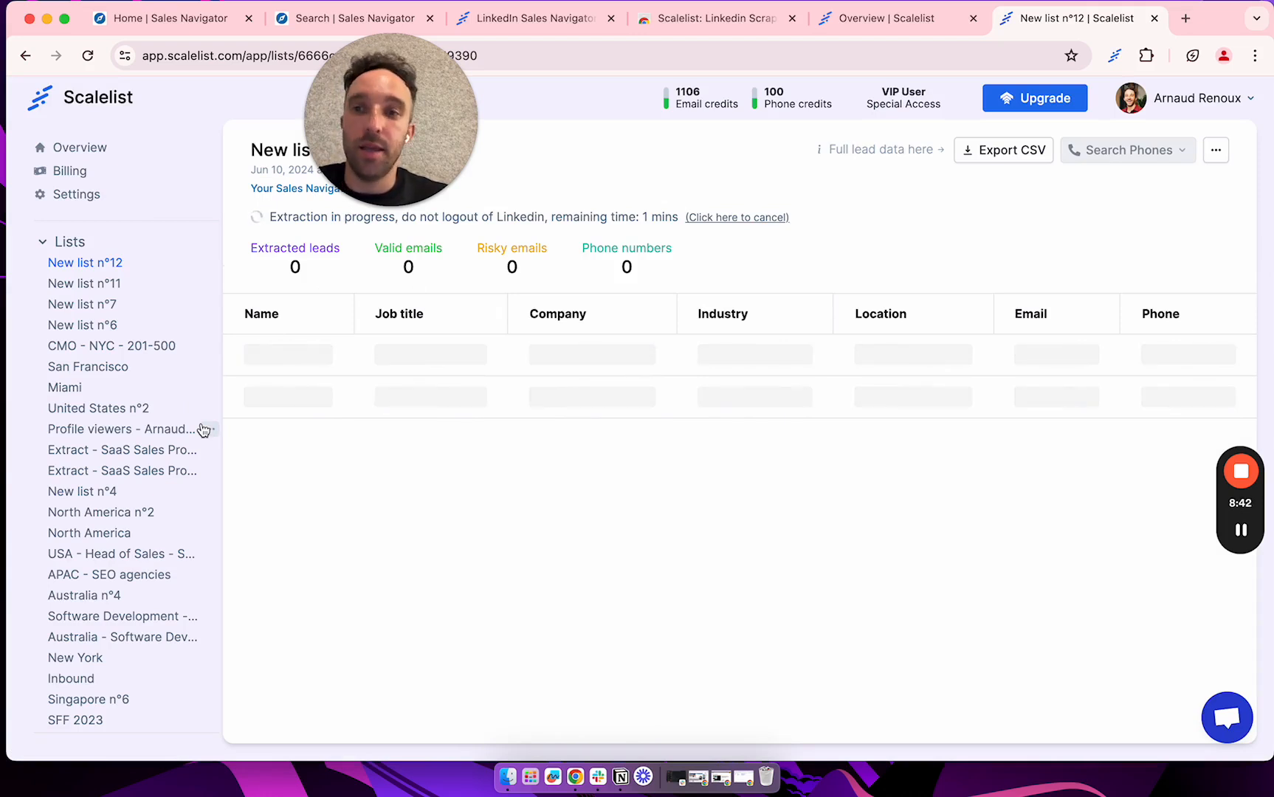
pyautogui.moveTo(299, 471)
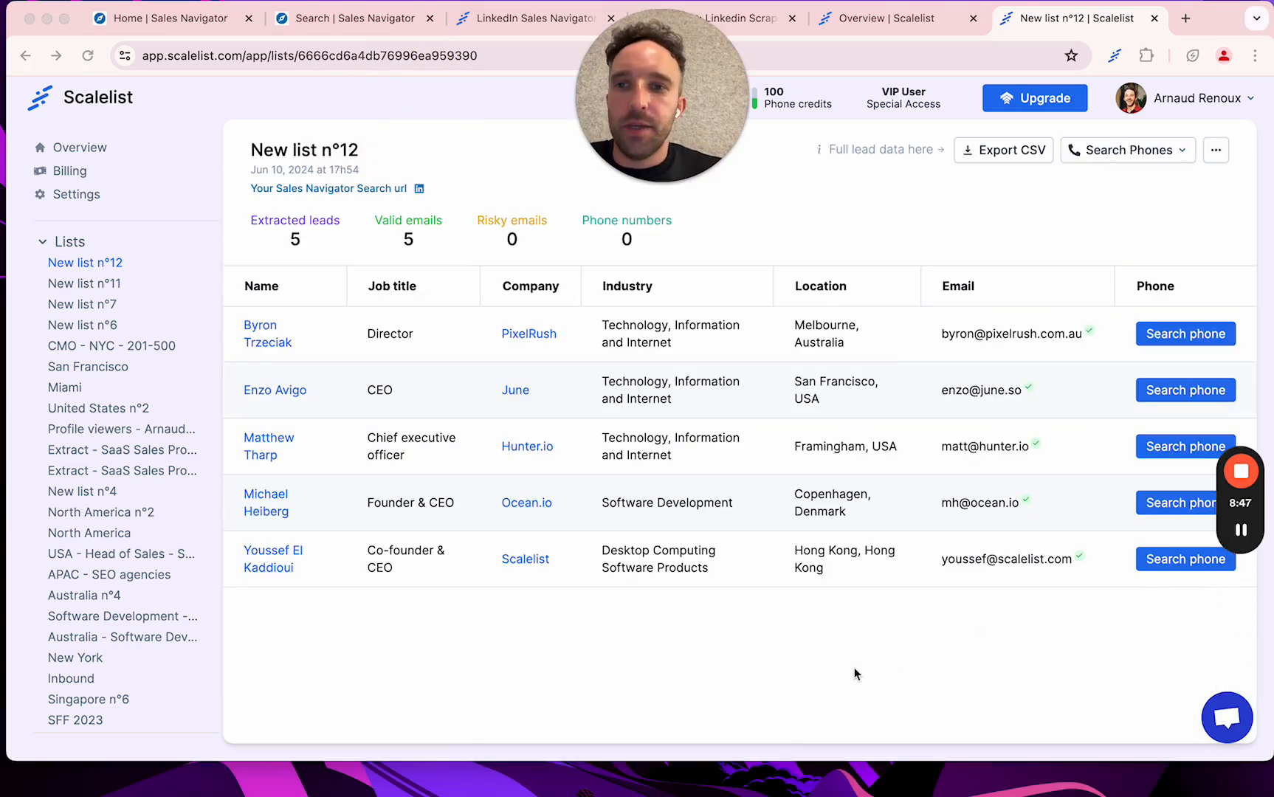
pyautogui.moveTo(436, 383)
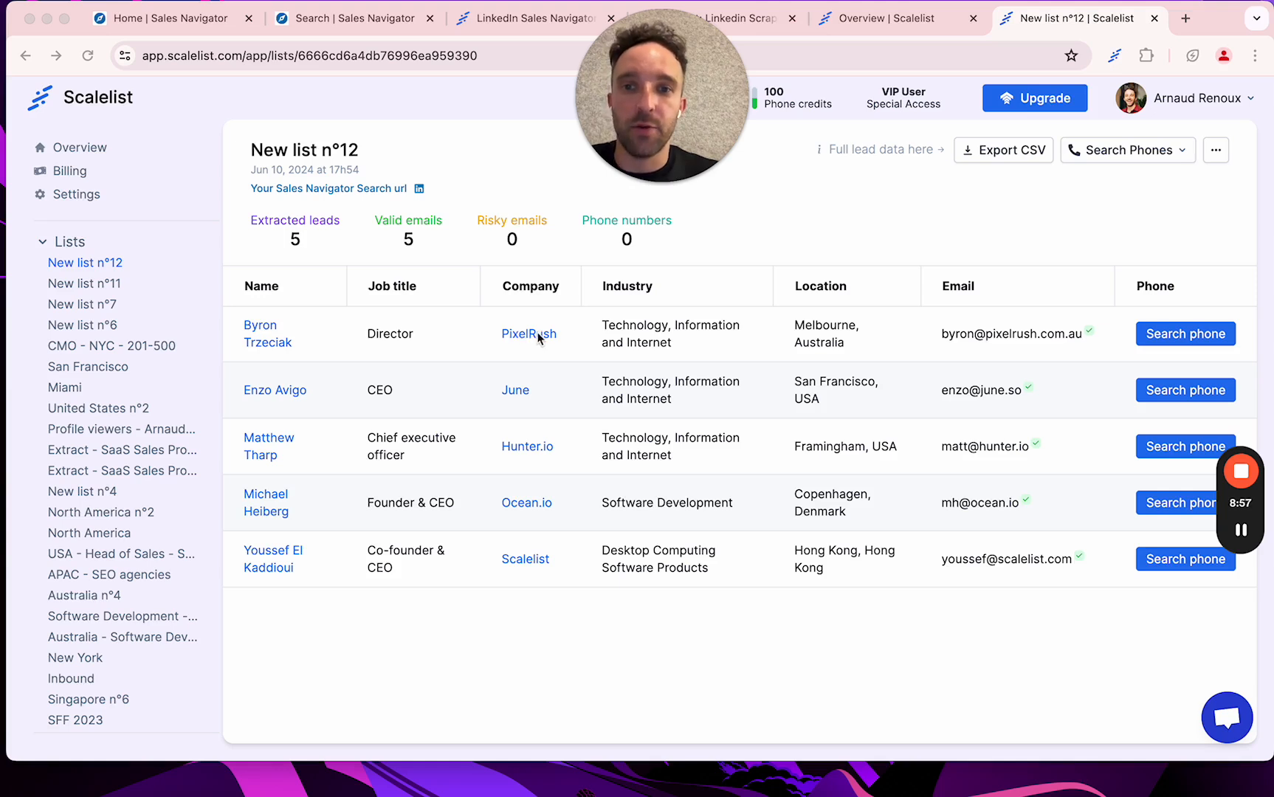
pyautogui.moveTo(529, 609)
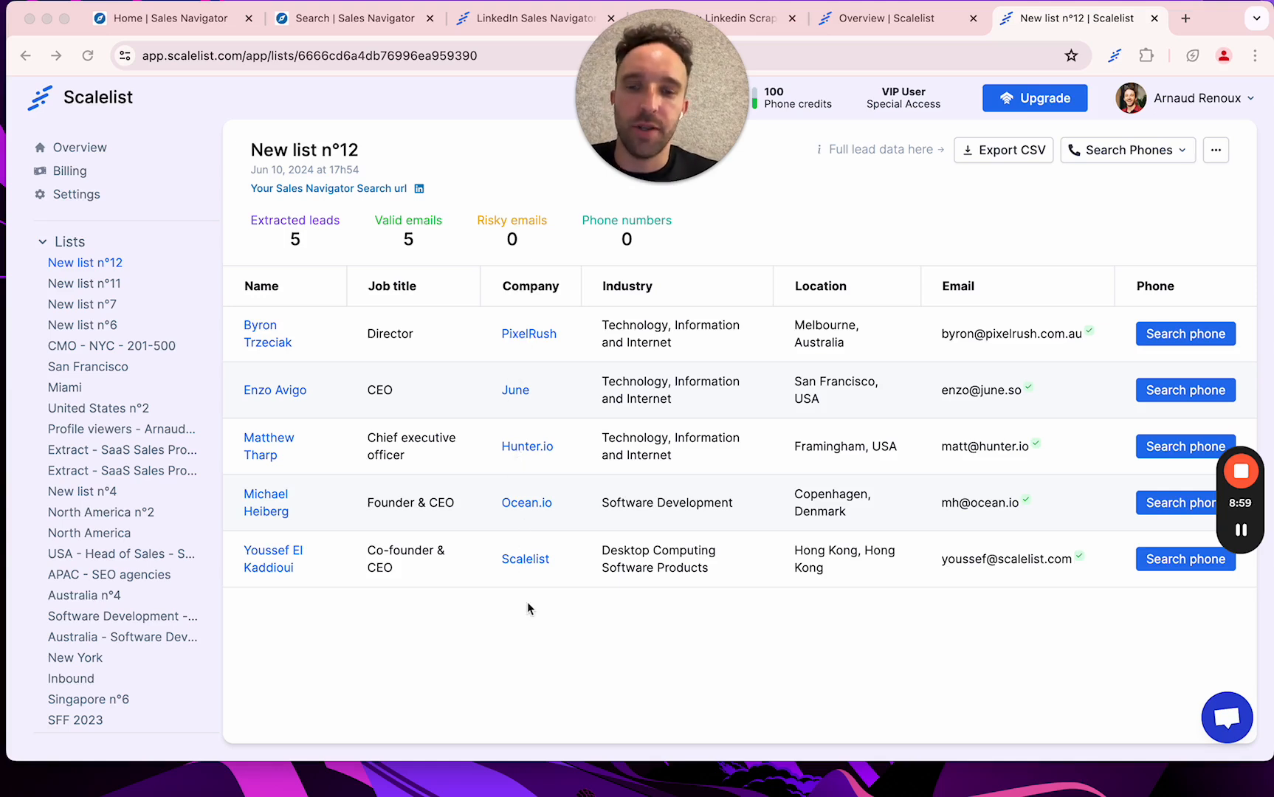
pyautogui.moveTo(284, 315)
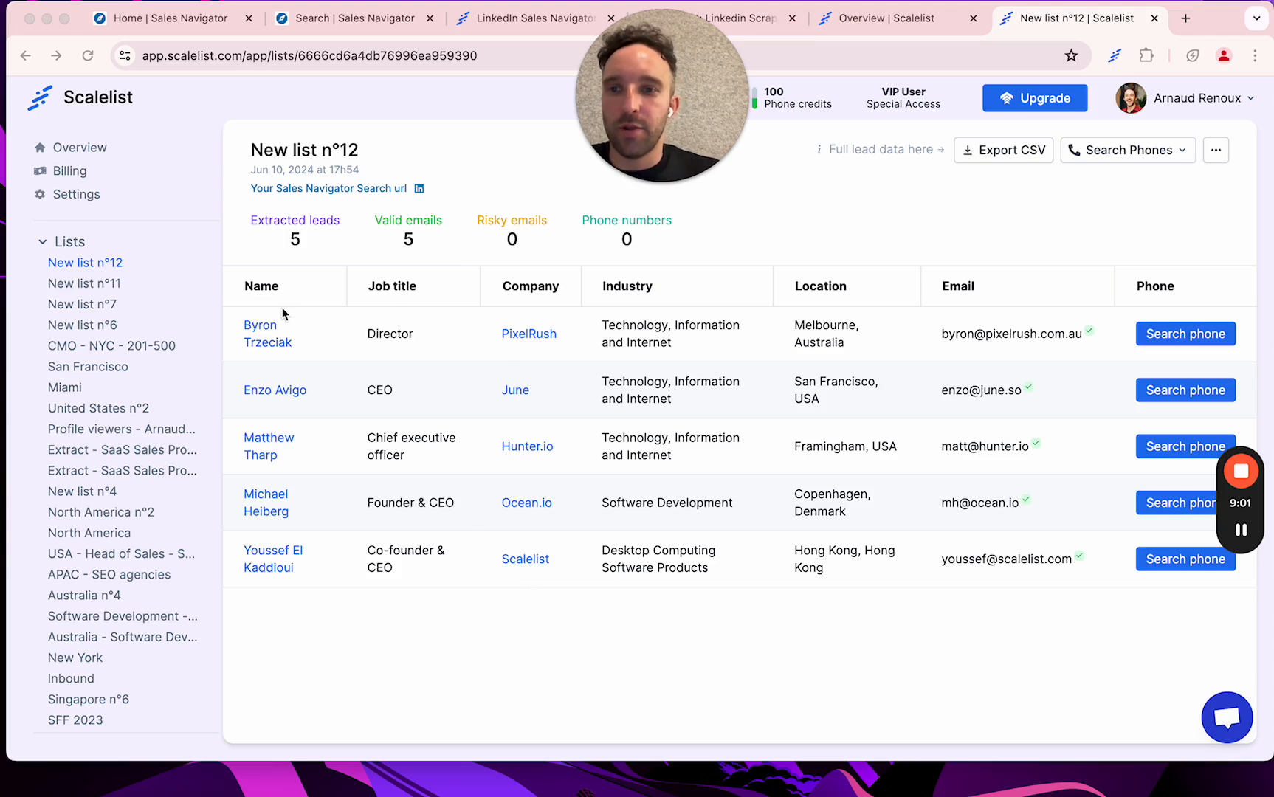
pyautogui.moveTo(1048, 361)
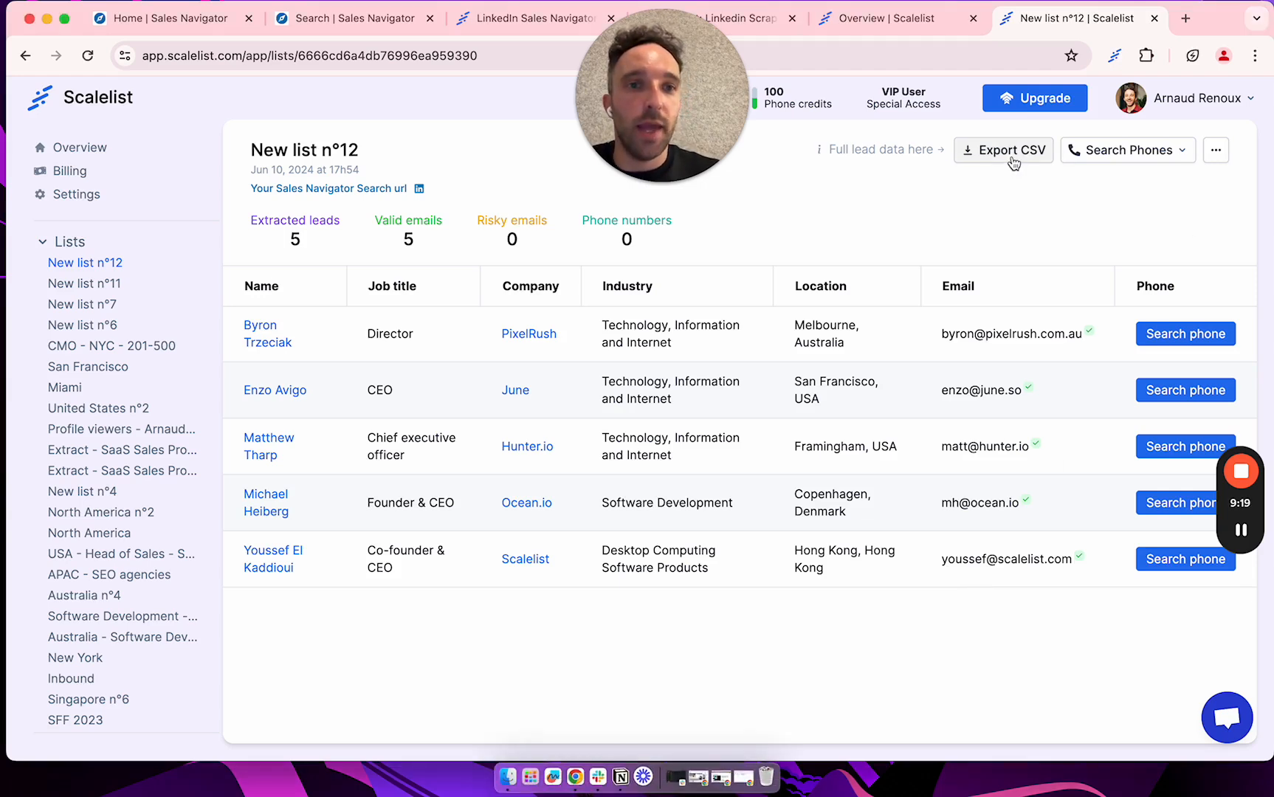
# Export all leads of New list n°12 to CSV and open the downloaded file
pyautogui.click(1002, 150)
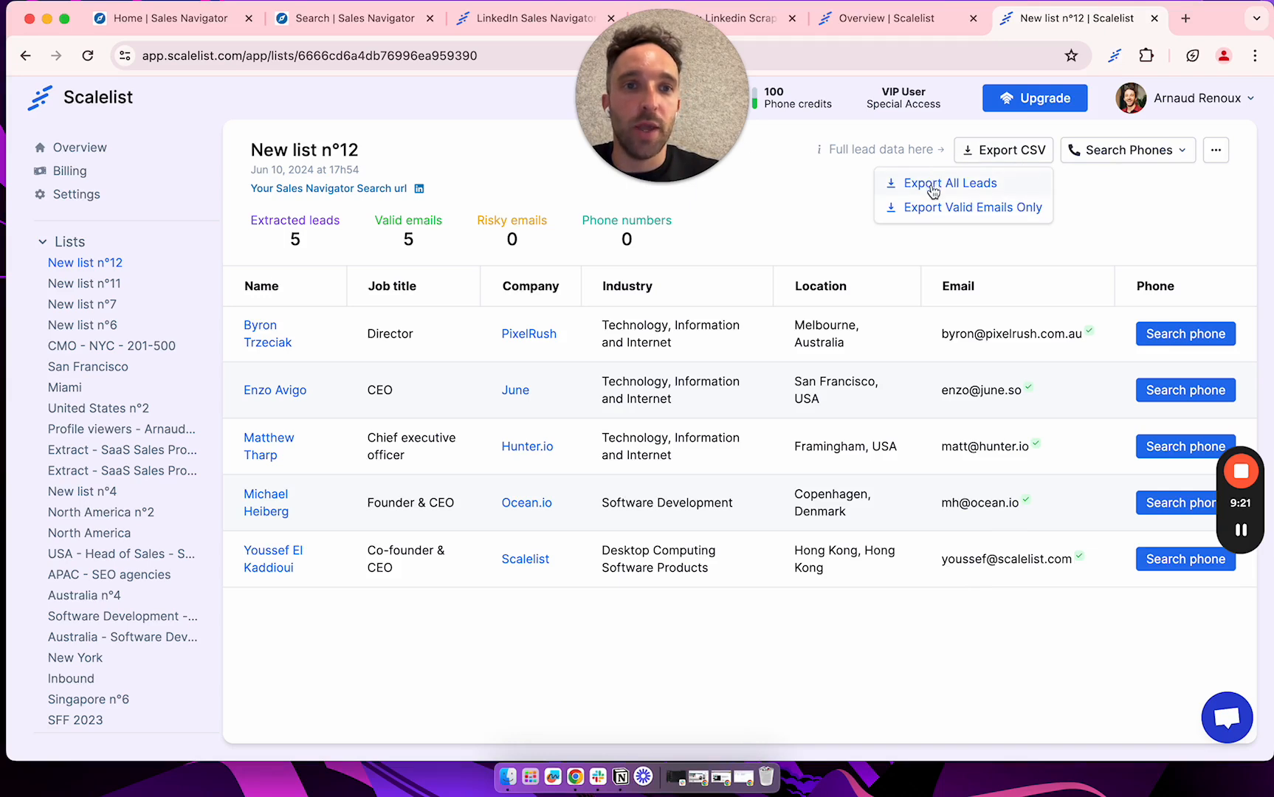
pyautogui.click(950, 183)
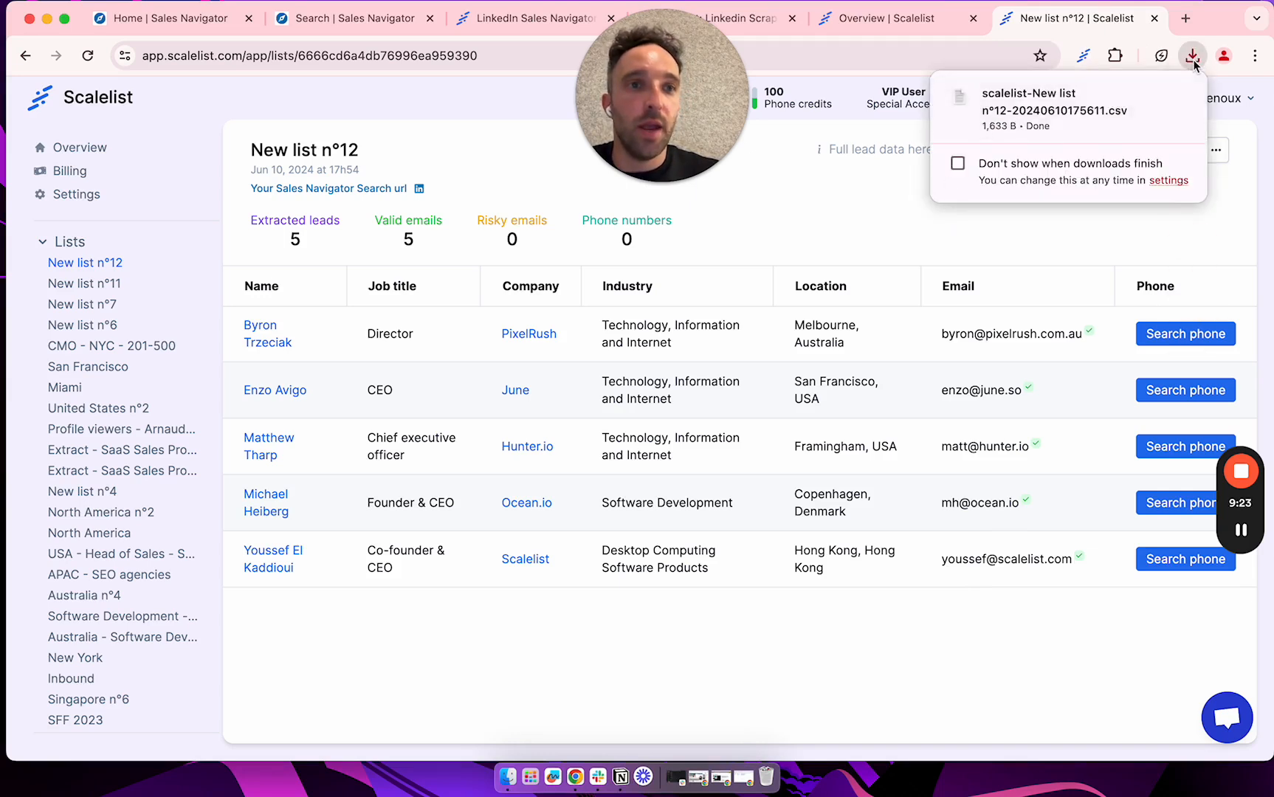
pyautogui.click(1191, 56)
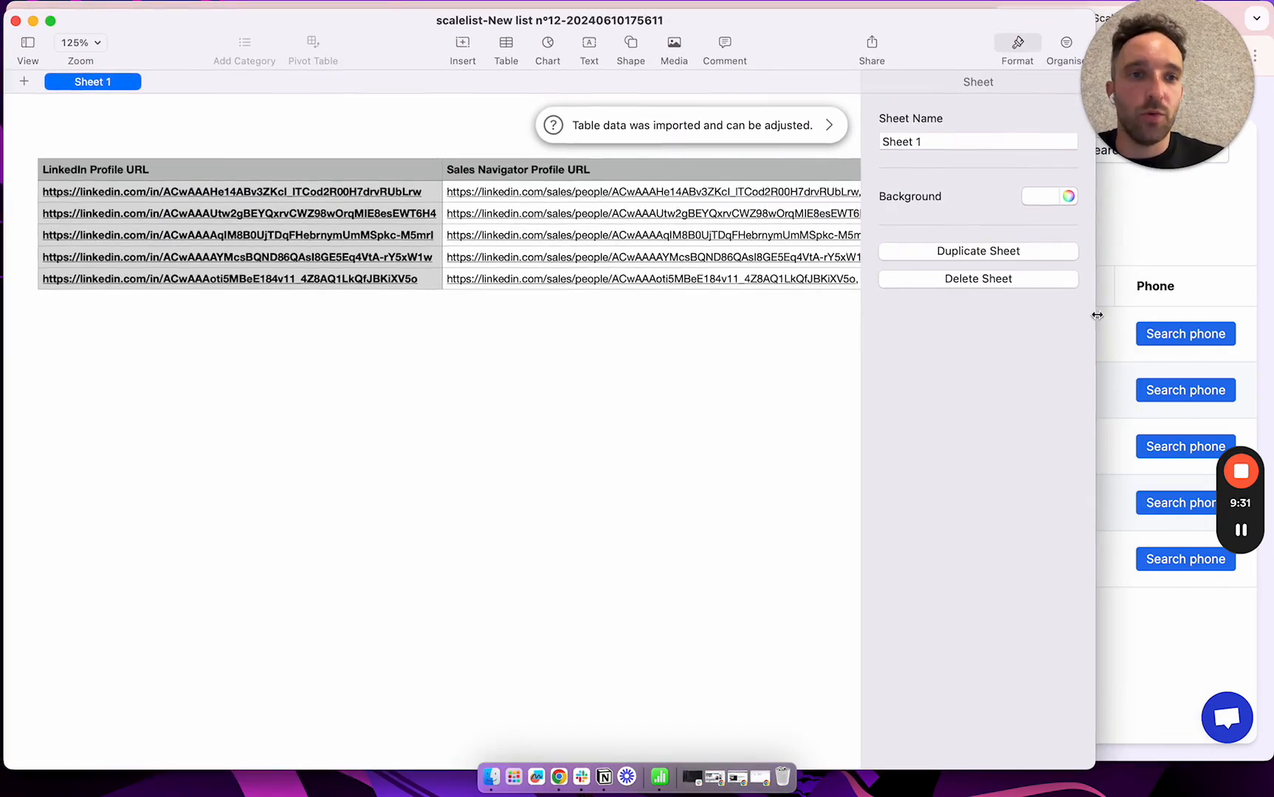
pyautogui.moveTo(776, 349)
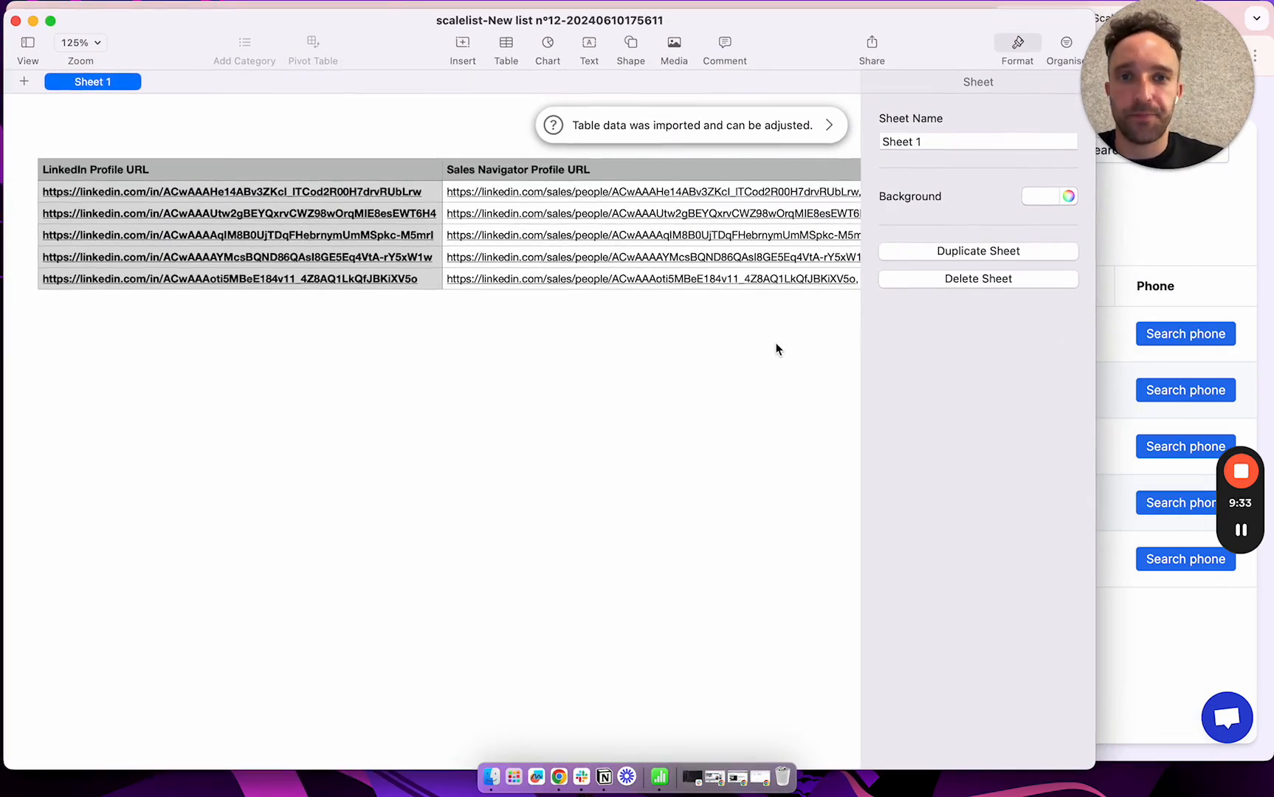
pyautogui.moveTo(476, 291)
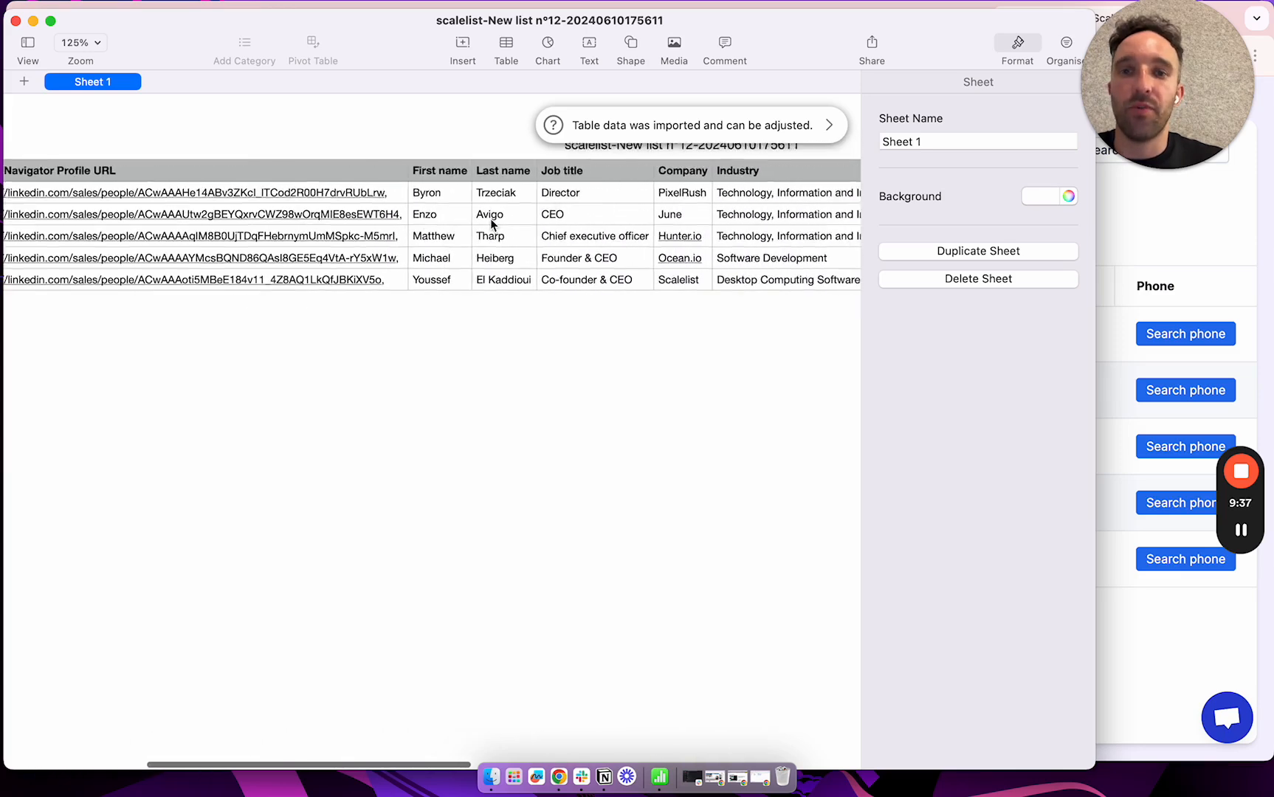
pyautogui.hscroll(3)
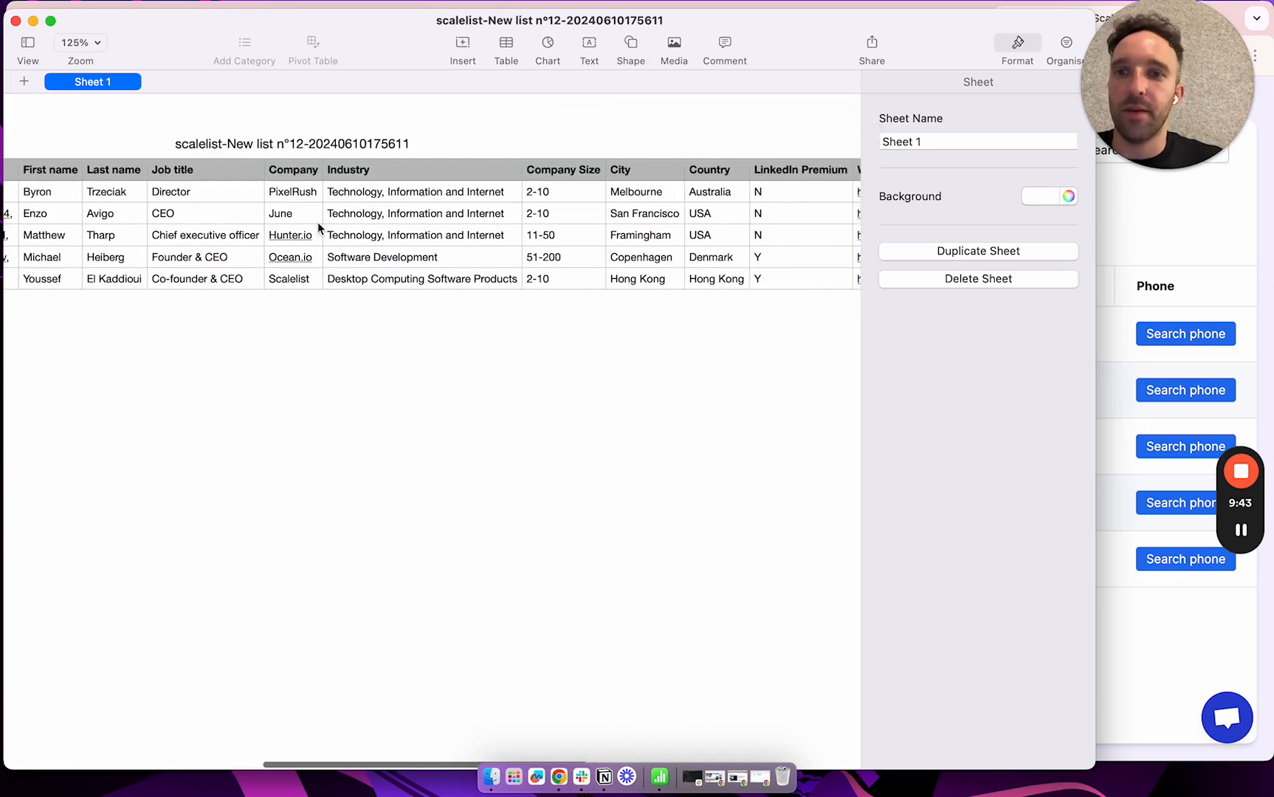
pyautogui.hscroll(3)
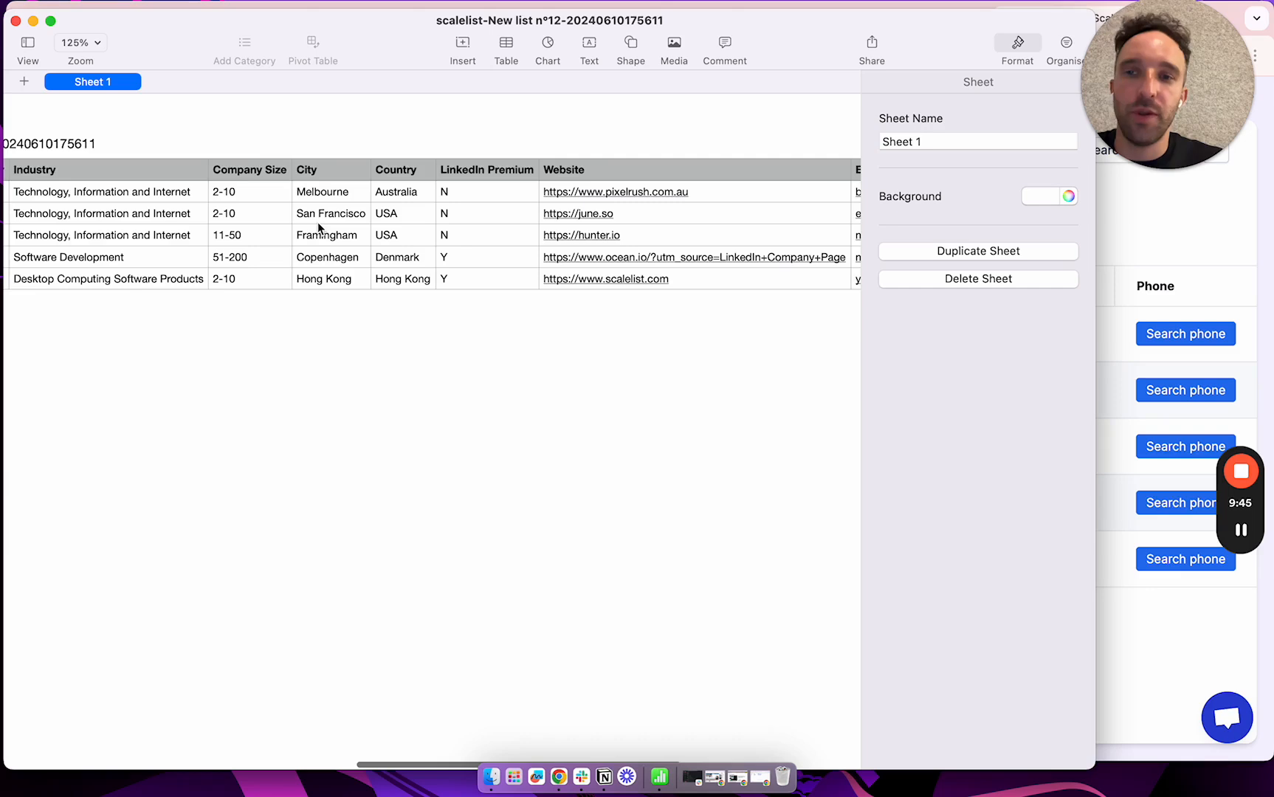
pyautogui.moveTo(381, 270)
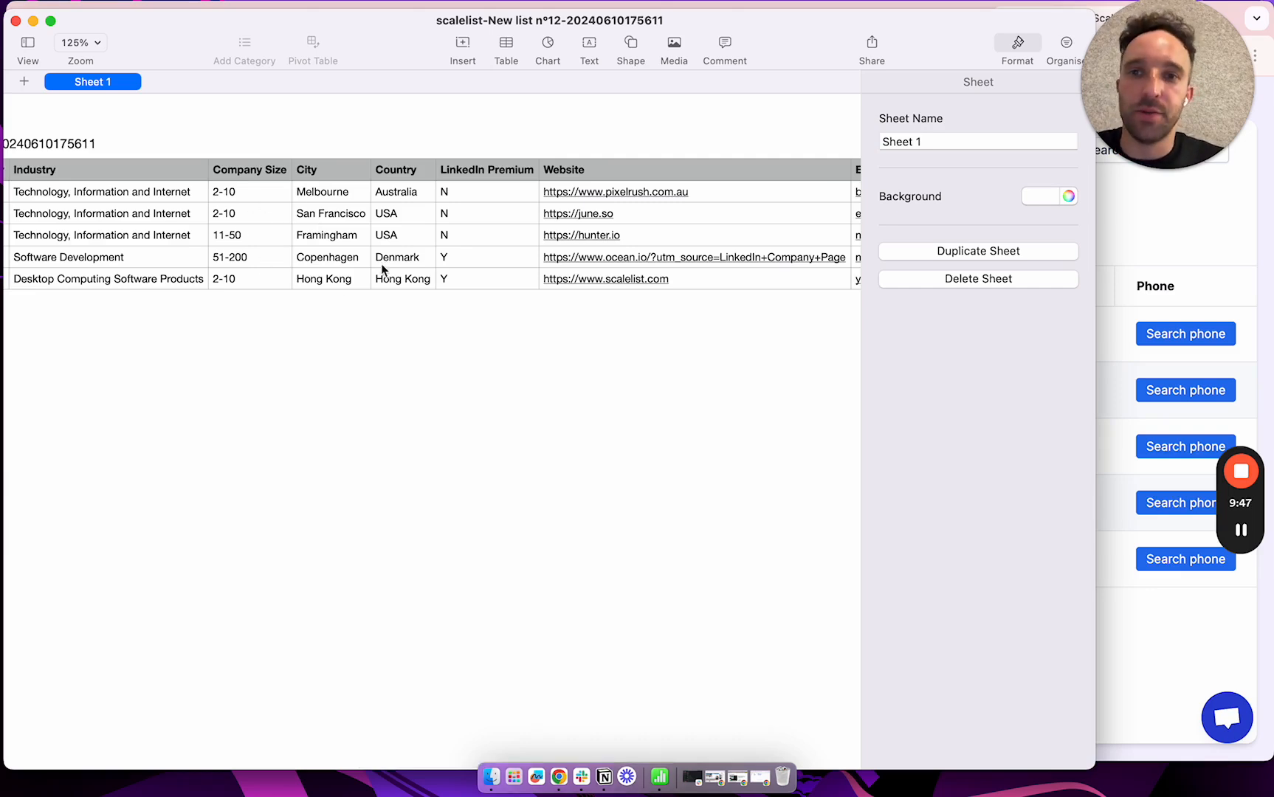
pyautogui.hscroll(3)
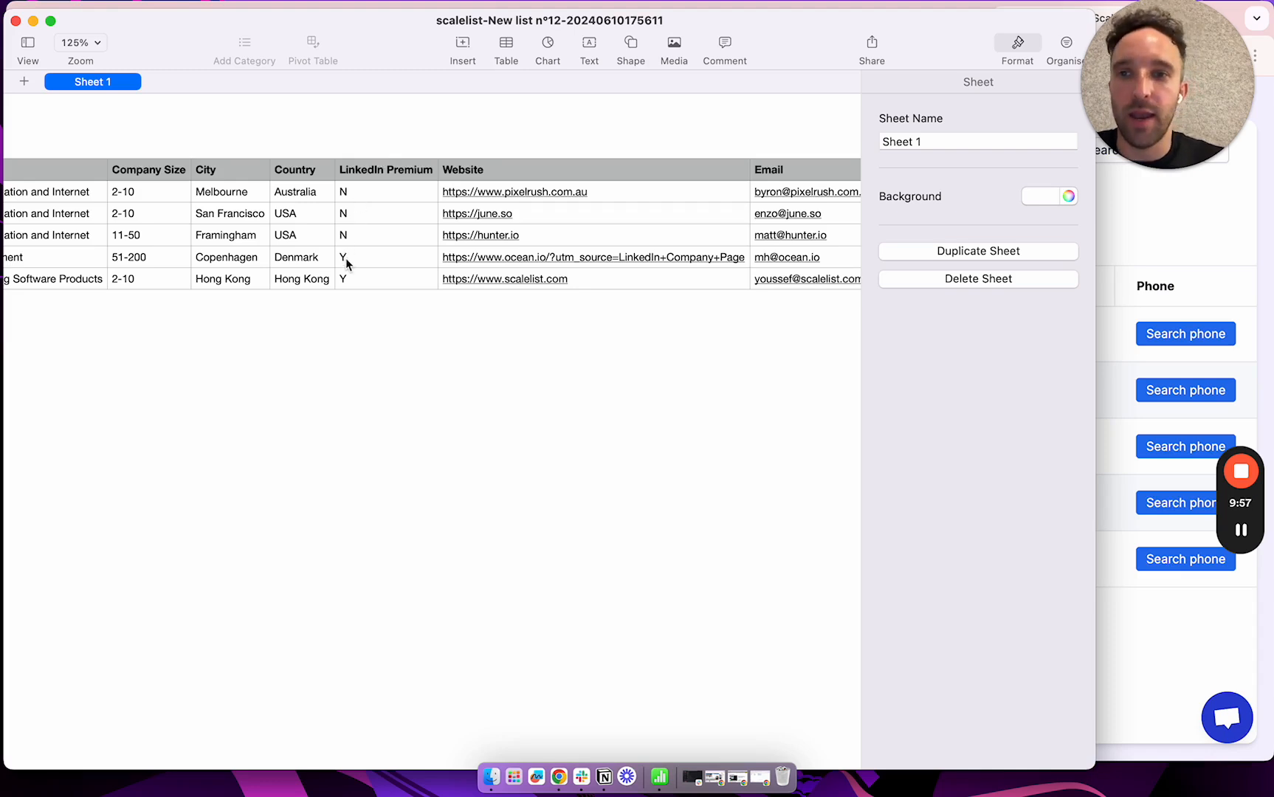
pyautogui.hscroll(3)
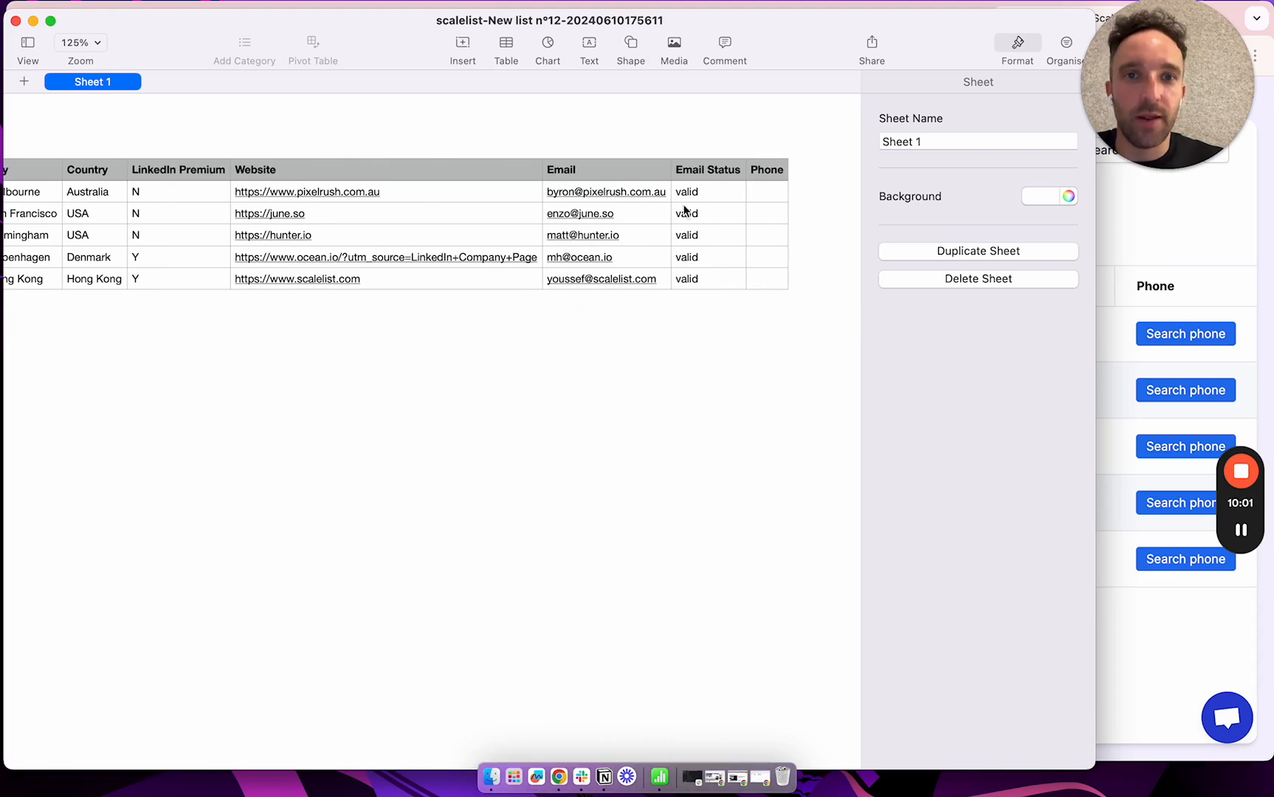
pyautogui.moveTo(709, 309)
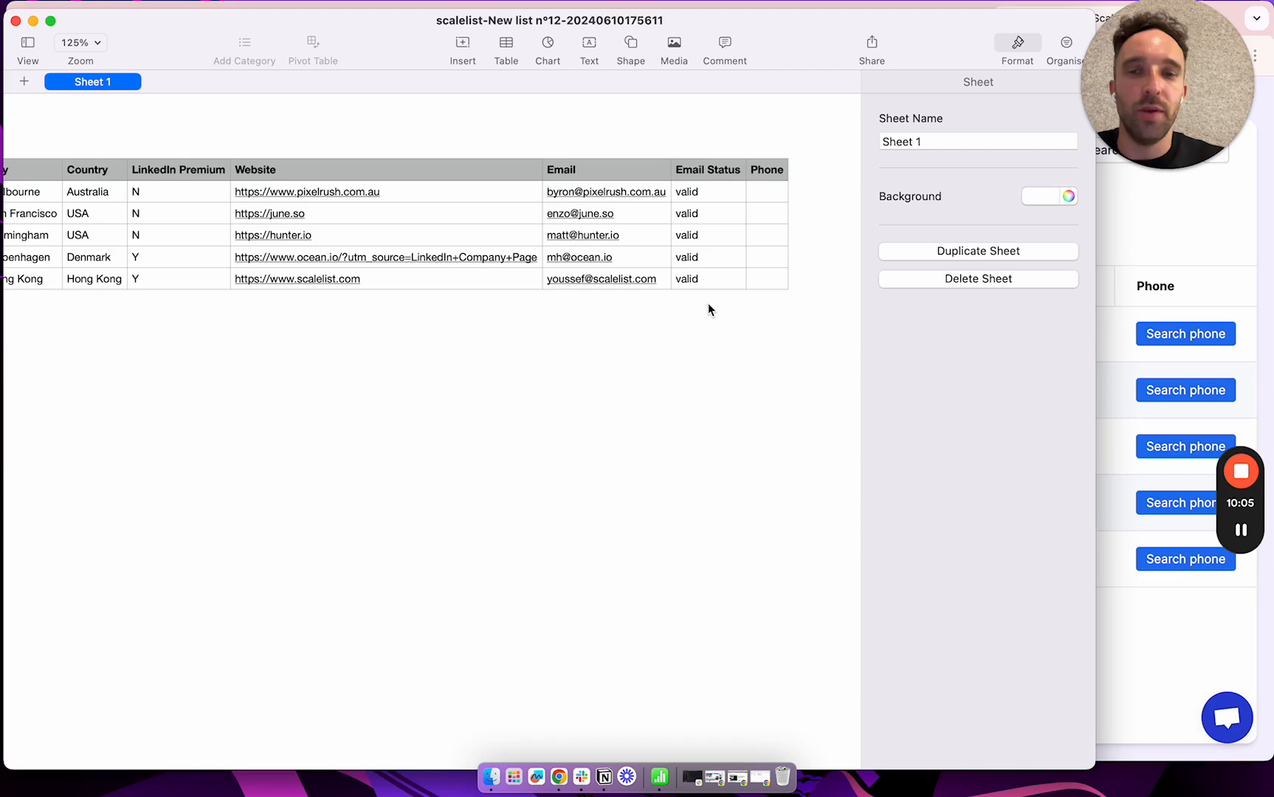
pyautogui.moveTo(573, 259)
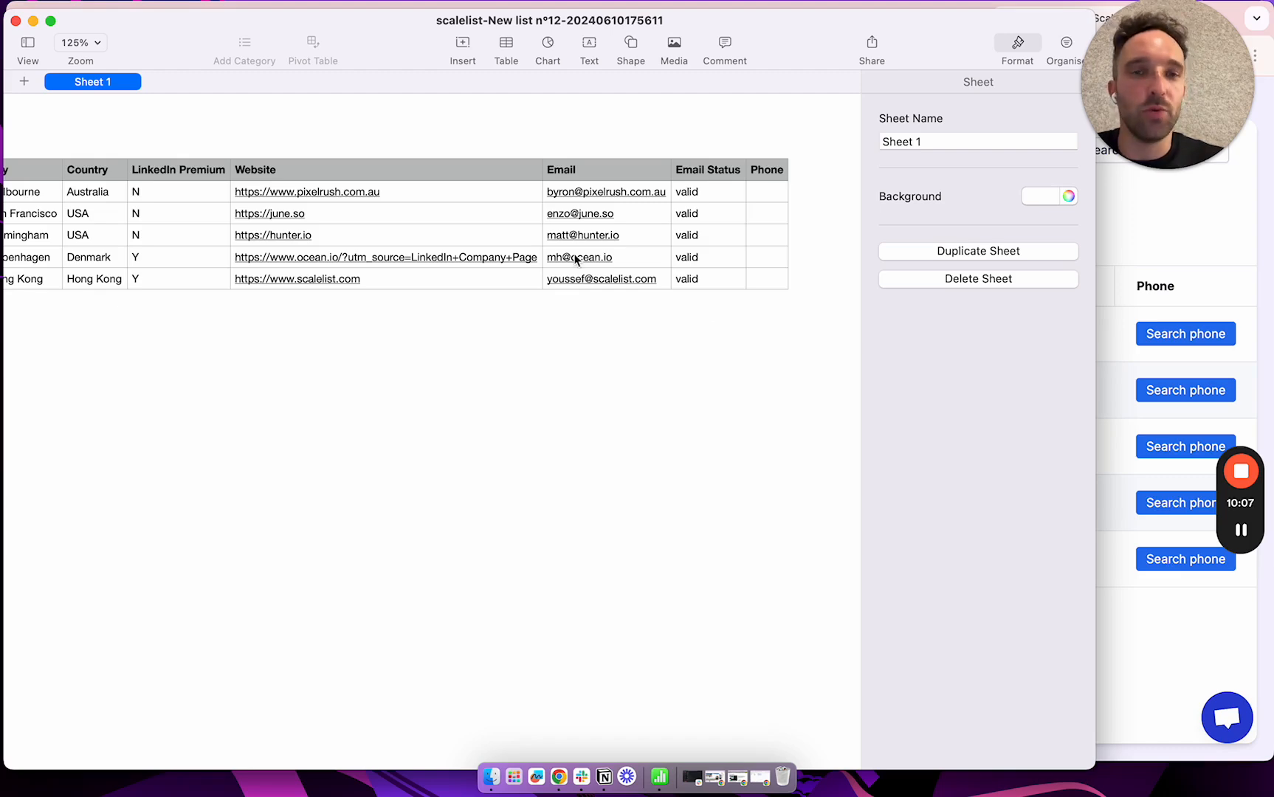
pyautogui.hscroll(3)
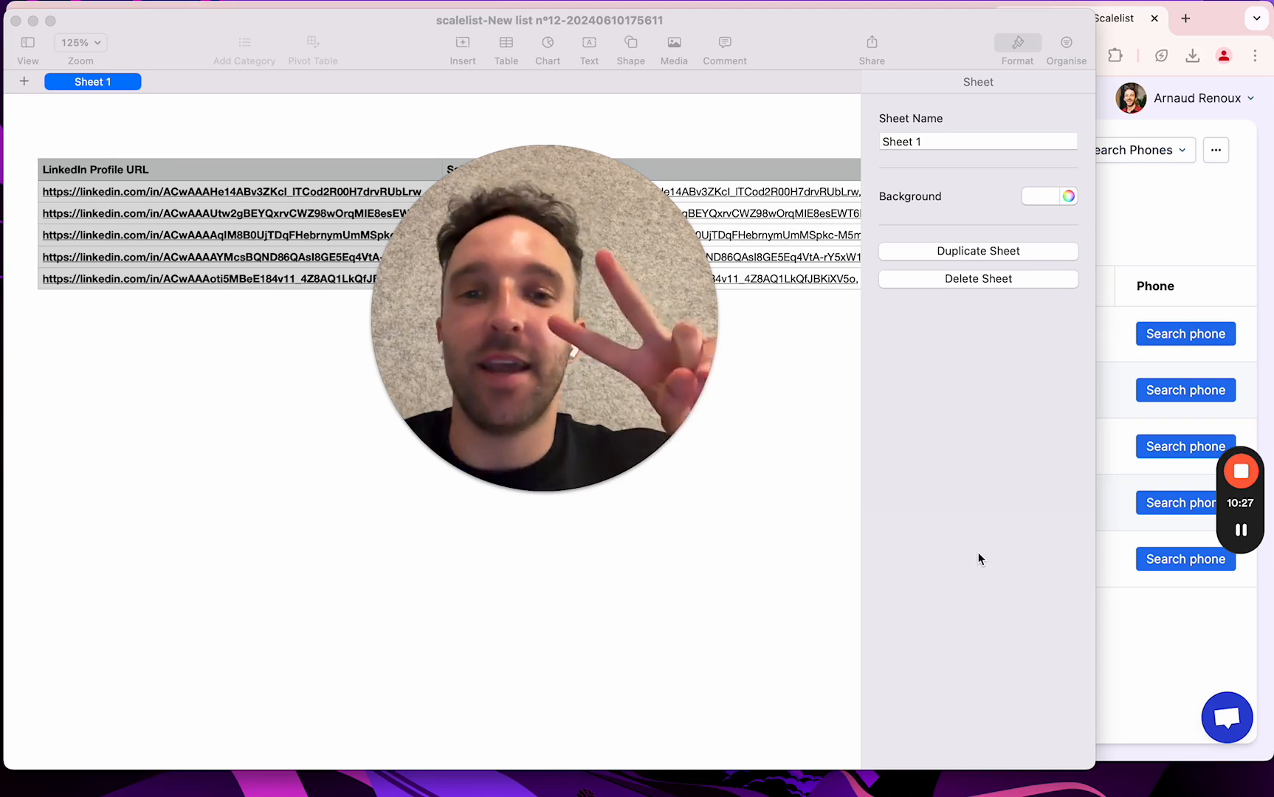
pyautogui.moveTo(1227, 563)
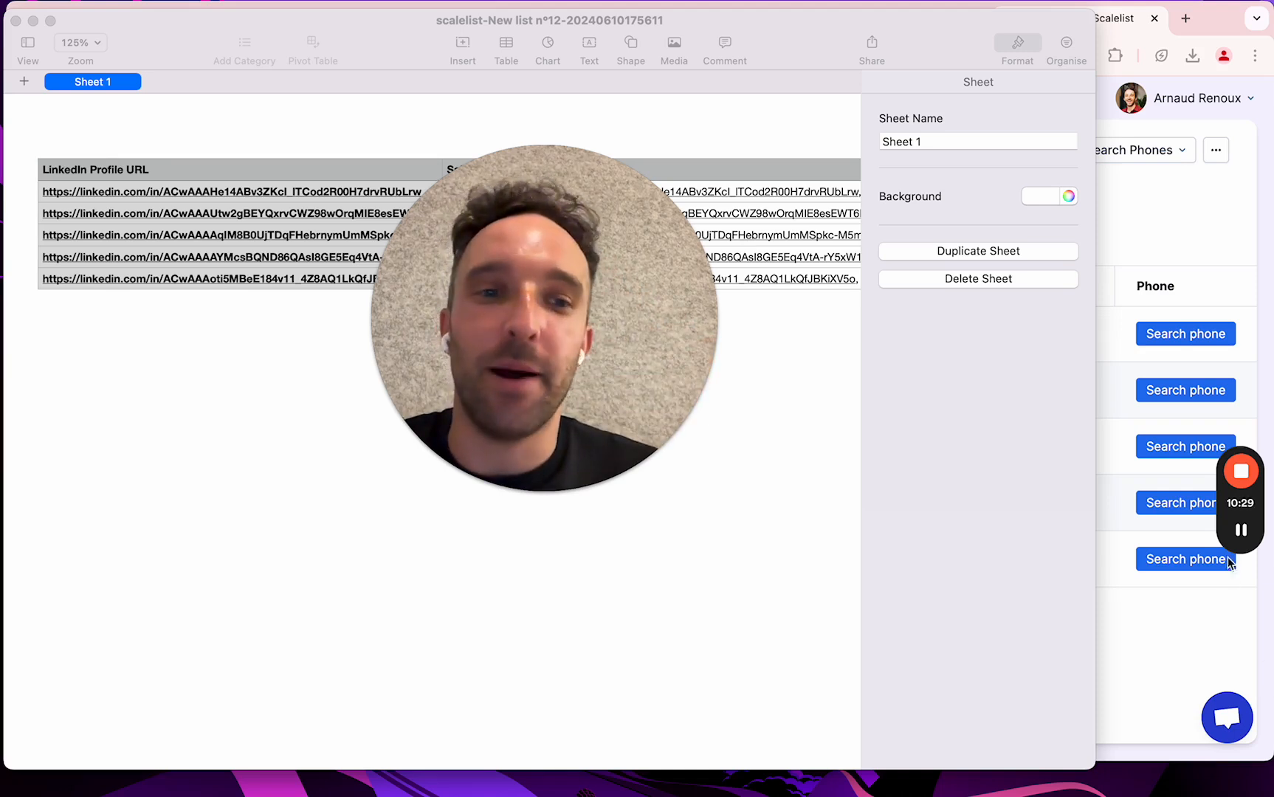